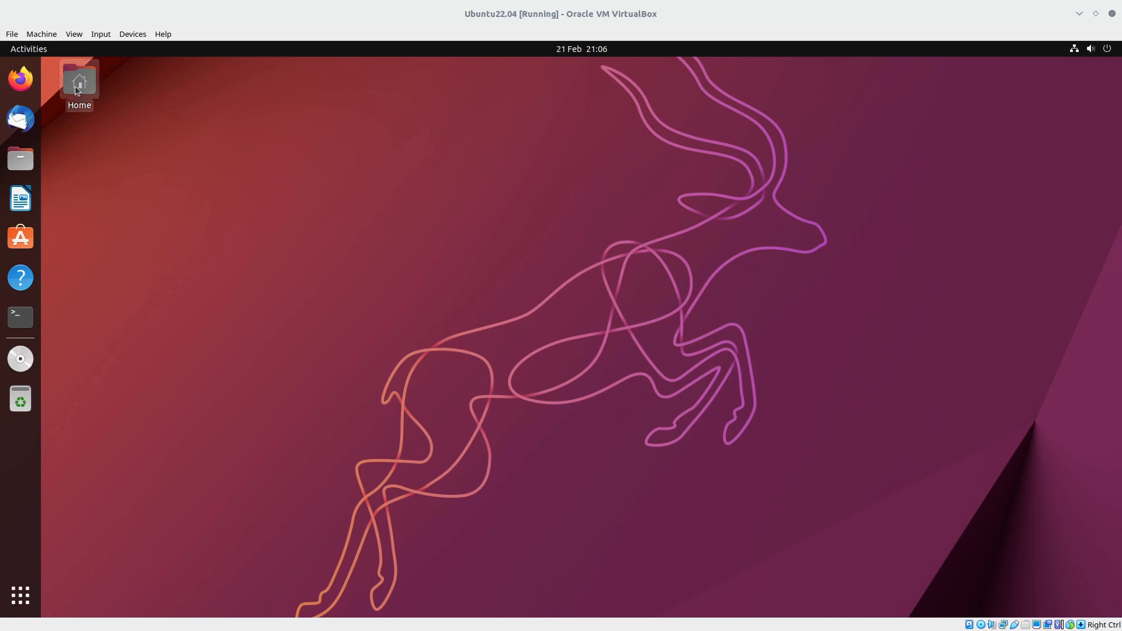
# - Launch Firefox and run a Google search for 'rider ide', dismissing the cookie consent notice
pyautogui.click(20, 78)
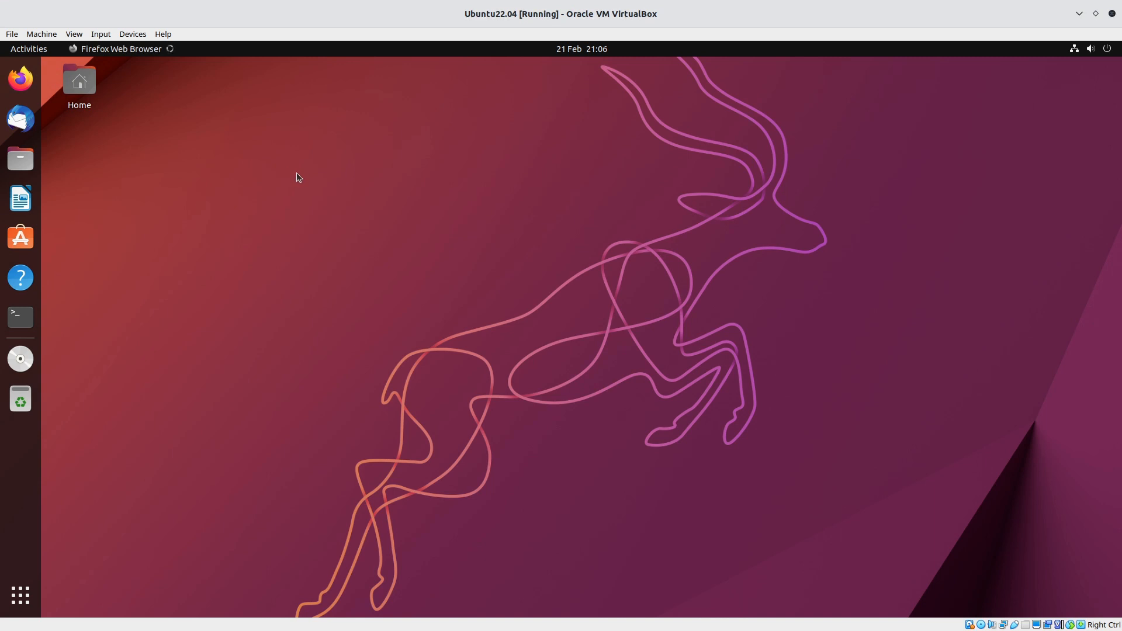
pyautogui.click(20, 79)
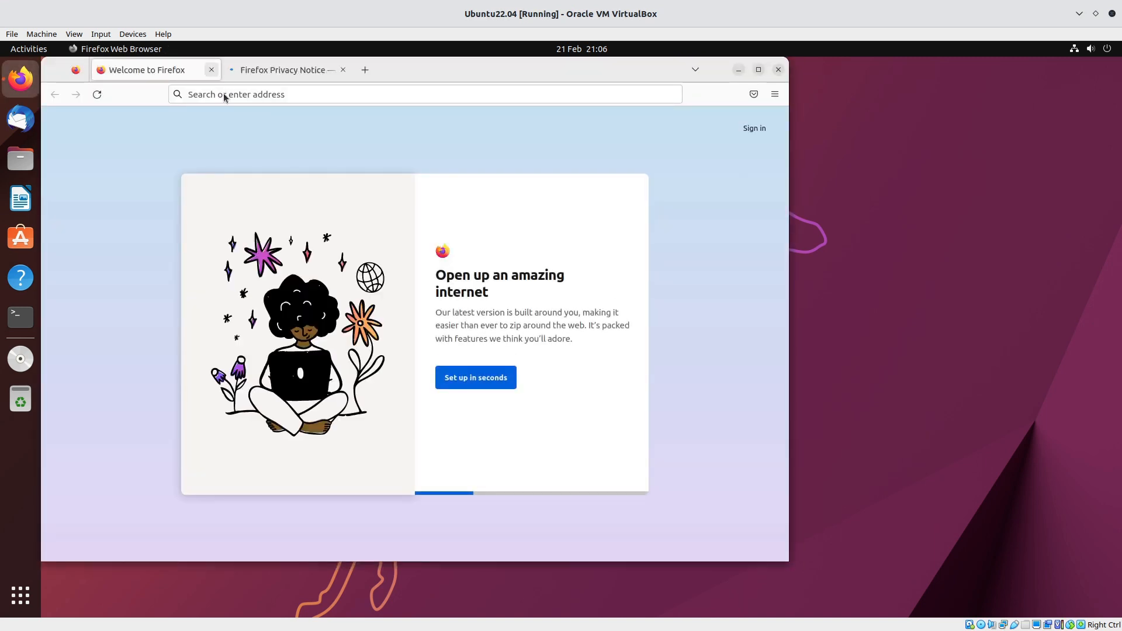
pyautogui.write('rid')
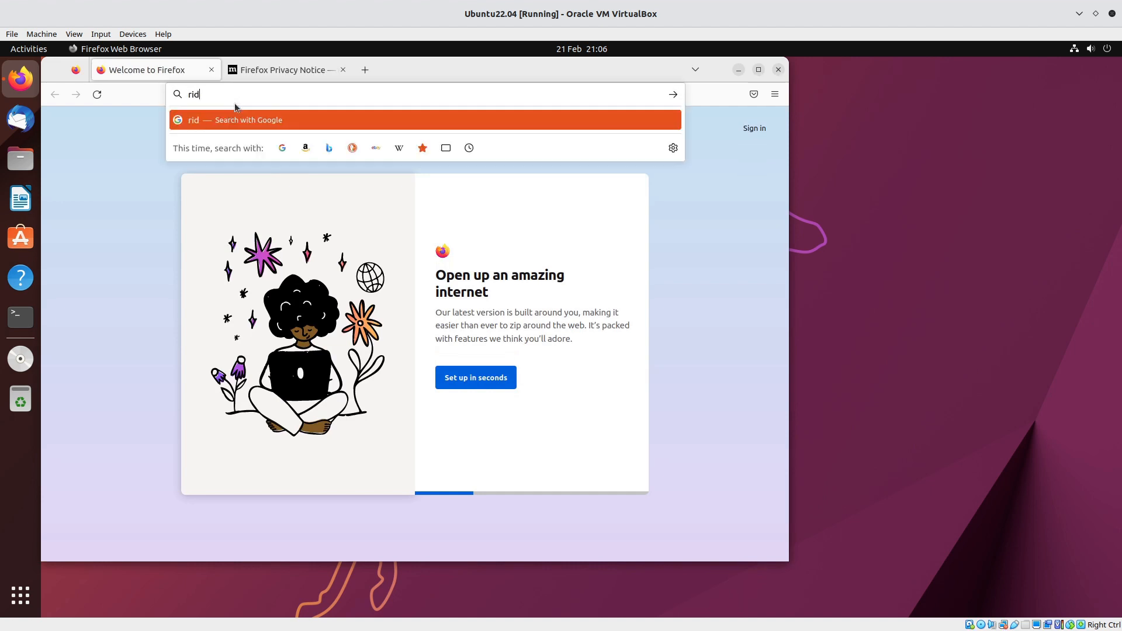
pyautogui.write('er ide')
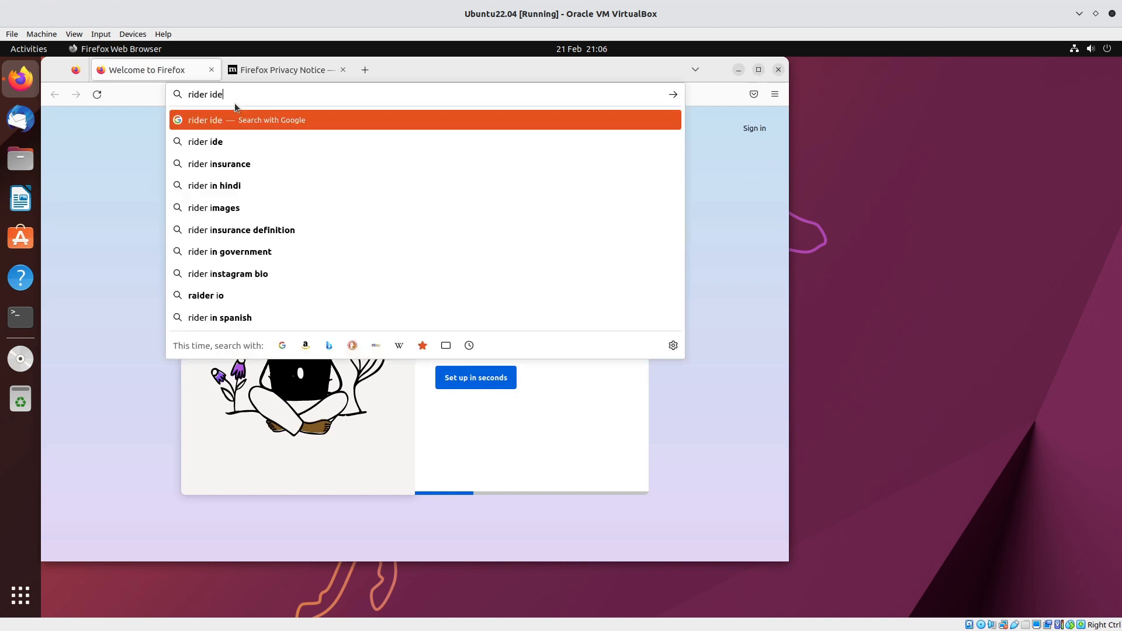
pyautogui.click(423, 120)
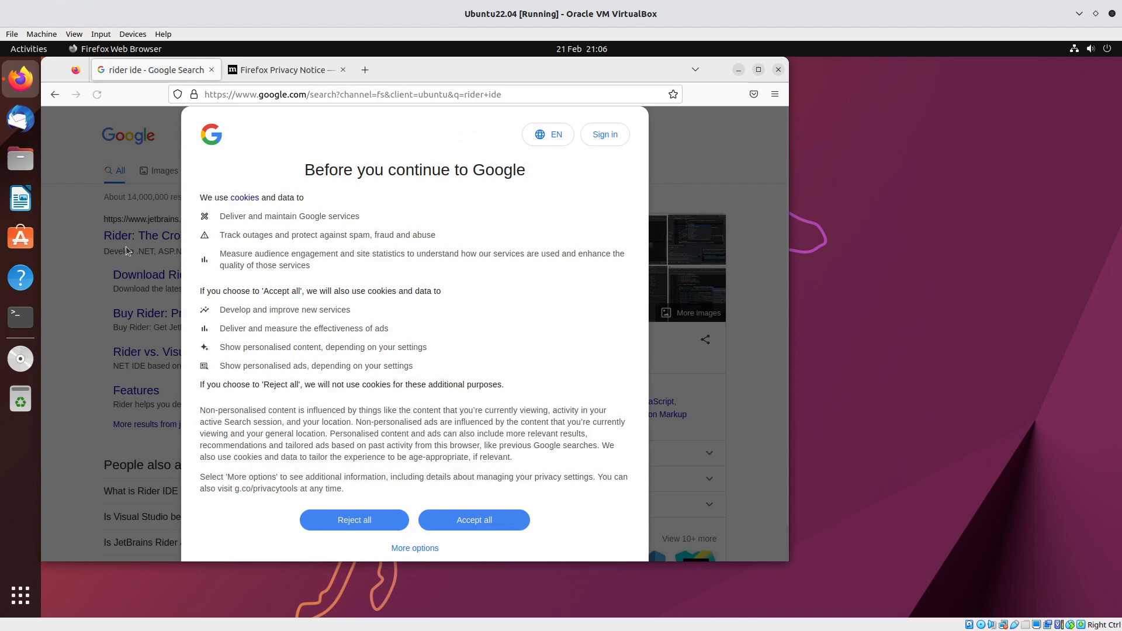
pyautogui.click(474, 519)
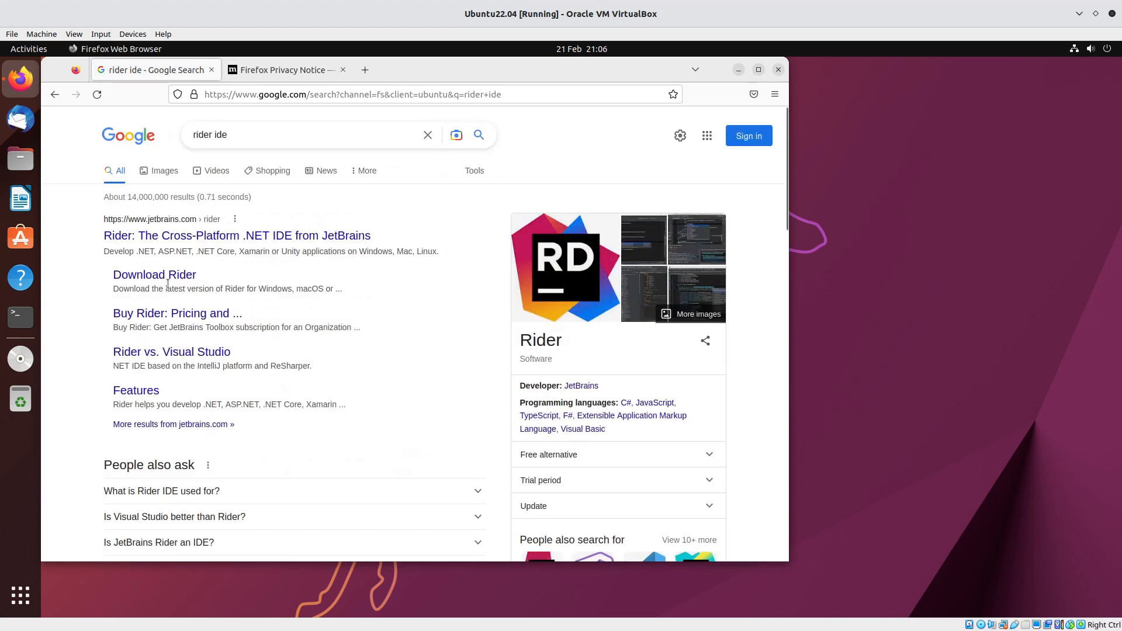
# - Go to the JetBrains Download Rider page and dismiss its cookie banner to see the Linux options
pyautogui.click(154, 274)
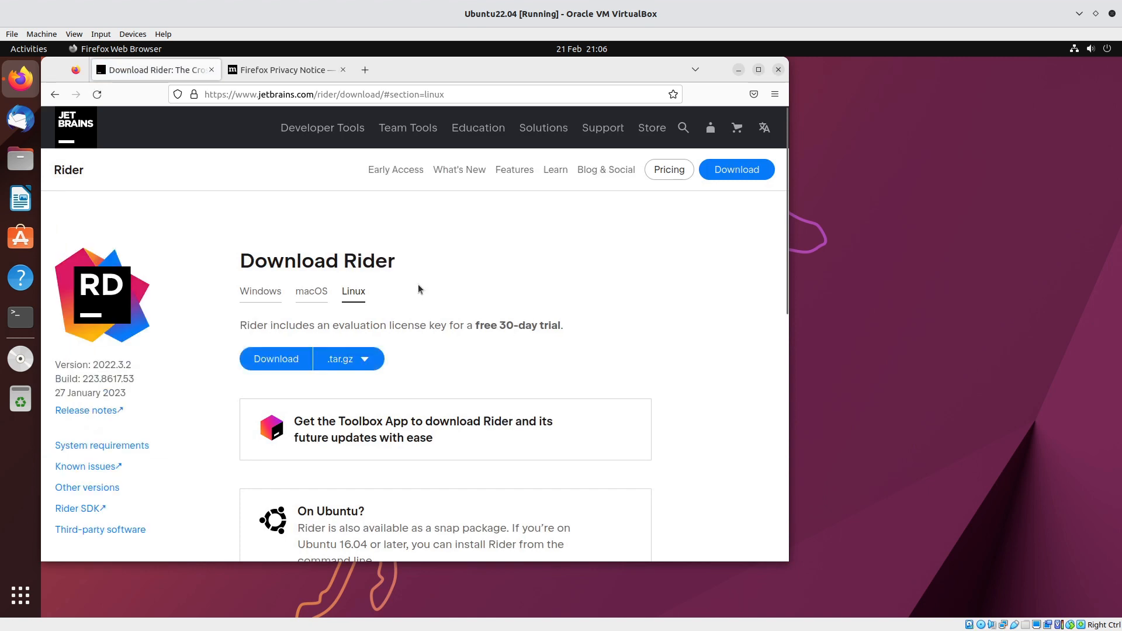
pyautogui.moveTo(594, 314)
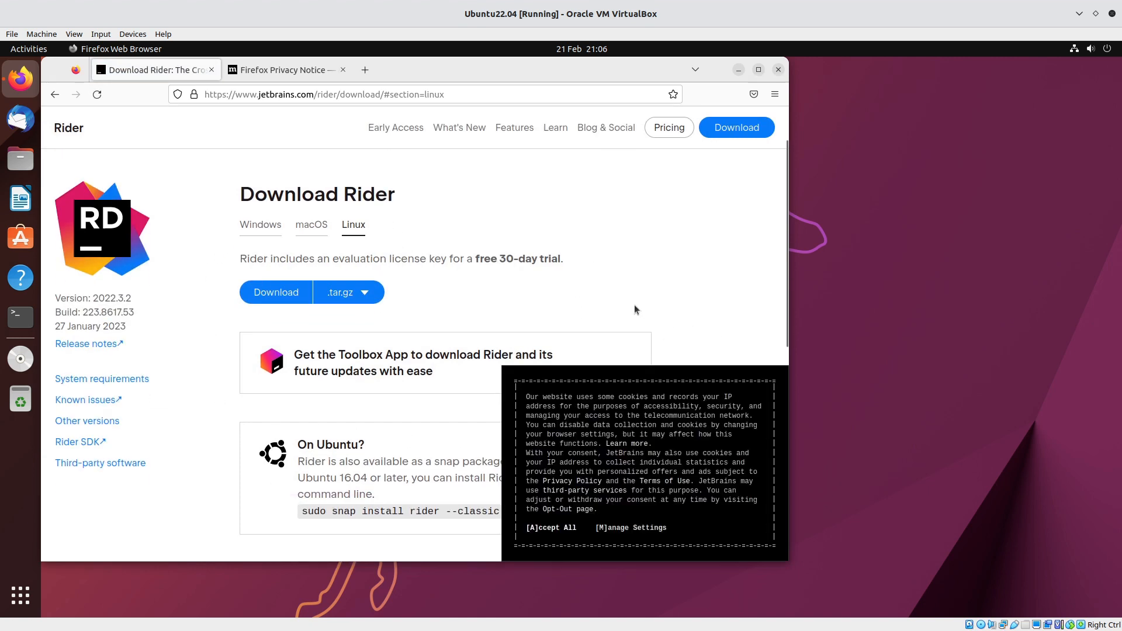
pyautogui.click(550, 527)
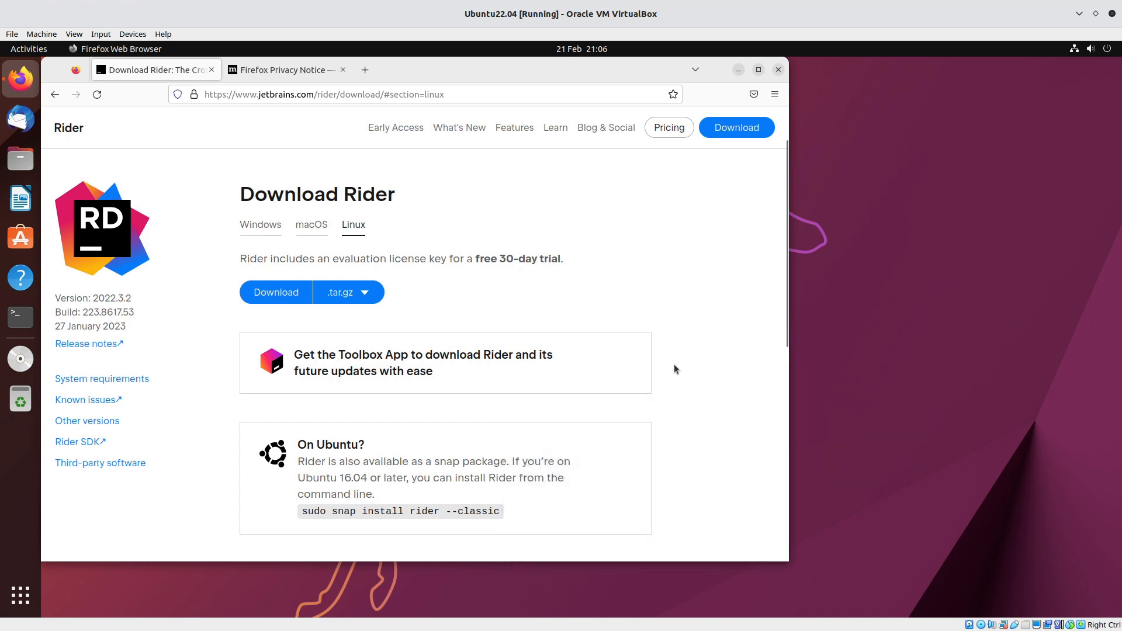
pyautogui.moveTo(686, 349)
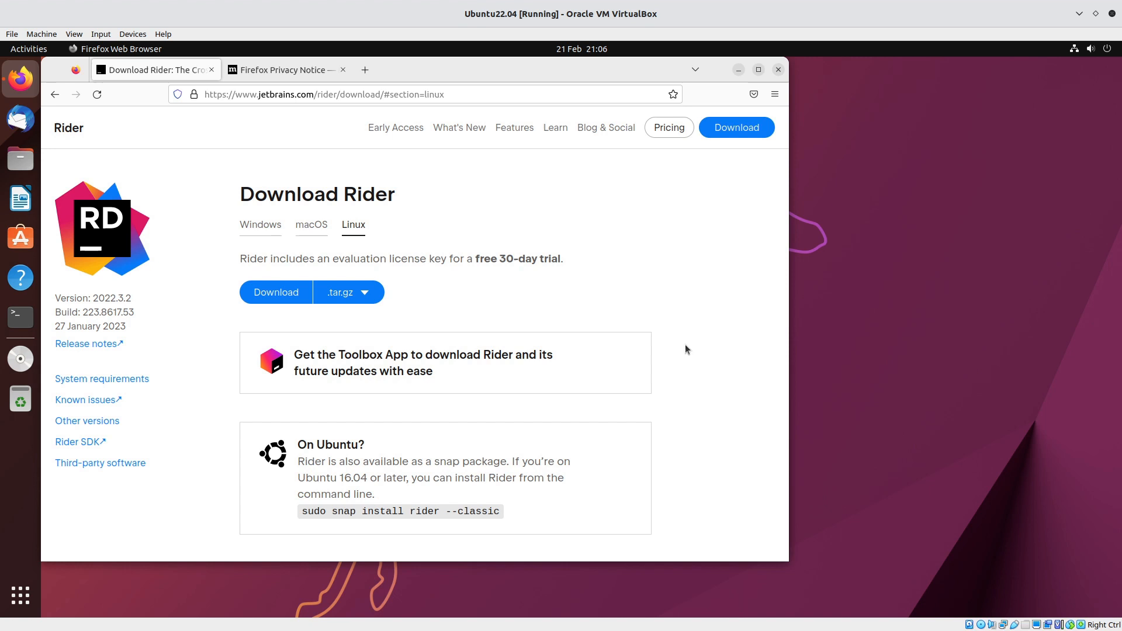
pyautogui.scroll(3)
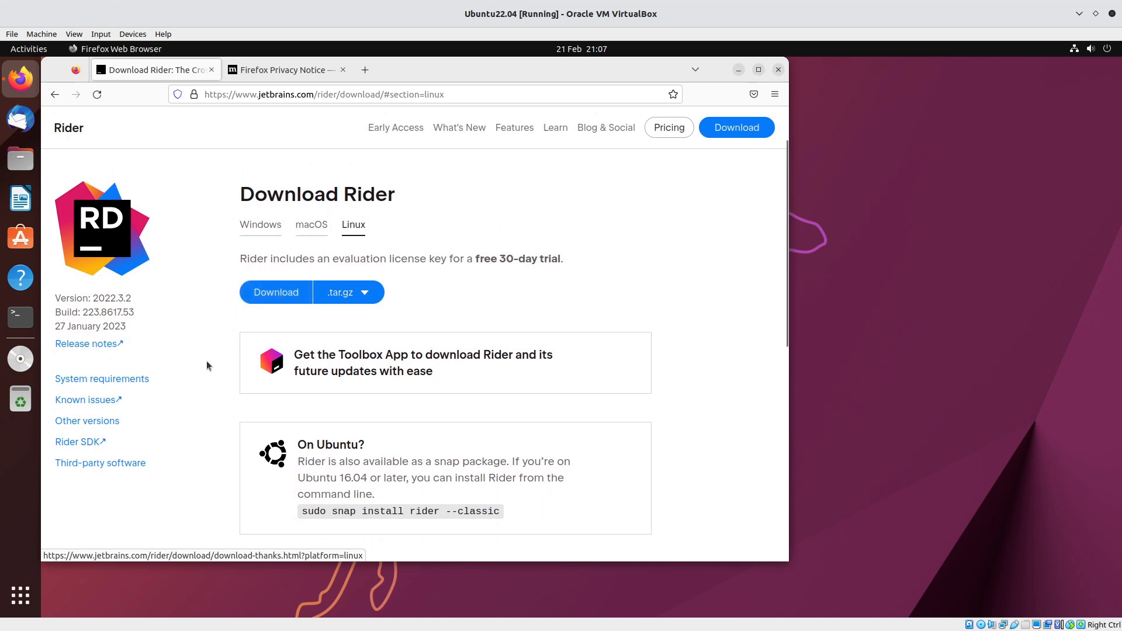
pyautogui.moveTo(446, 368)
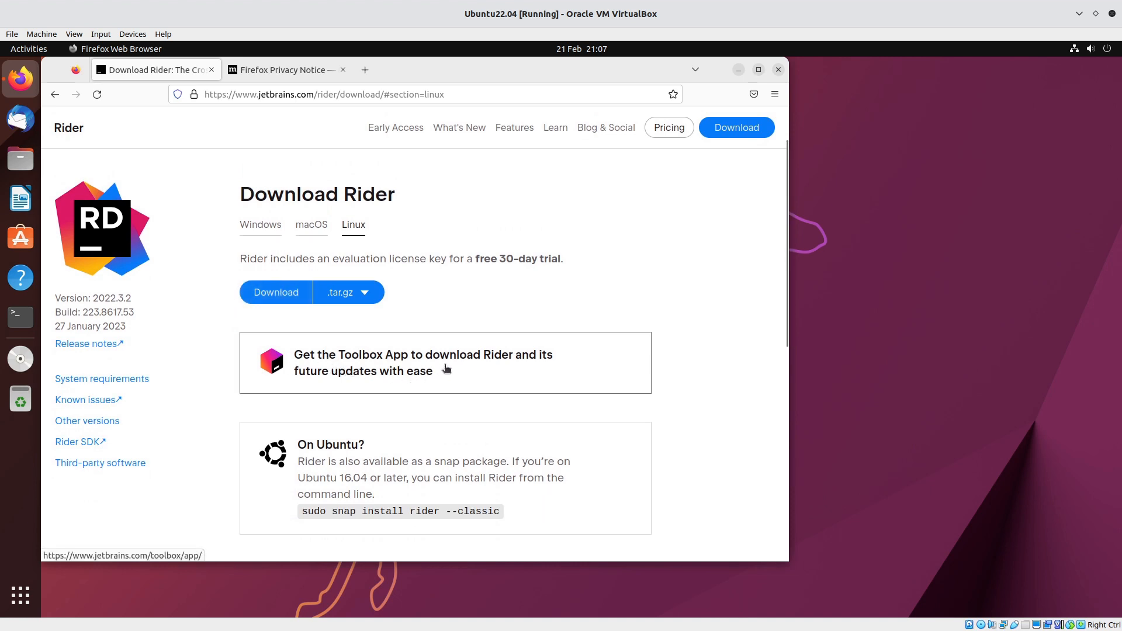
pyautogui.moveTo(302, 378)
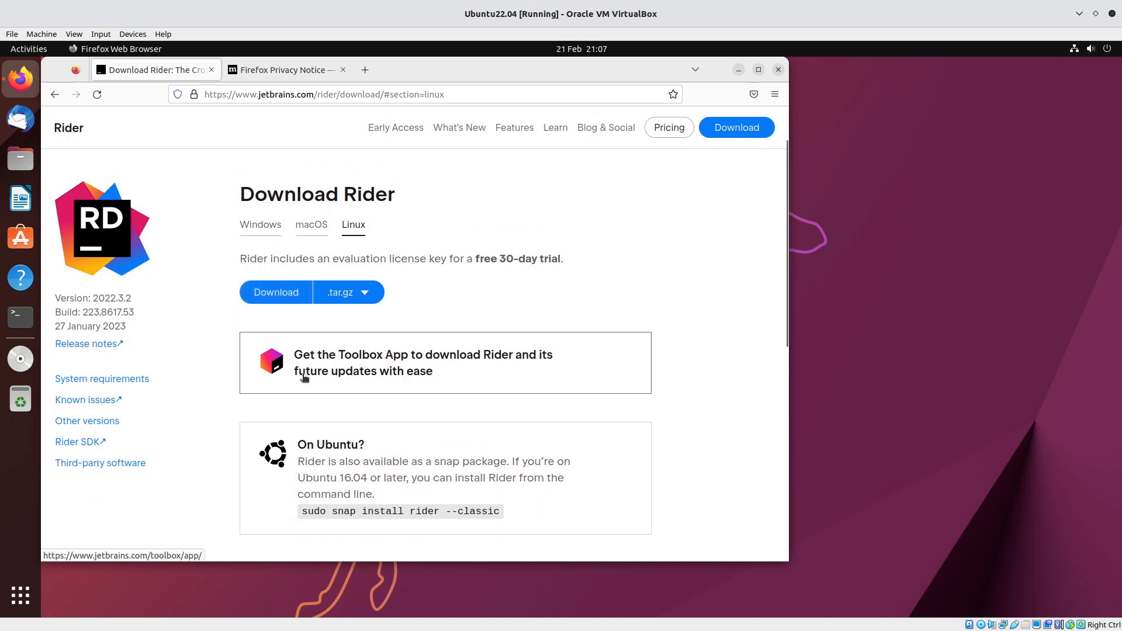
pyautogui.moveTo(306, 435)
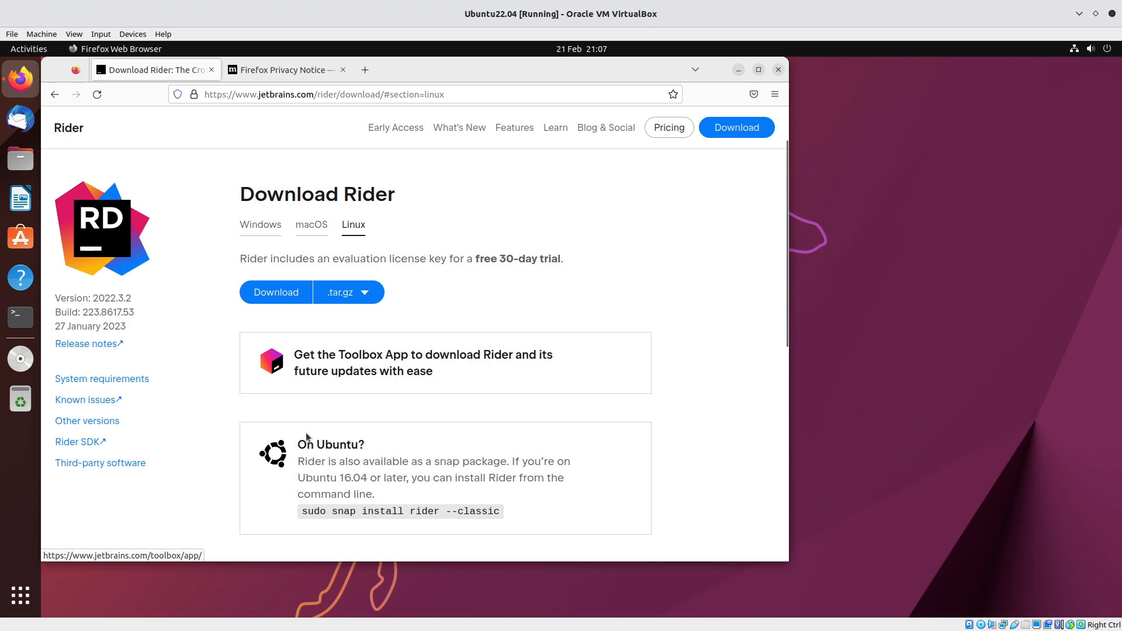
pyautogui.moveTo(448, 505)
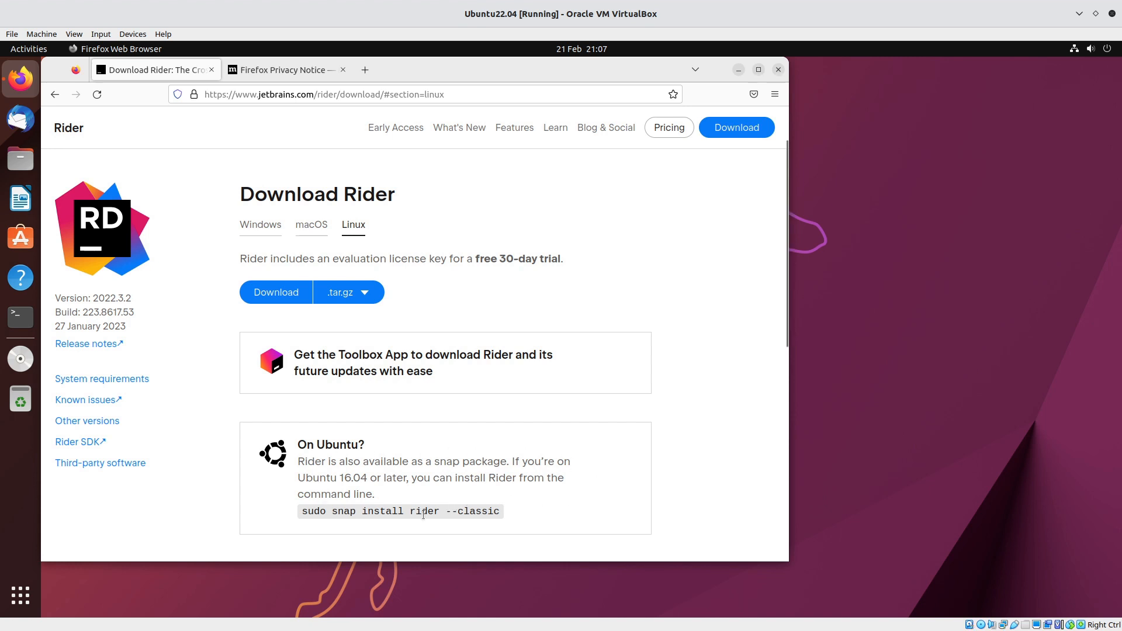
pyautogui.moveTo(446, 455)
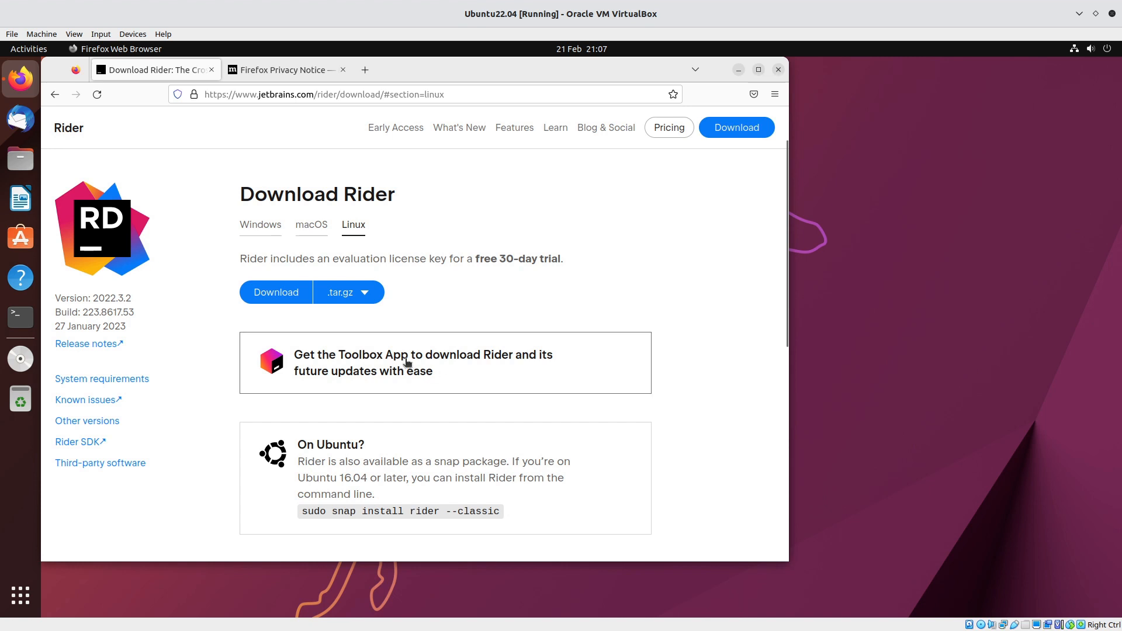
pyautogui.moveTo(444, 299)
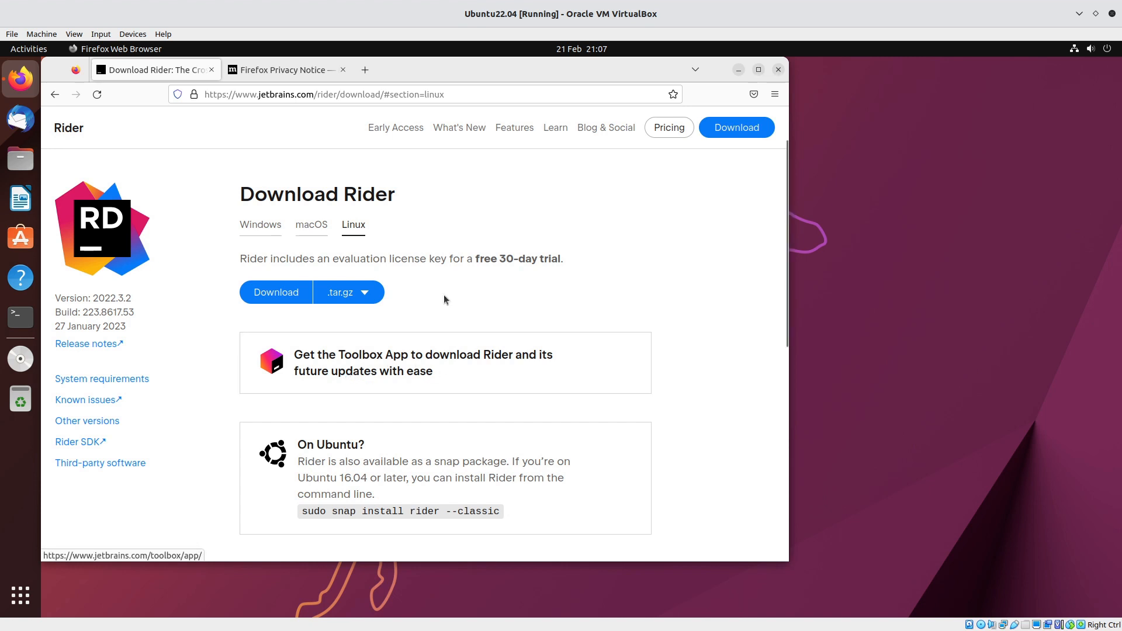
pyautogui.moveTo(275, 292)
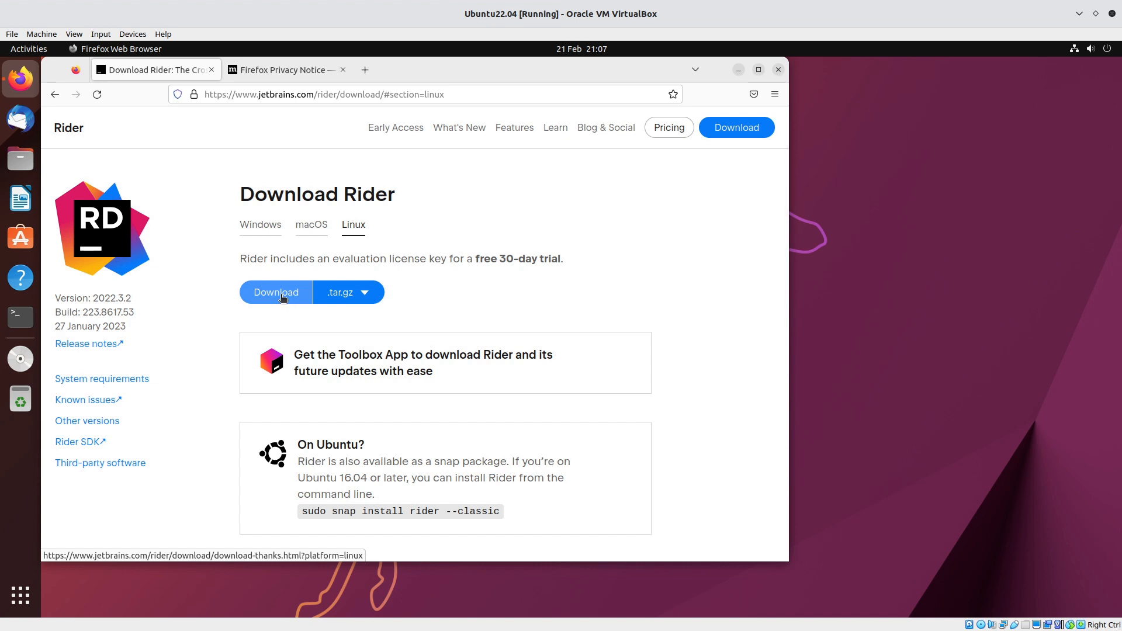
pyautogui.moveTo(341, 370)
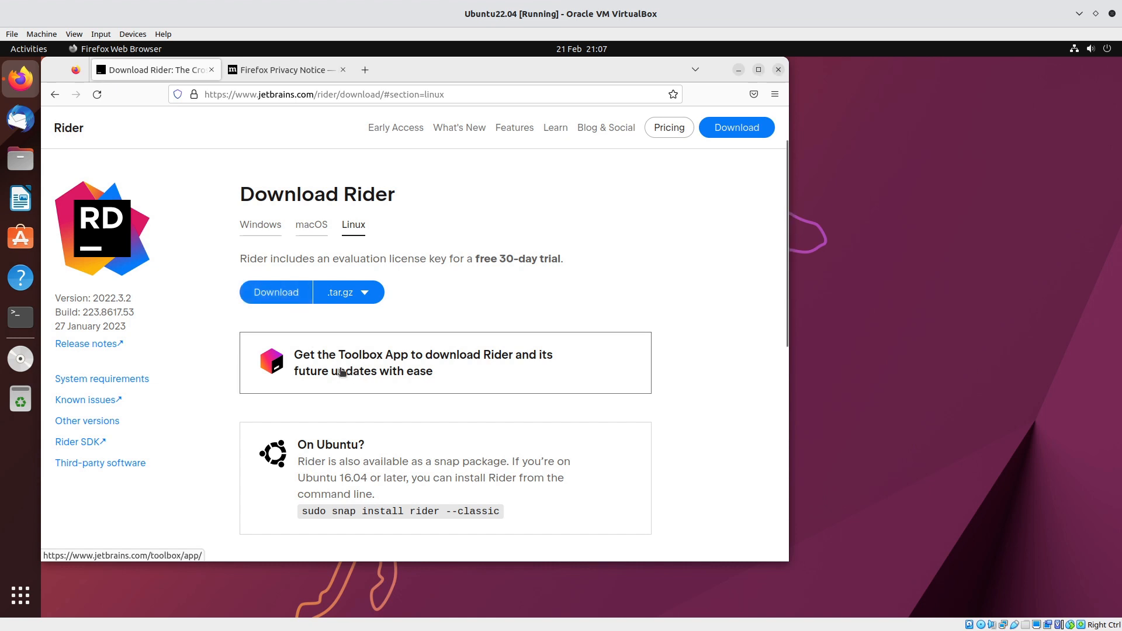
pyautogui.moveTo(340, 361)
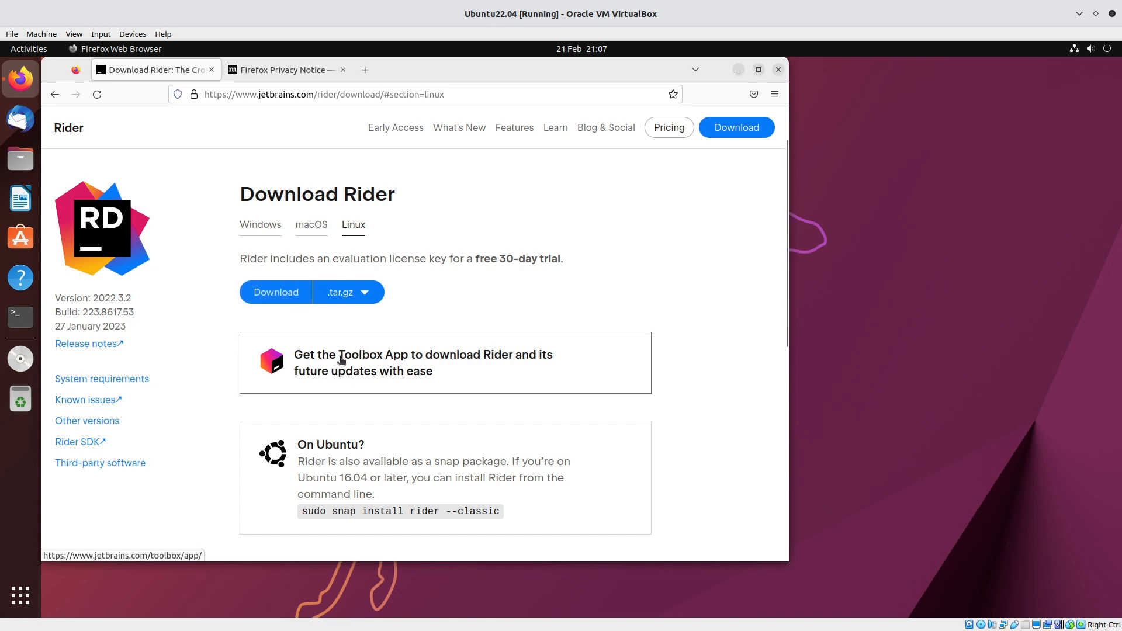
# - Download the JetBrains Toolbox App tar.gz for Linux and open the finished archive from downloads
pyautogui.click(422, 363)
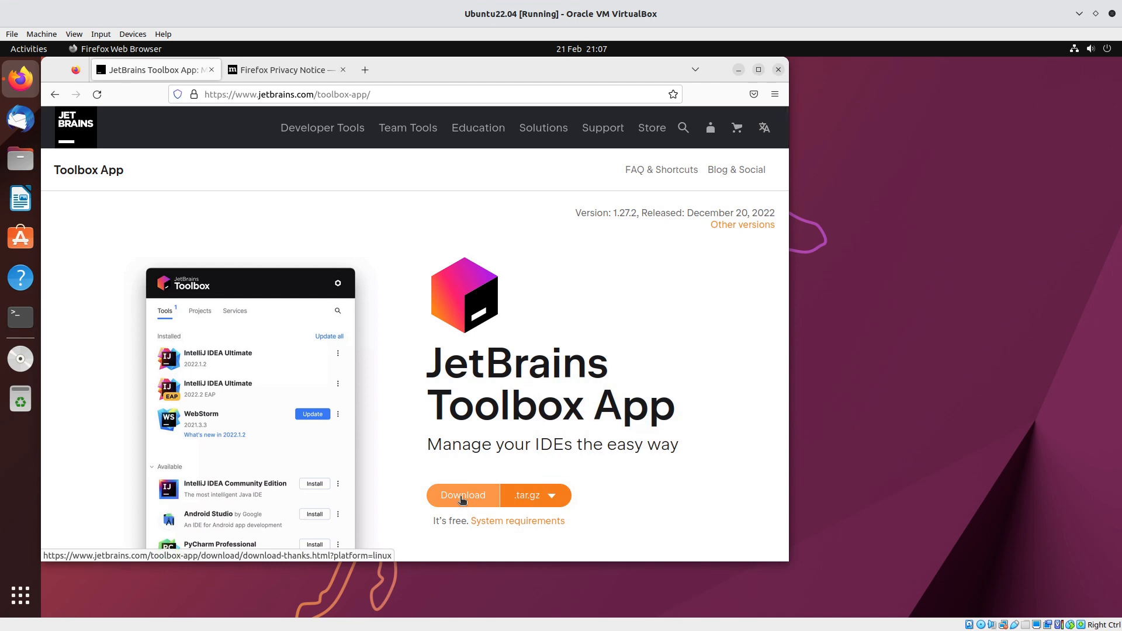
pyautogui.click(462, 495)
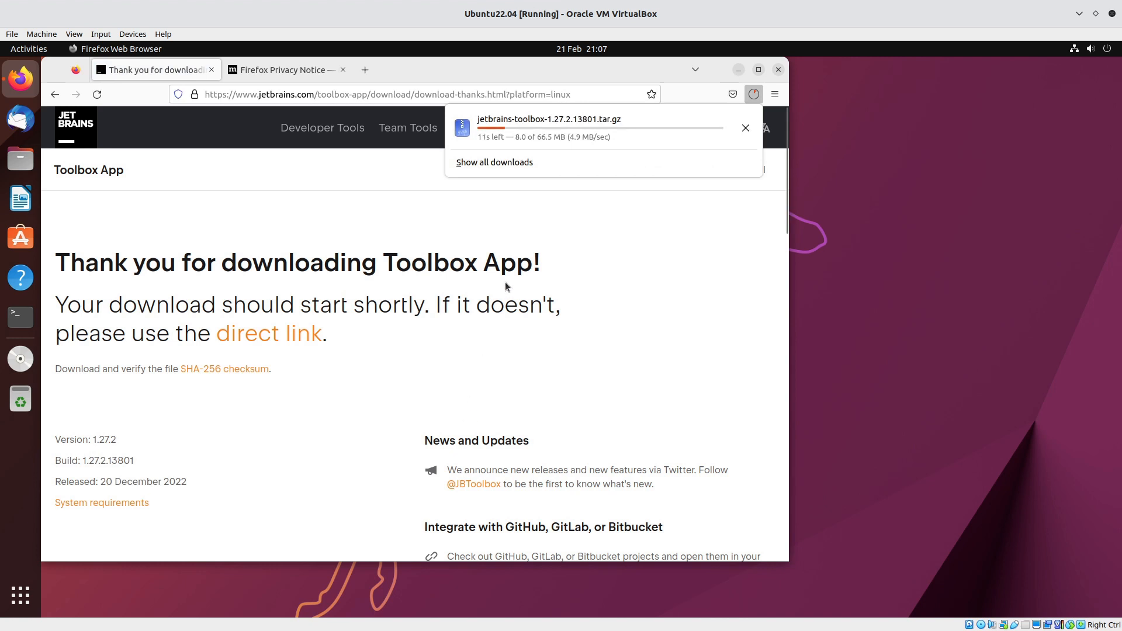
pyautogui.moveTo(20, 359)
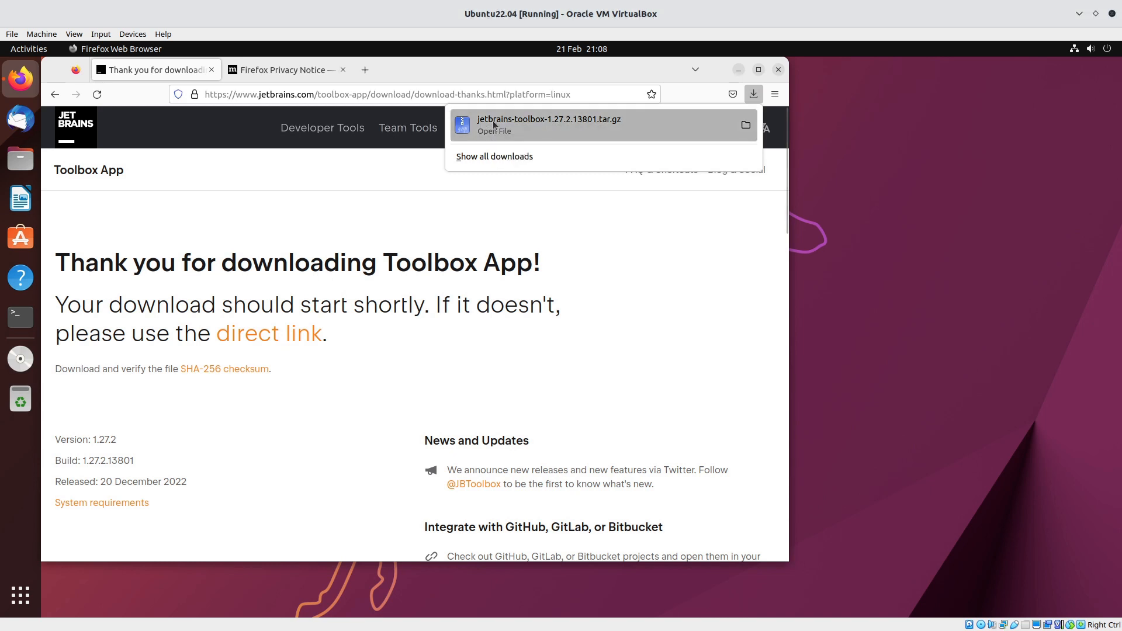
pyautogui.click(493, 125)
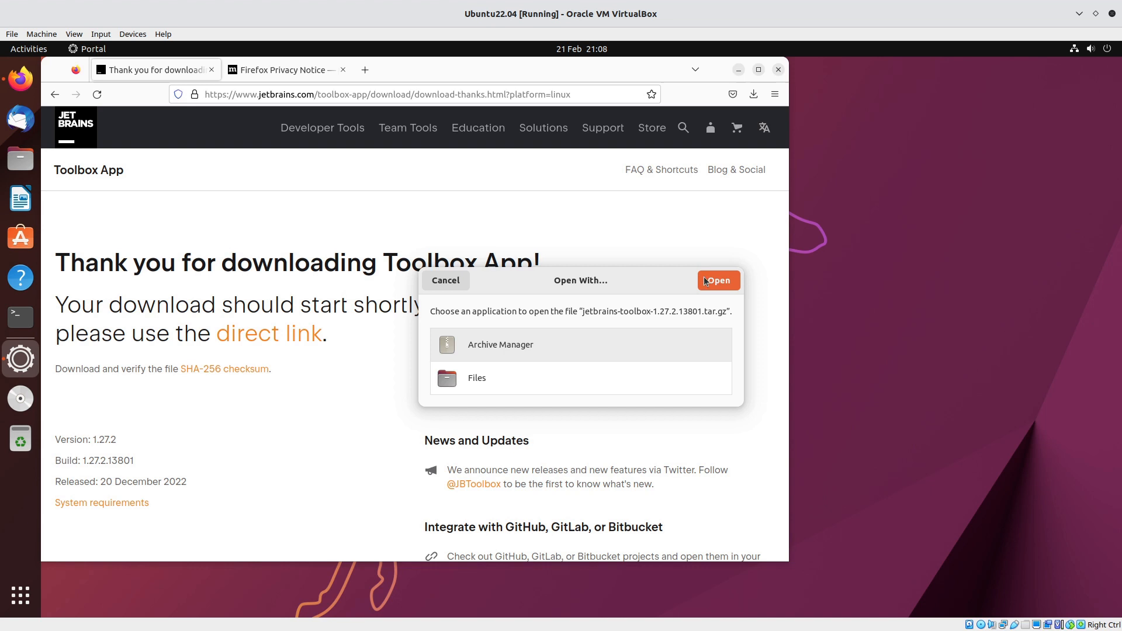
# - Extract the Toolbox archive with Archive Manager into Downloads and show the extracted files
pyautogui.click(717, 279)
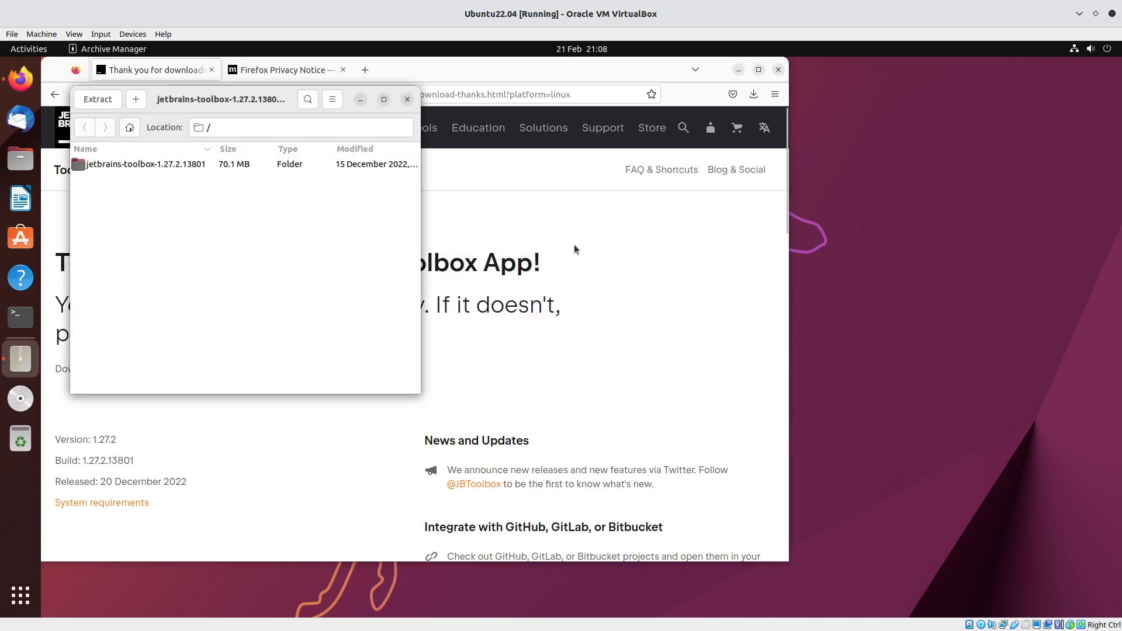
pyautogui.moveTo(152, 169)
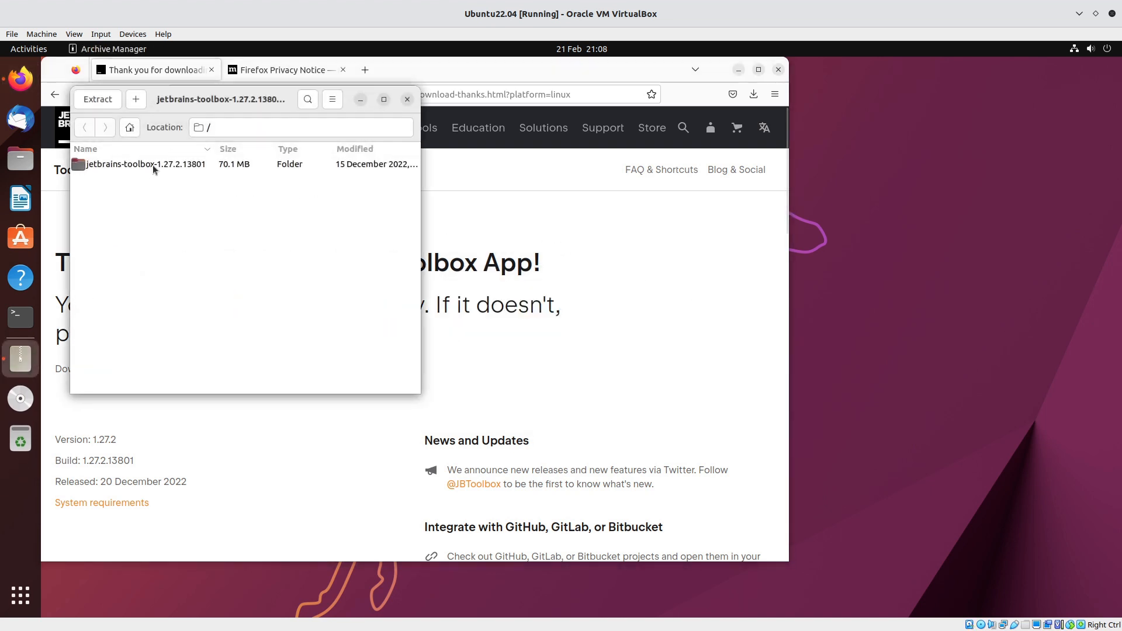
pyautogui.click(97, 98)
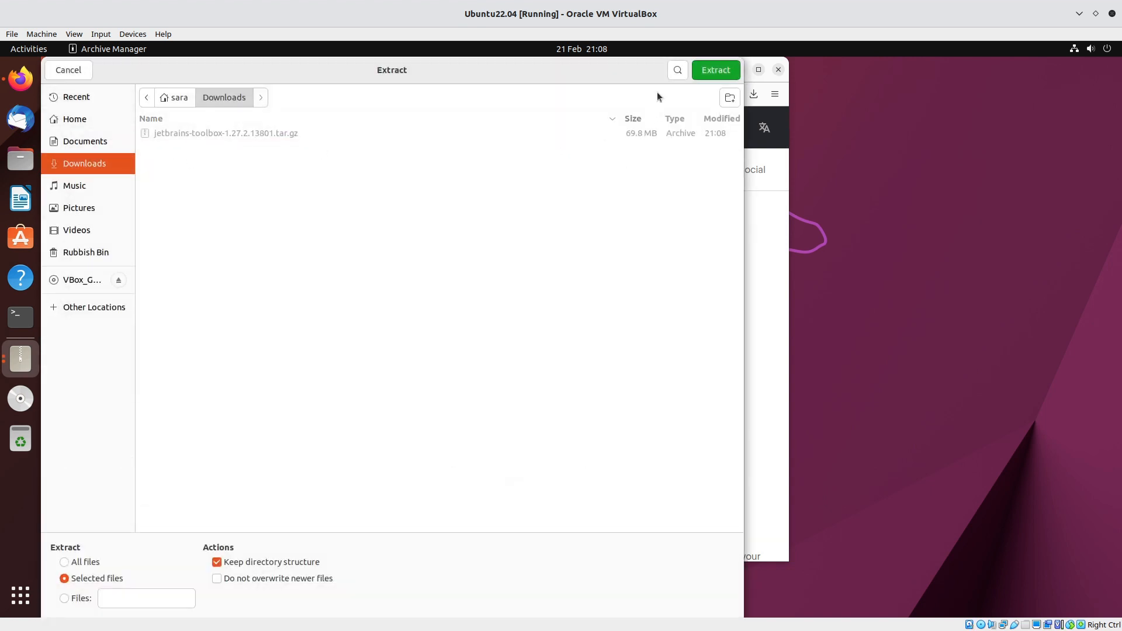
pyautogui.click(715, 69)
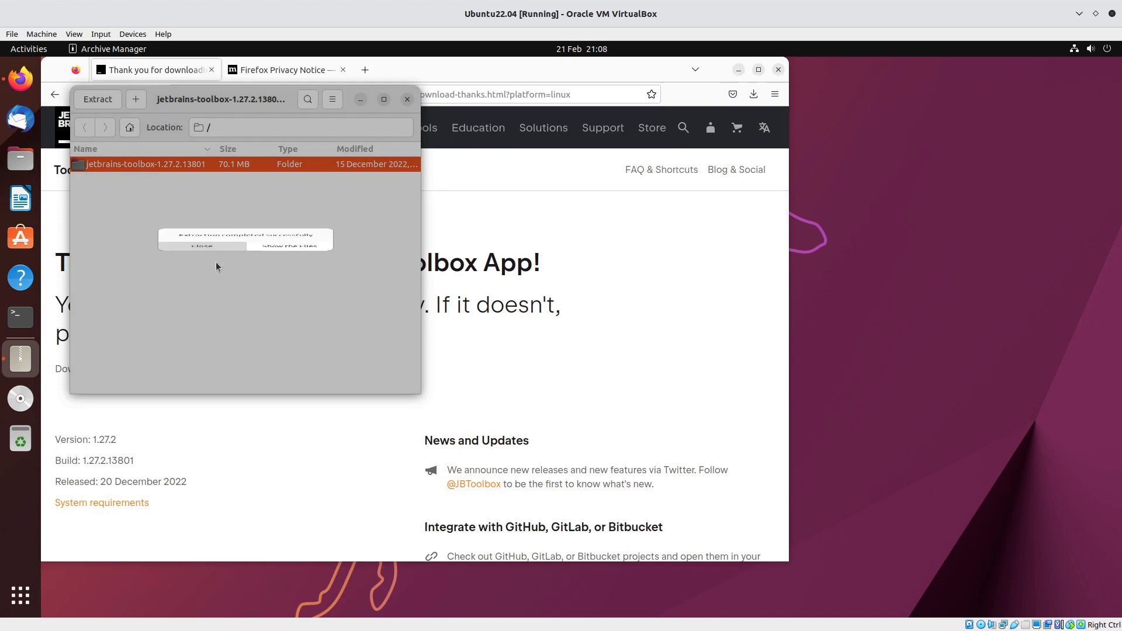
pyautogui.click(203, 246)
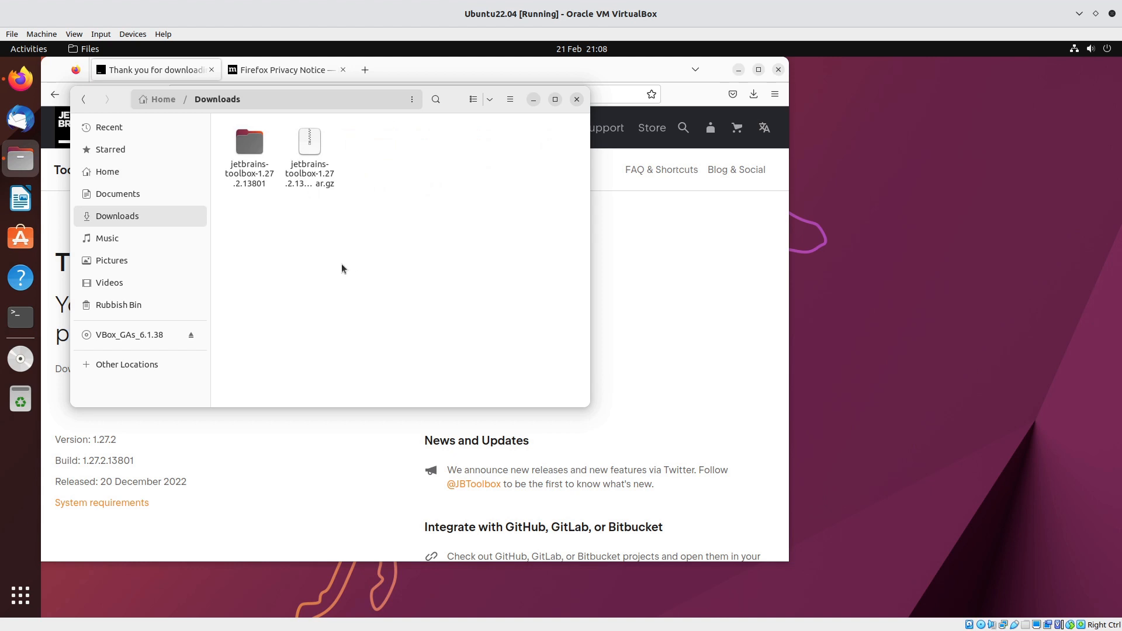
# - Enter the extracted jetbrains-toolbox-1.27.2.13801 folder and bring up the folder context menu
pyautogui.click(249, 147)
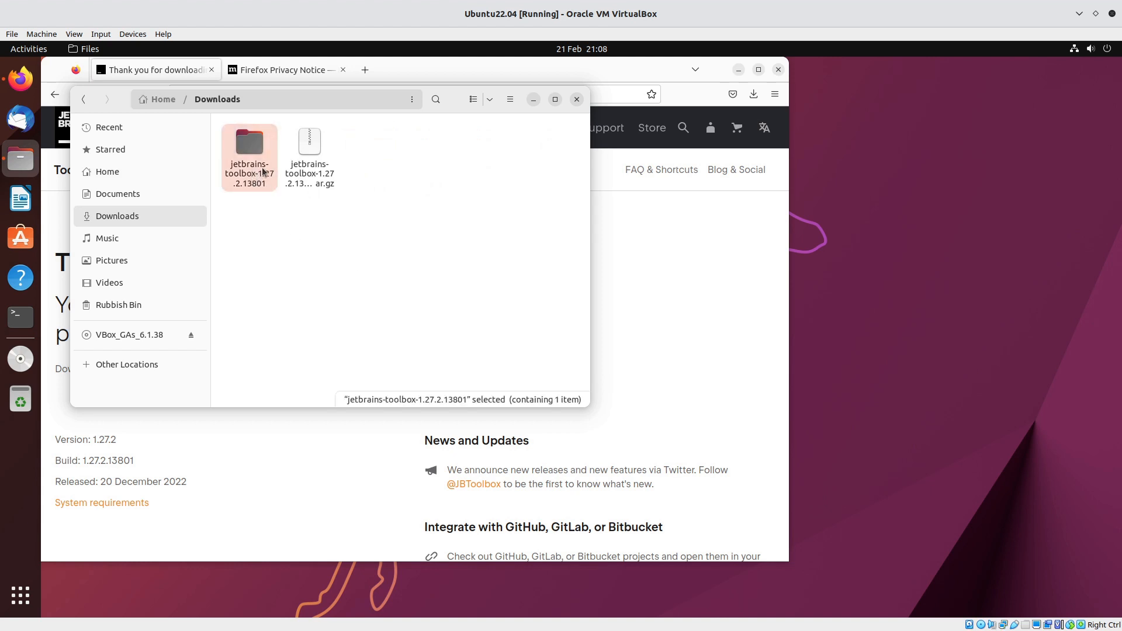
pyautogui.doubleClick(249, 141)
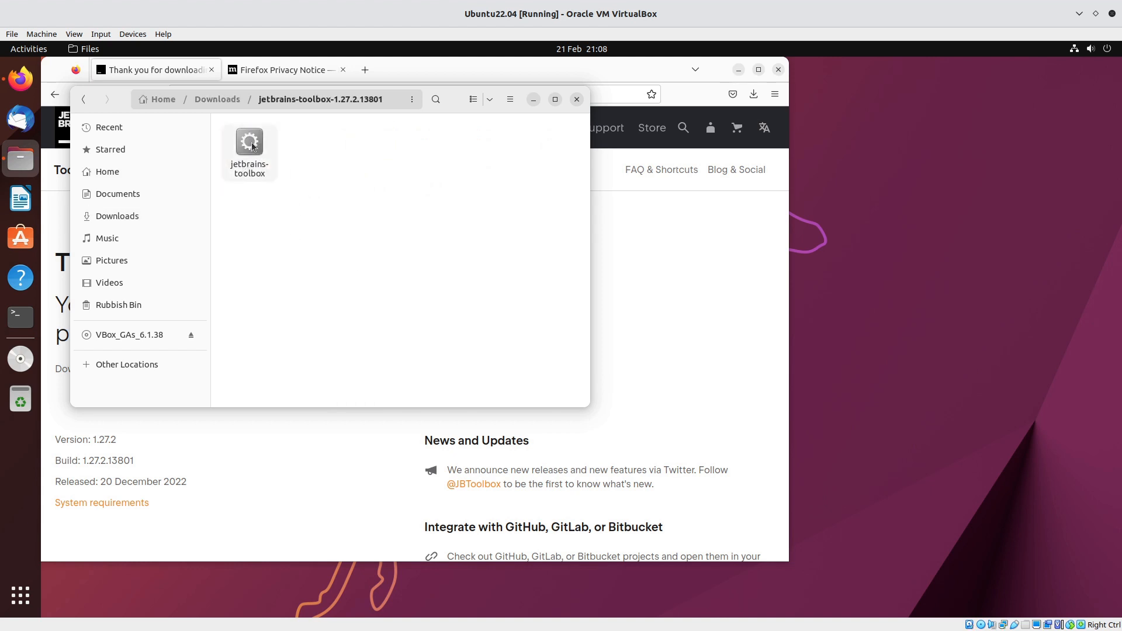
pyautogui.rightClick(249, 141)
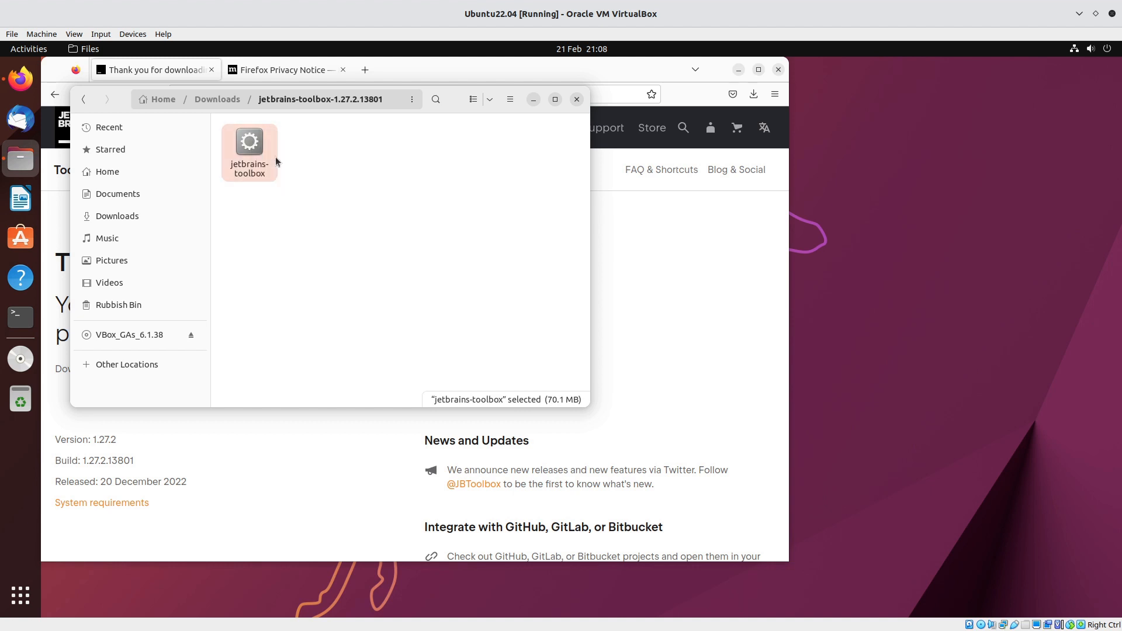
pyautogui.rightClick(346, 219)
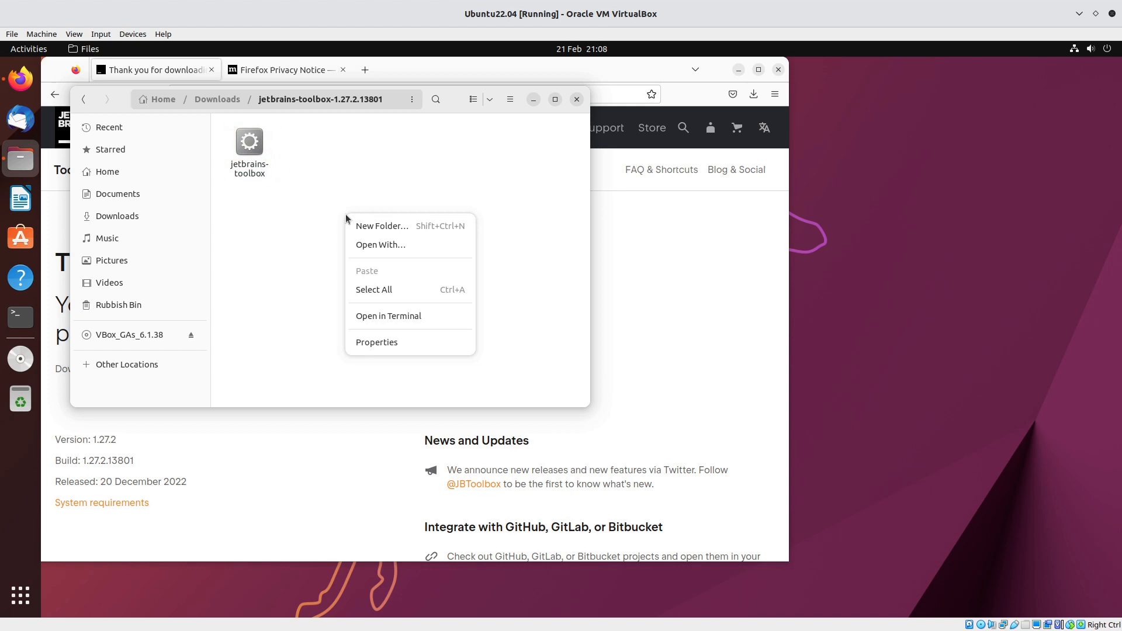
# - In a terminal in the folder, run ./jetbrains-toolbox, which reports FUSE is missing
pyautogui.click(387, 316)
pyautogui.write('ls')
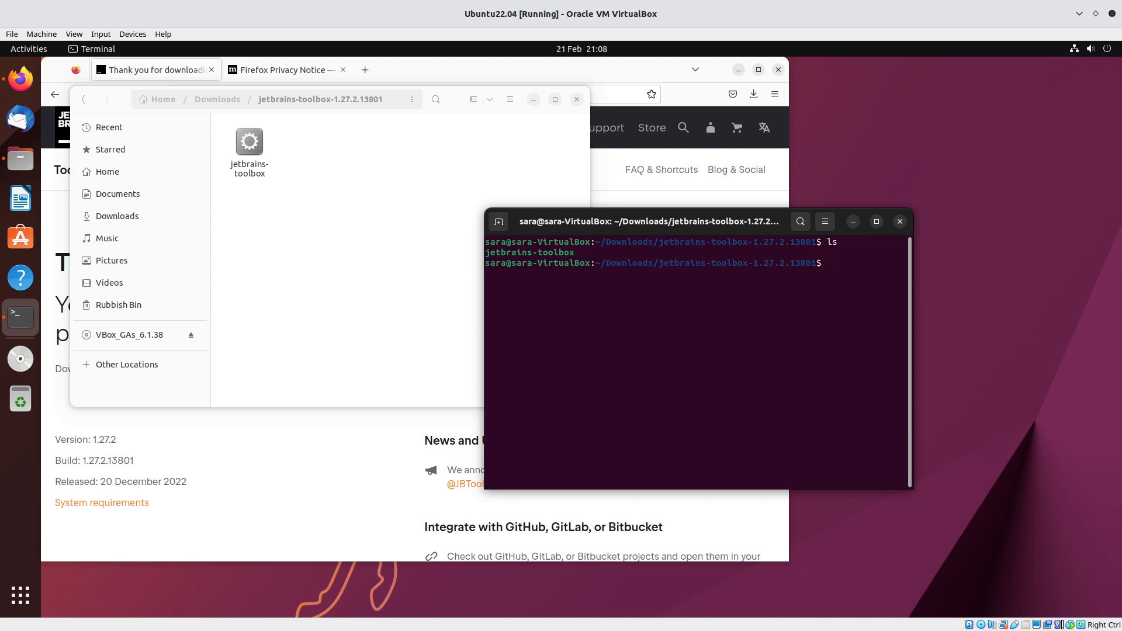
pyautogui.write('./je')
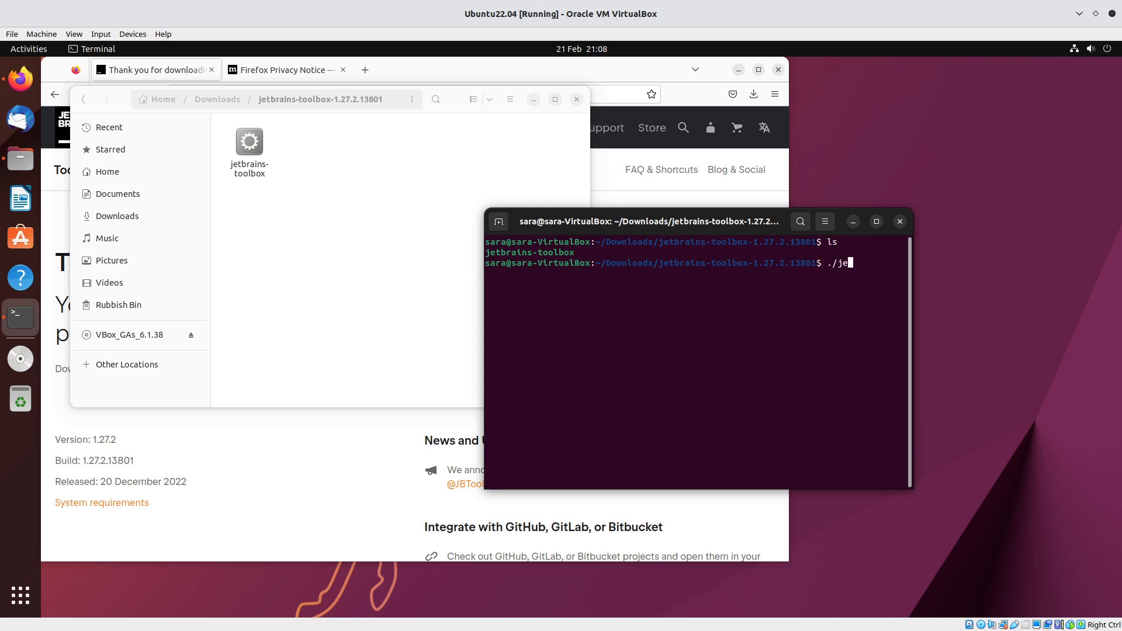
pyautogui.press('Tab')
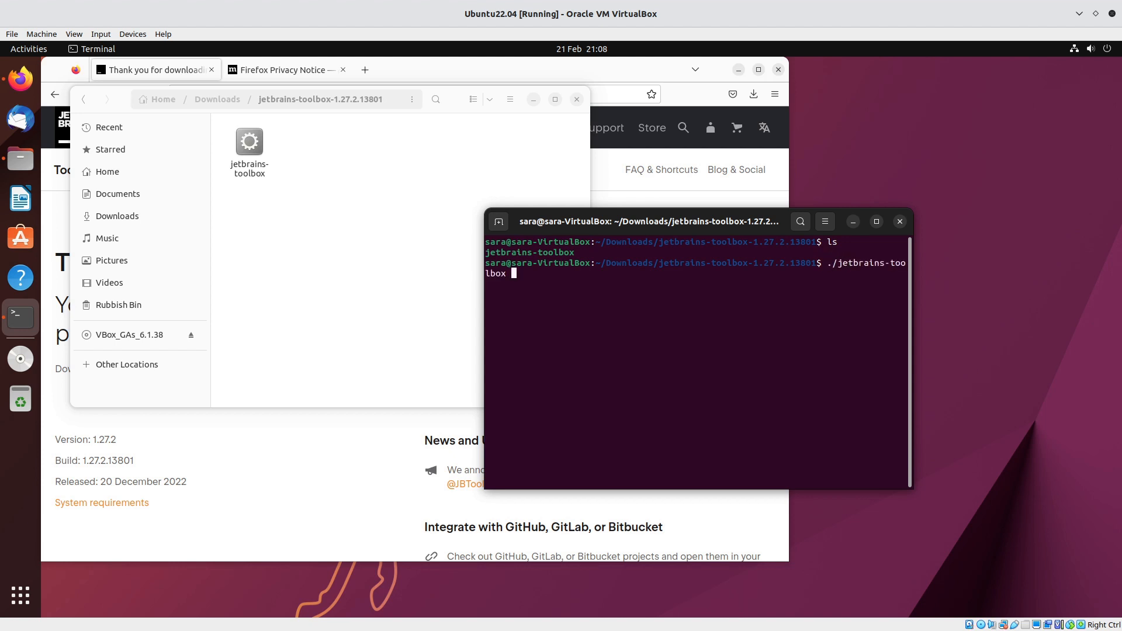
pyautogui.press('Return')
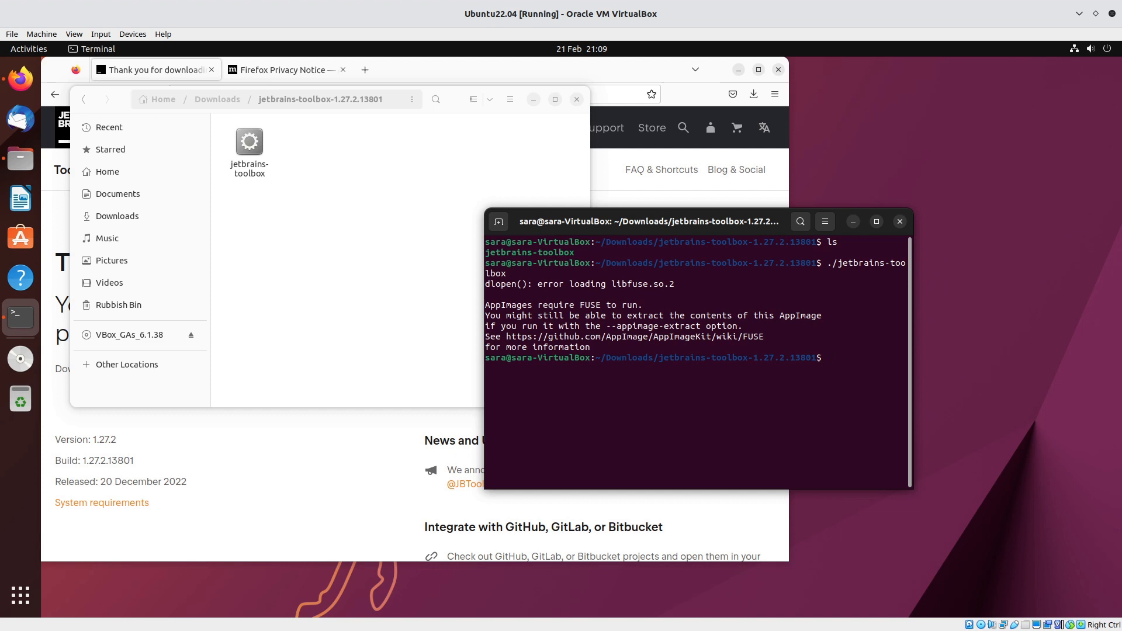
# - Install FUSE with sudo apt install fuse, entering the password and confirming with y
pyautogui.write('sudo')
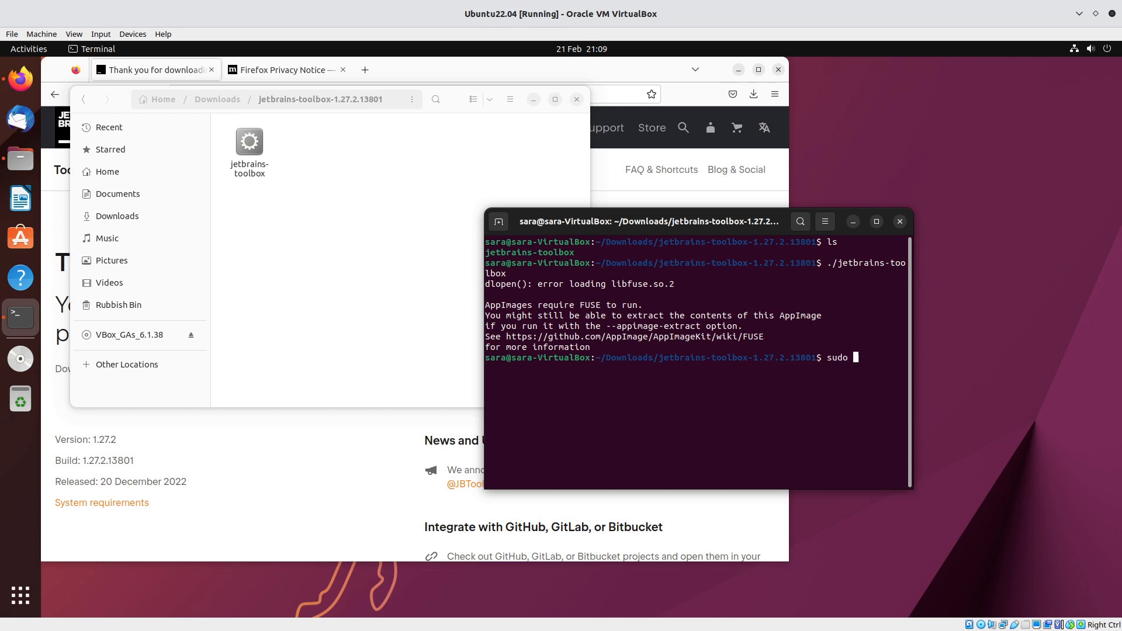
pyautogui.write('apt install')
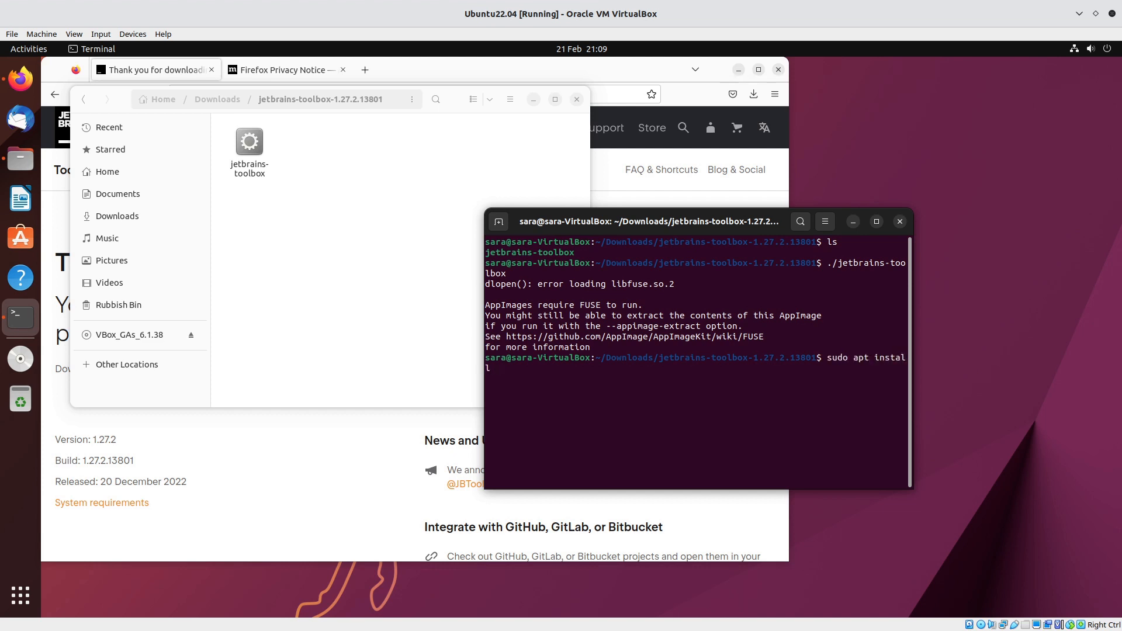
pyautogui.write('fus')
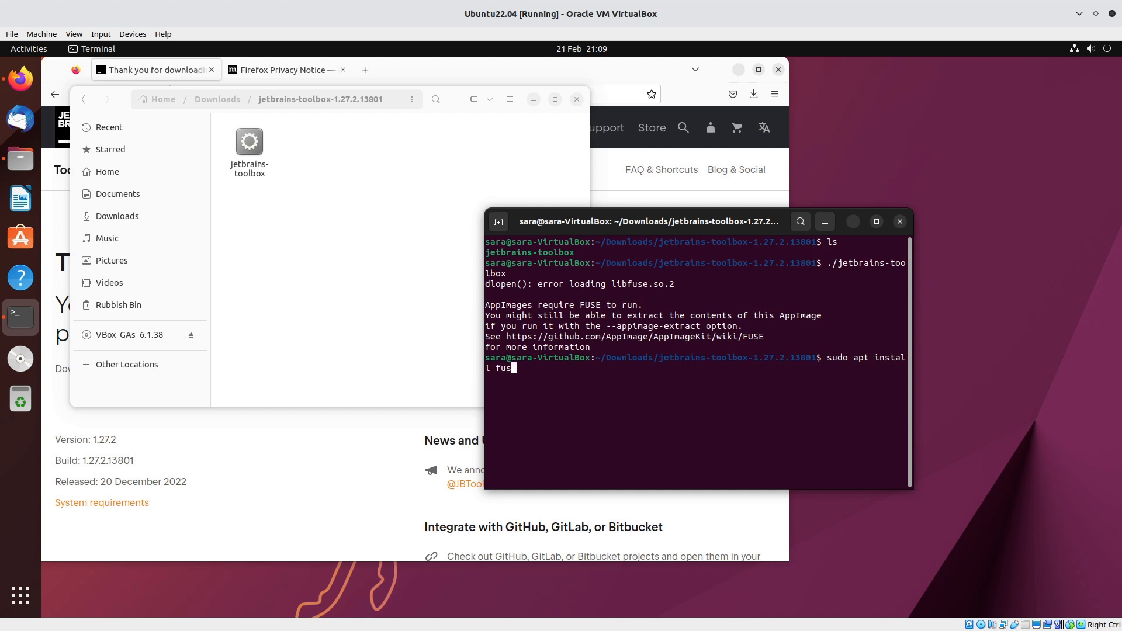
pyautogui.press('Return')
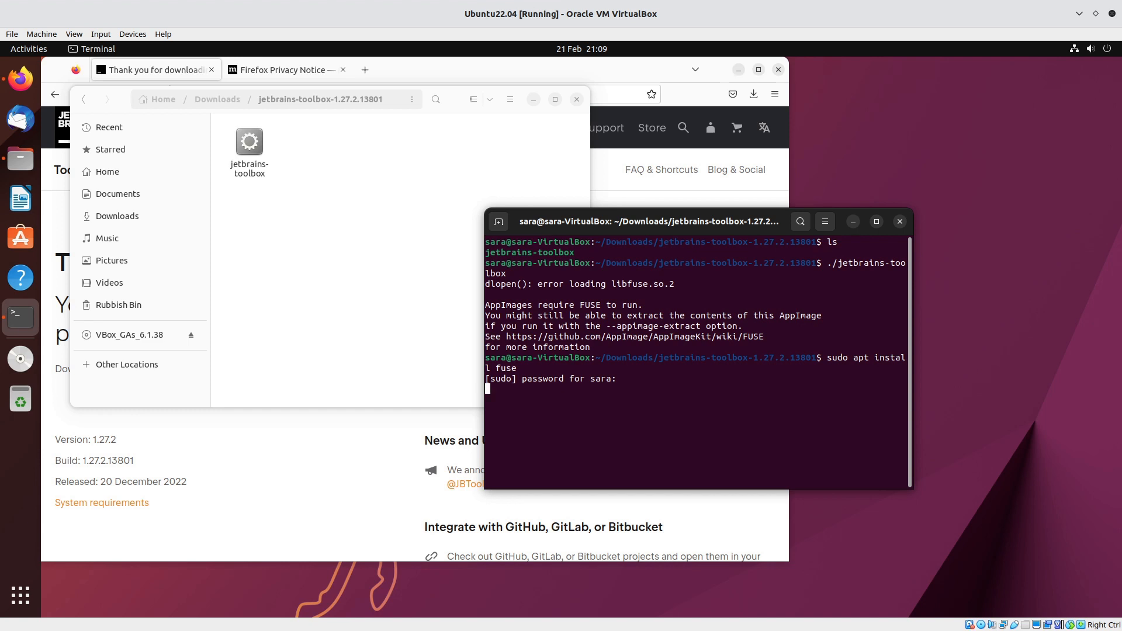
pyautogui.press('Return')
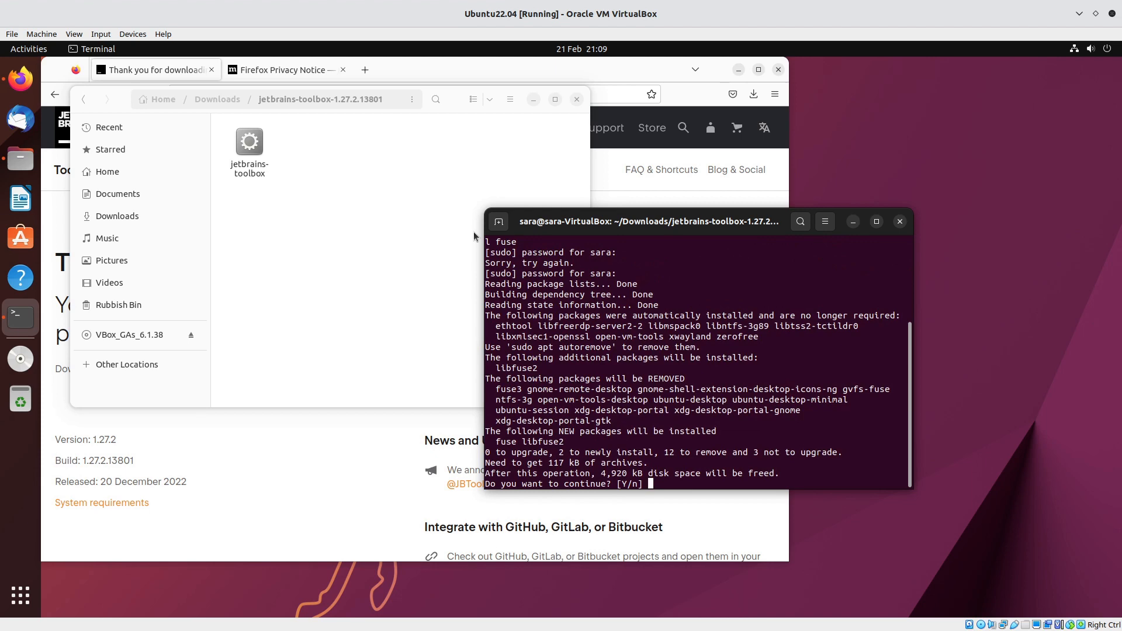
pyautogui.write('y')
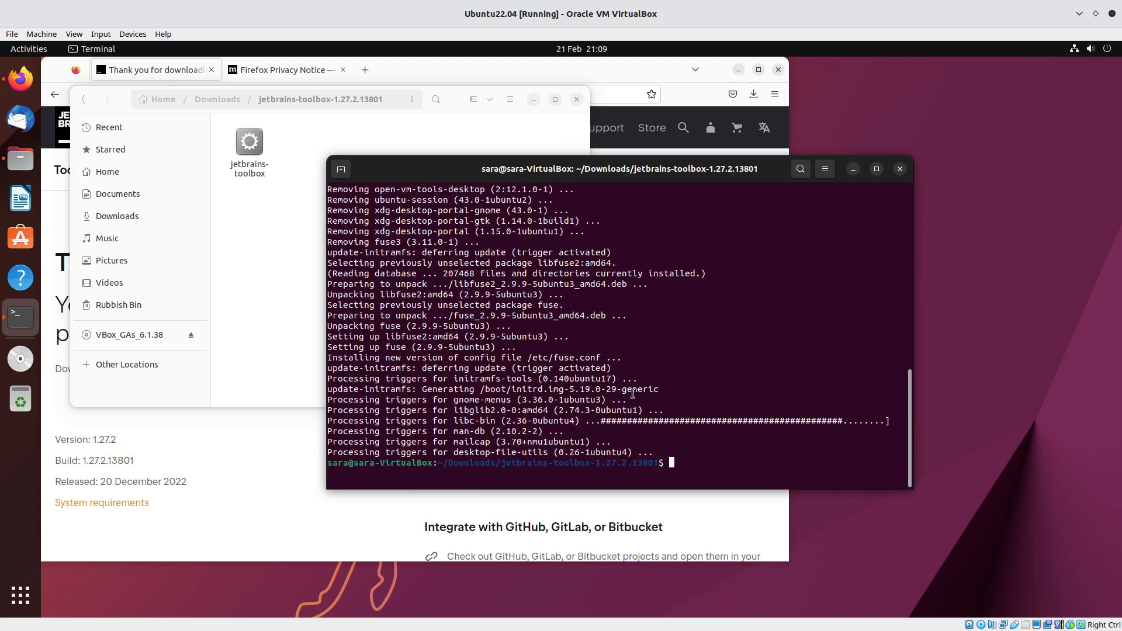
# - Rerun ./jetbrains-toolbox so the JetBrains Toolbox welcome screen appears
pyautogui.write('sudo apt install fuse')
pyautogui.write('./jetbrains-toolbox')
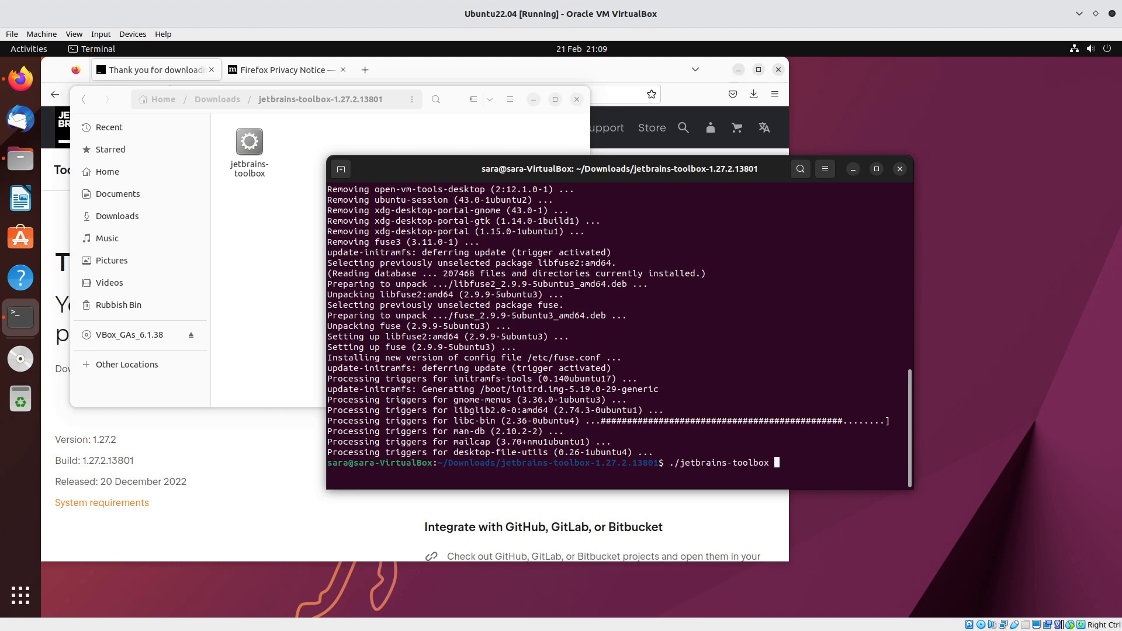
pyautogui.press('Return')
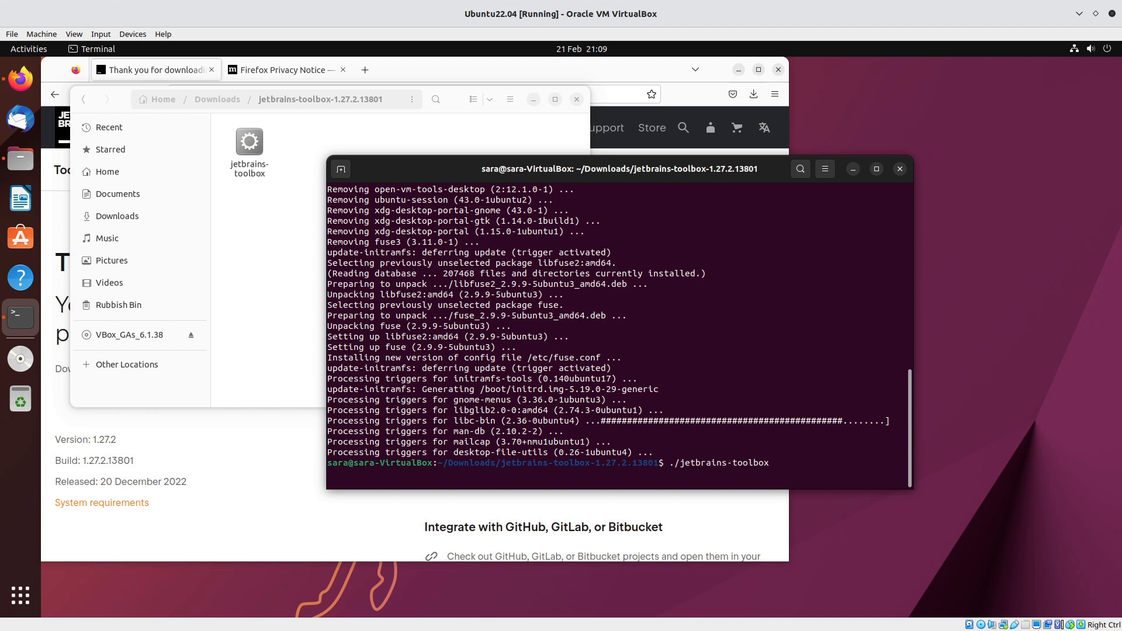
pyautogui.press('Return')
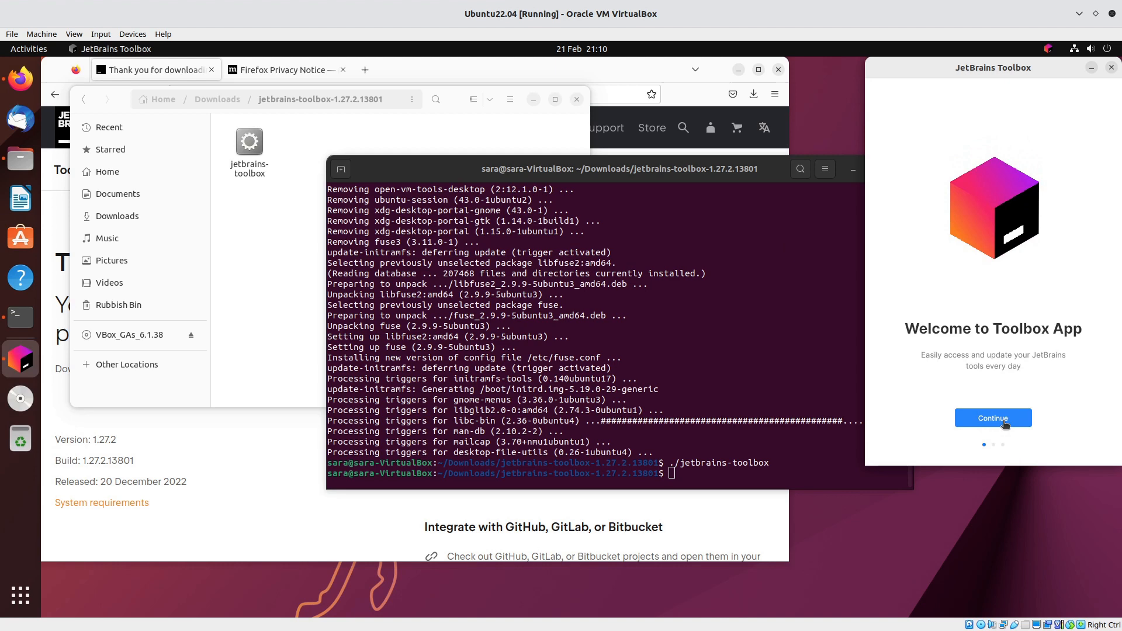
pyautogui.moveTo(982, 392)
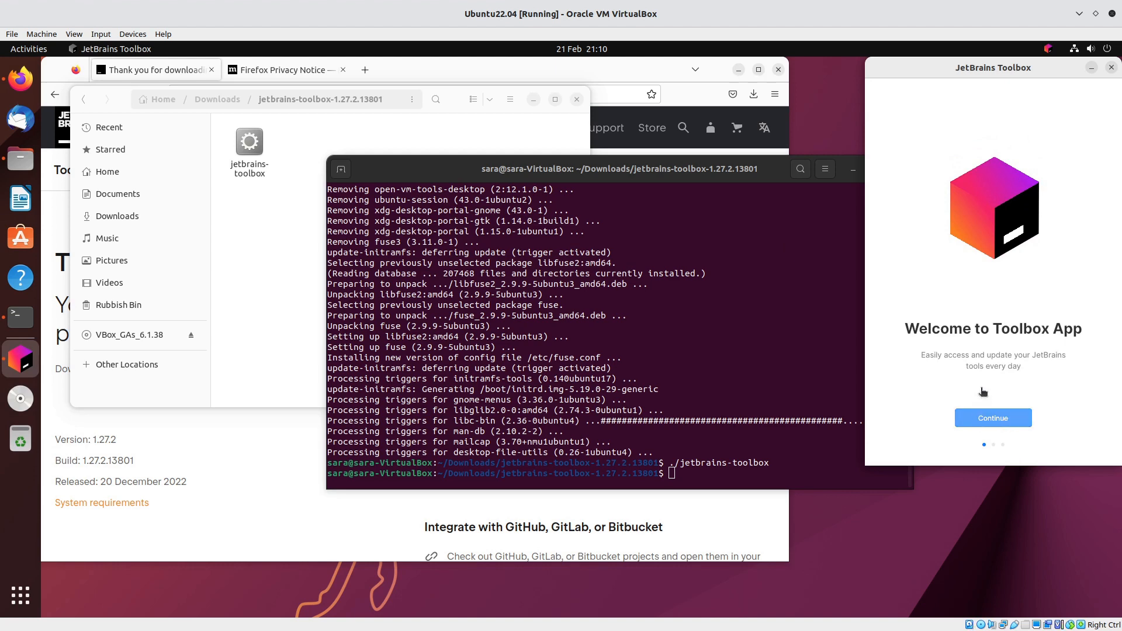
# - Continue past the welcome, accept the user agreement with the dark theme and reach the tools list
pyautogui.click(992, 419)
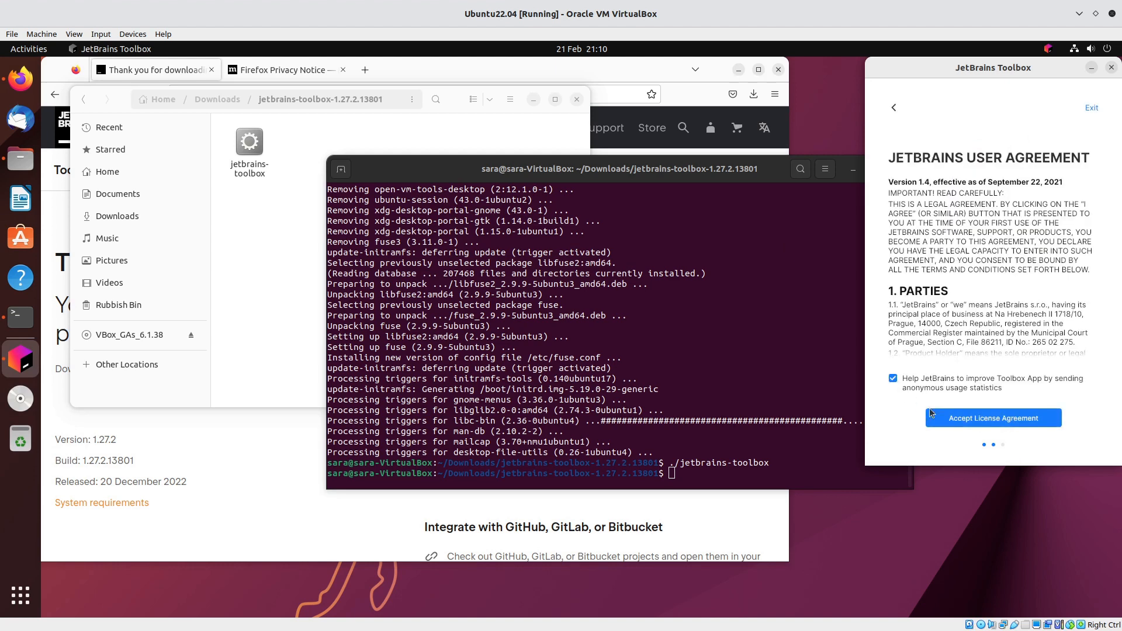
pyautogui.click(992, 418)
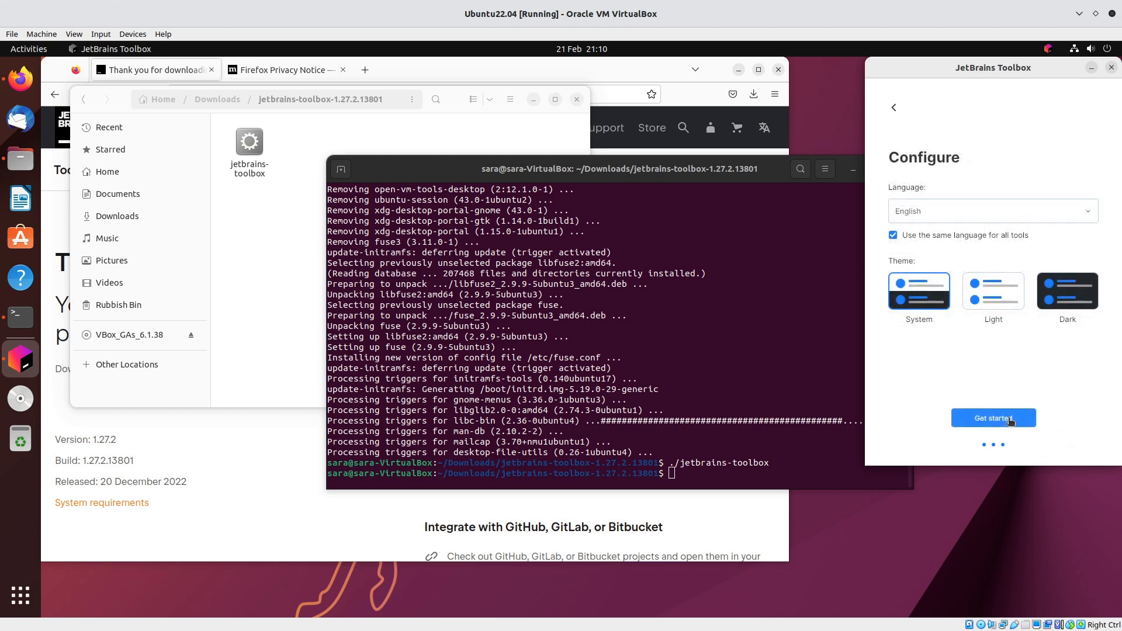
pyautogui.moveTo(1067, 293)
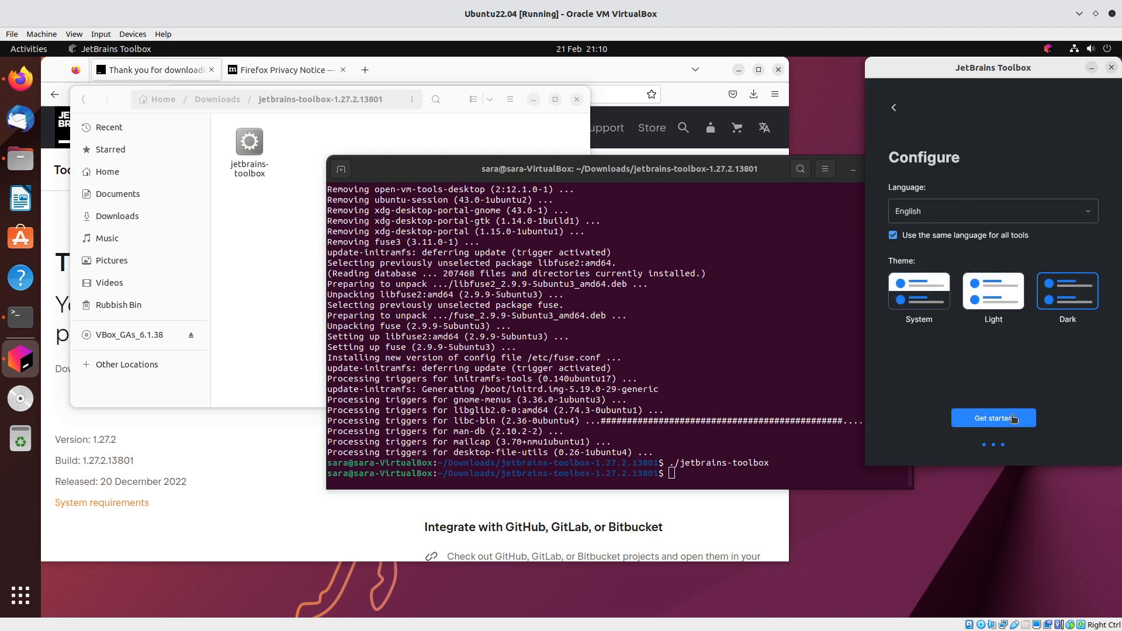
pyautogui.click(992, 419)
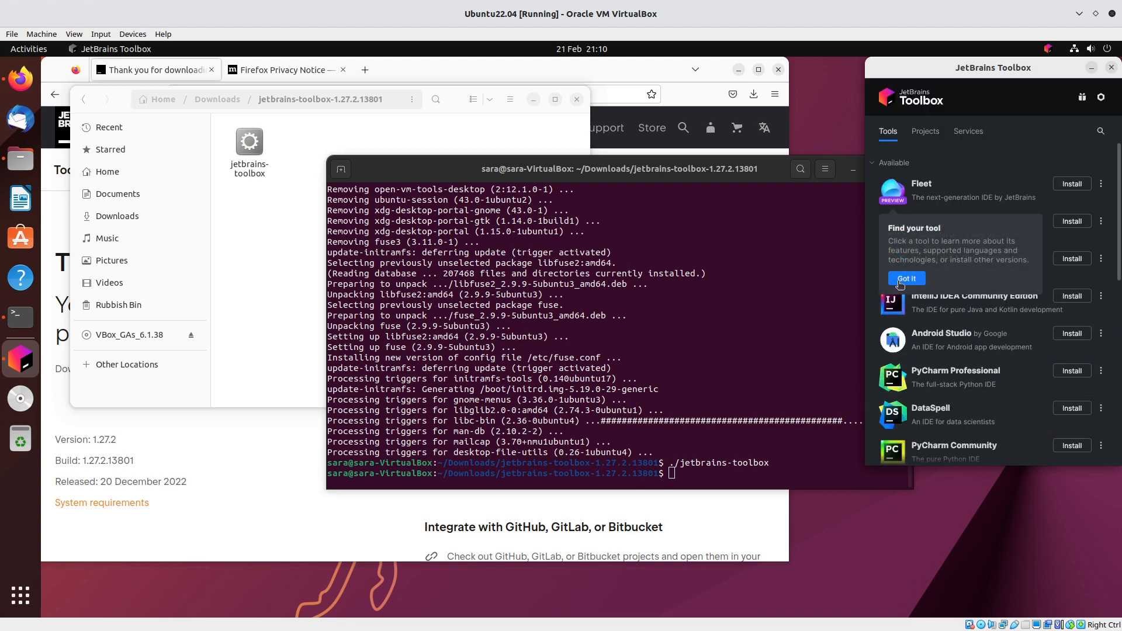
# - Dismiss the find-your-tool tip and browse the tools list to Rider 2022.3.2 for installation
pyautogui.click(907, 278)
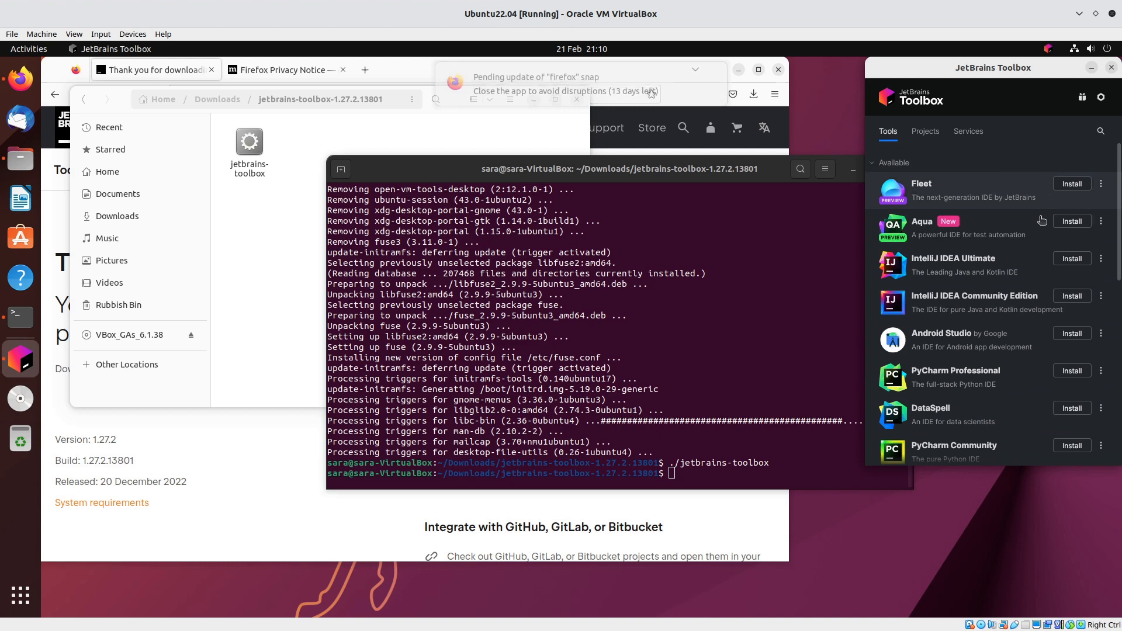
pyautogui.scroll(-3)
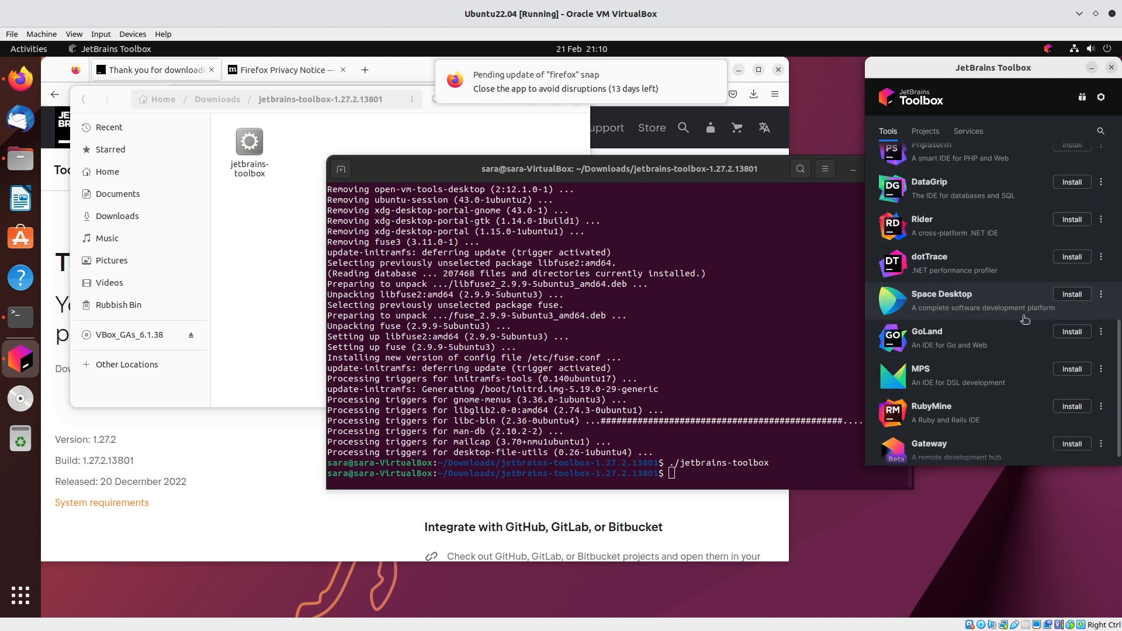
pyautogui.scroll(3)
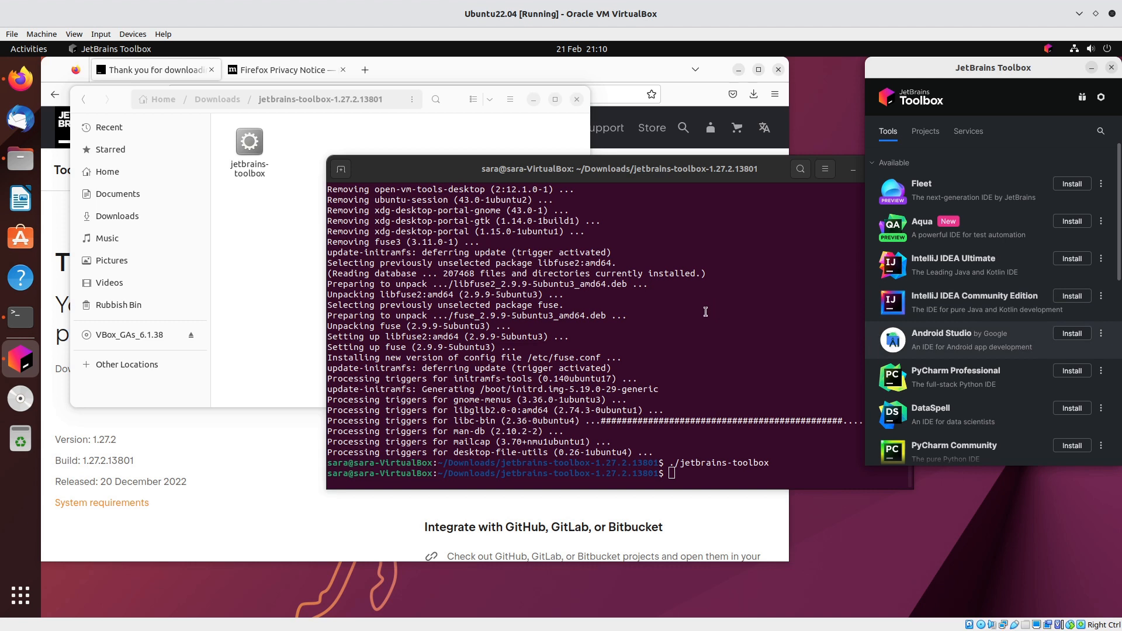
pyautogui.scroll(-3)
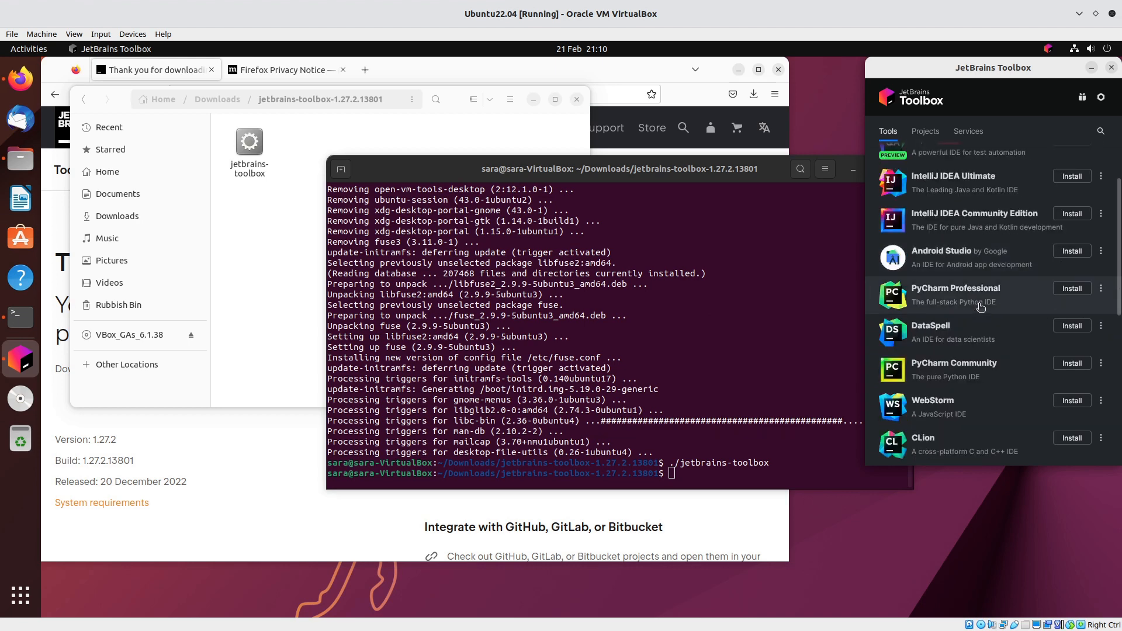
pyautogui.scroll(-3)
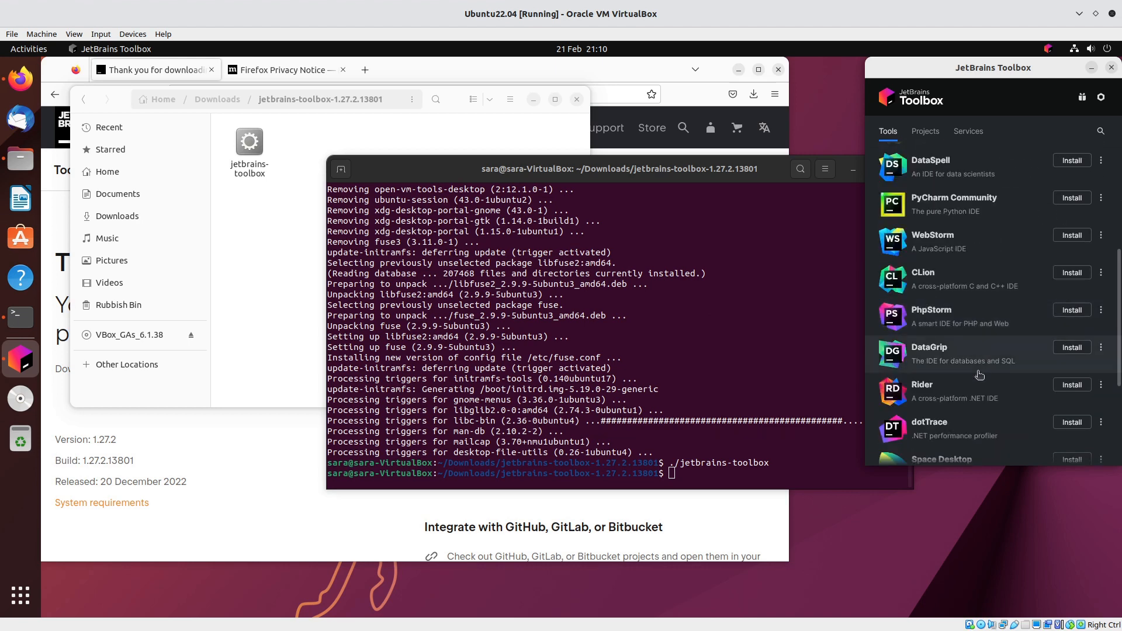
pyautogui.moveTo(1071, 384)
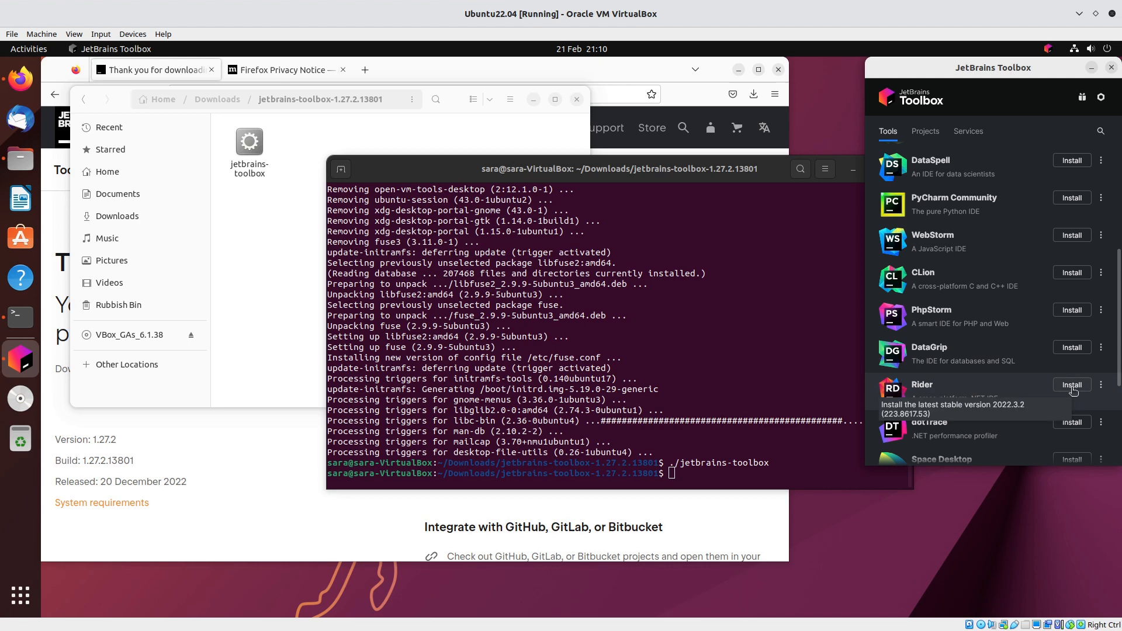
pyautogui.scroll(3)
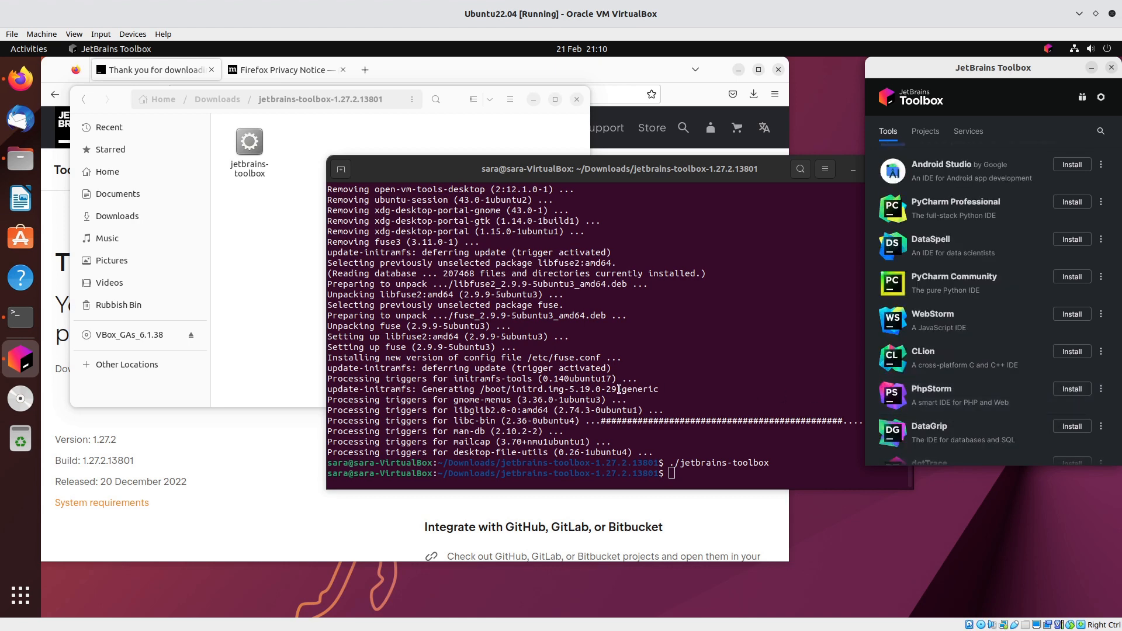
pyautogui.moveTo(20, 317)
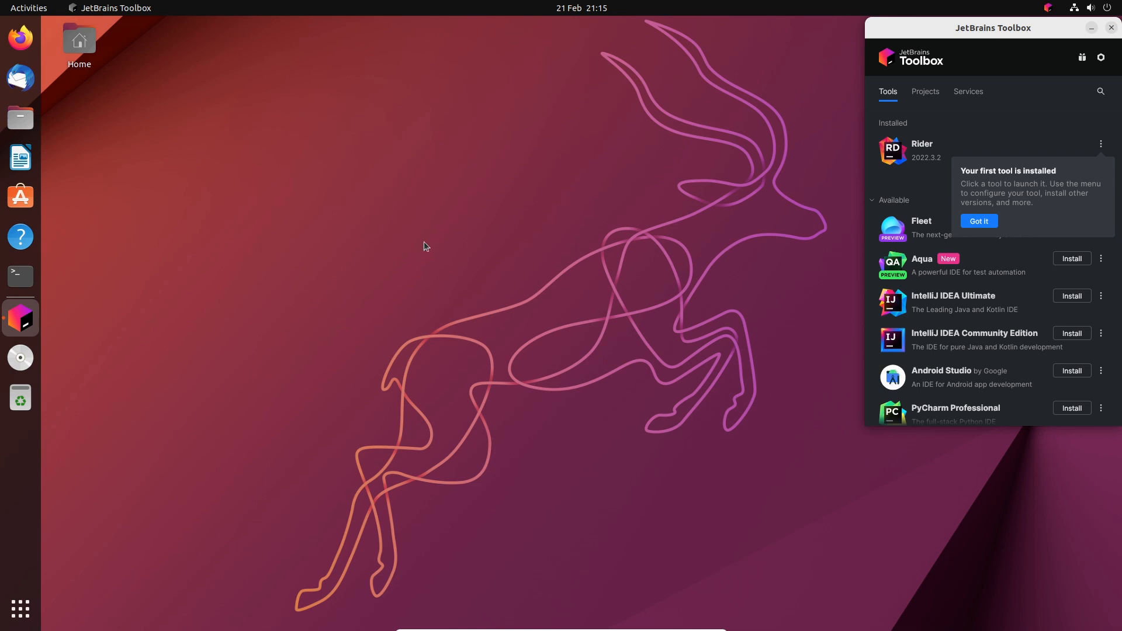
# - Dismiss the installed tip, launch Rider 2022.3.2 from Toolbox and close the Toolbox panel
pyautogui.click(977, 221)
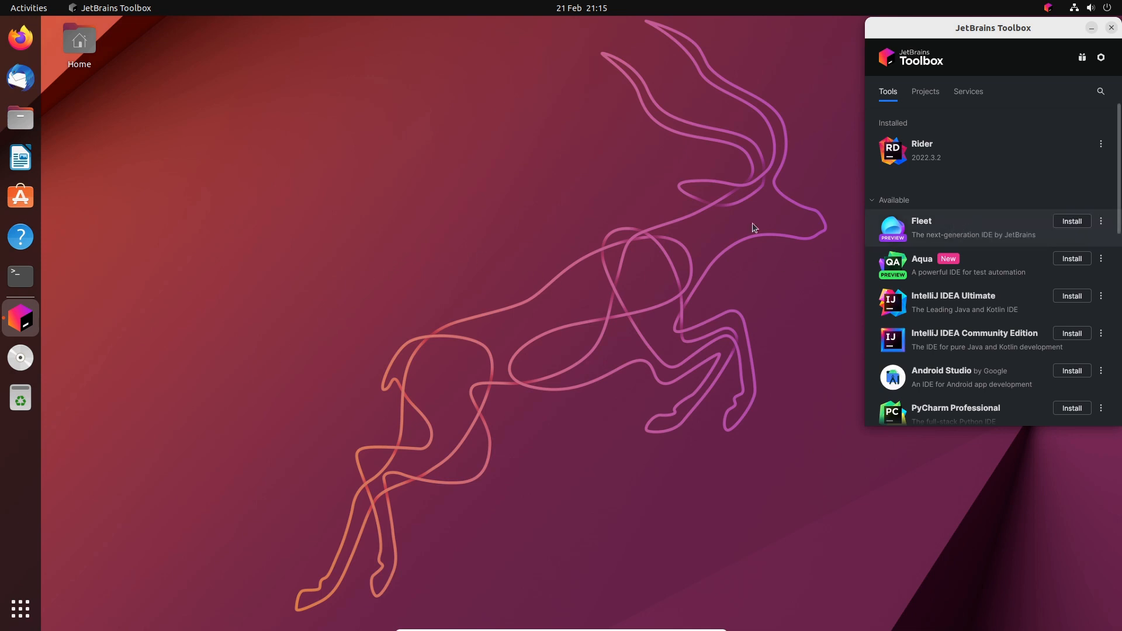
pyautogui.moveTo(20, 609)
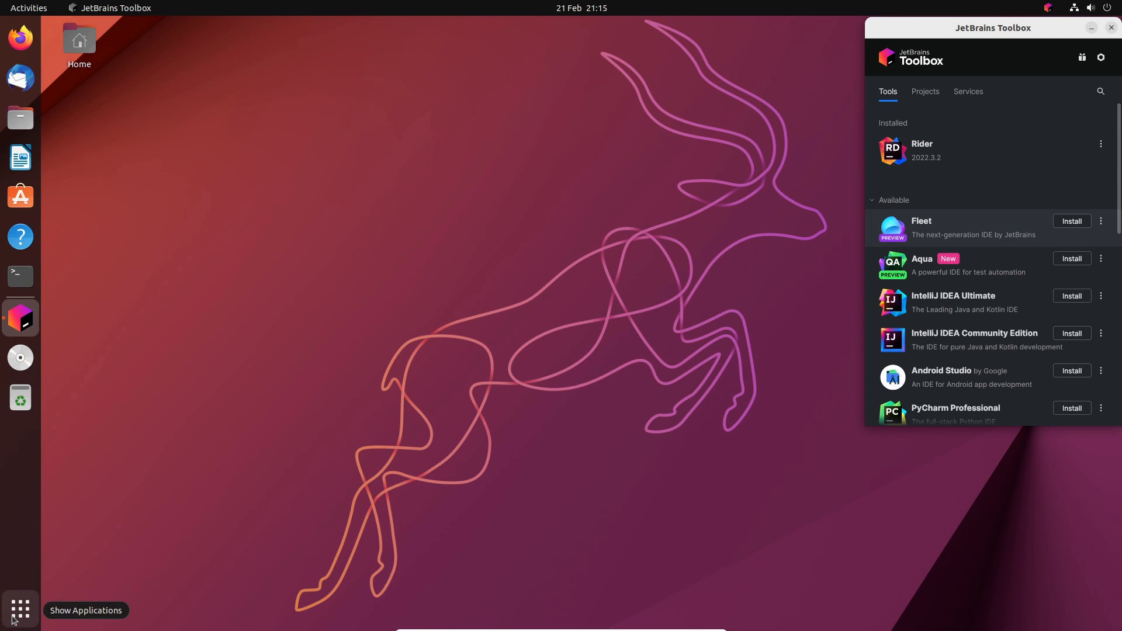
pyautogui.moveTo(954, 158)
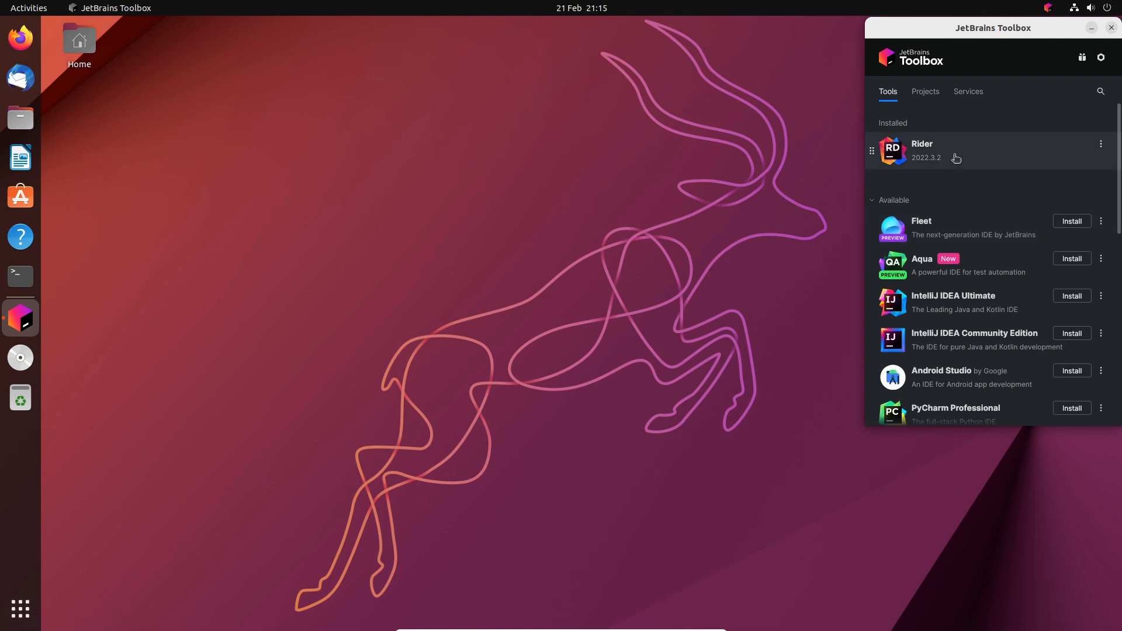
pyautogui.click(28, 9)
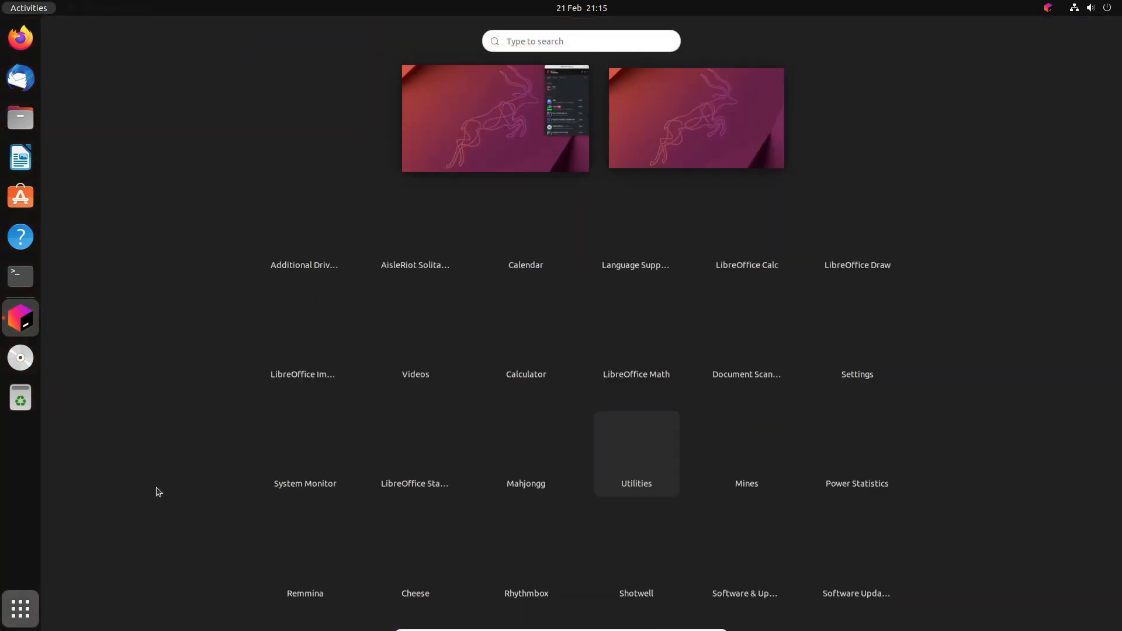
pyautogui.write('ril')
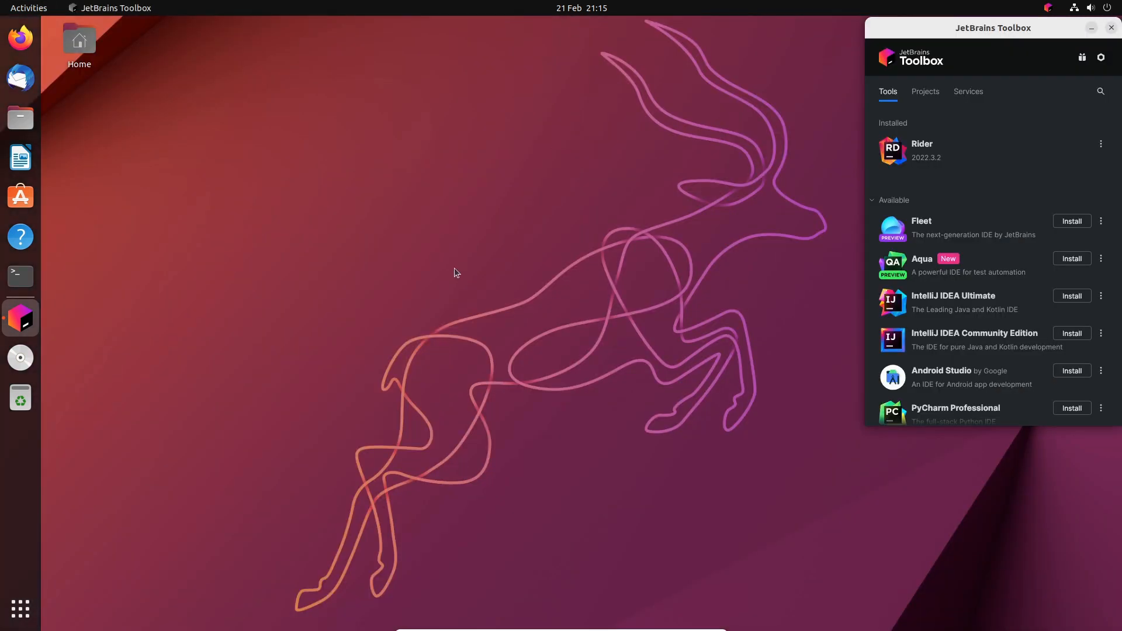
pyautogui.moveTo(546, 225)
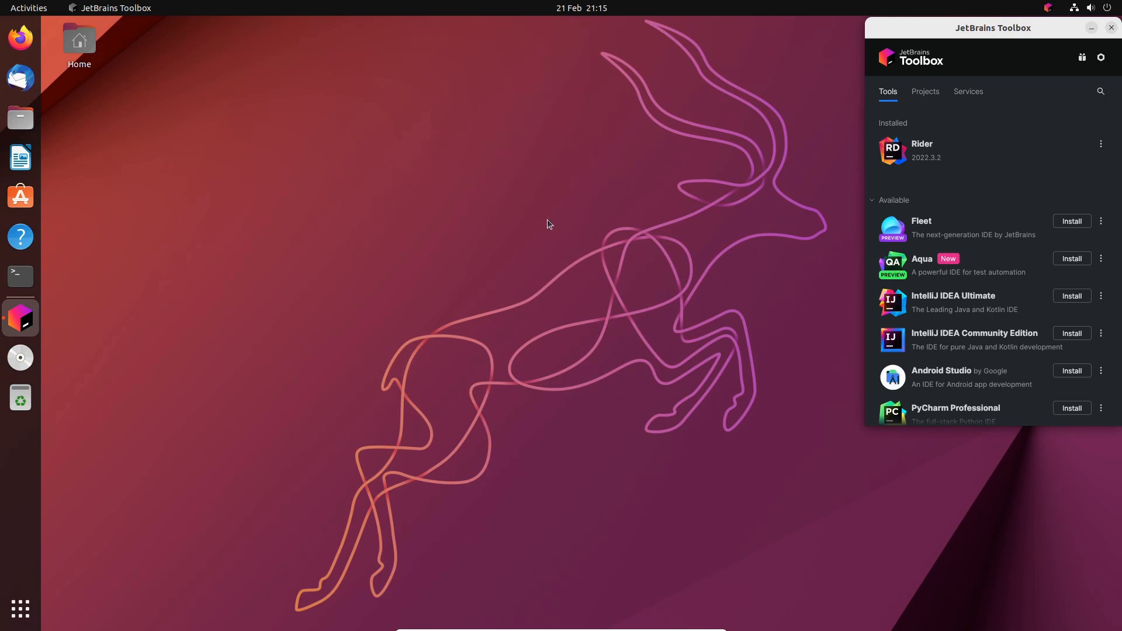
pyautogui.click(1091, 27)
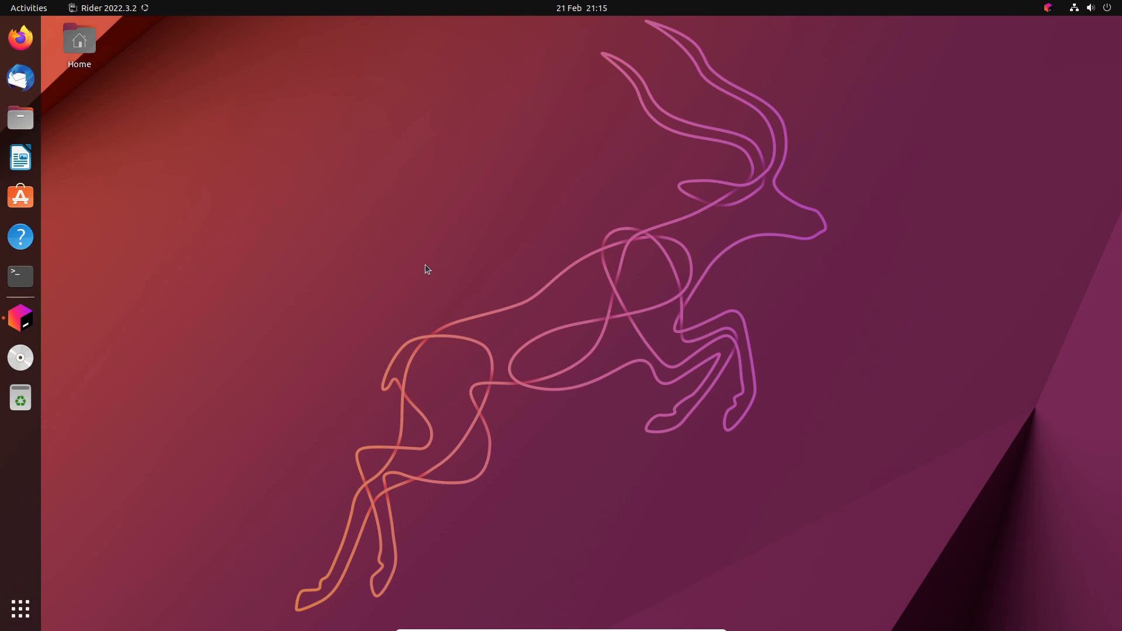
# - Accept sending anonymous statistics and start Rider without importing earlier settings
pyautogui.click(19, 316)
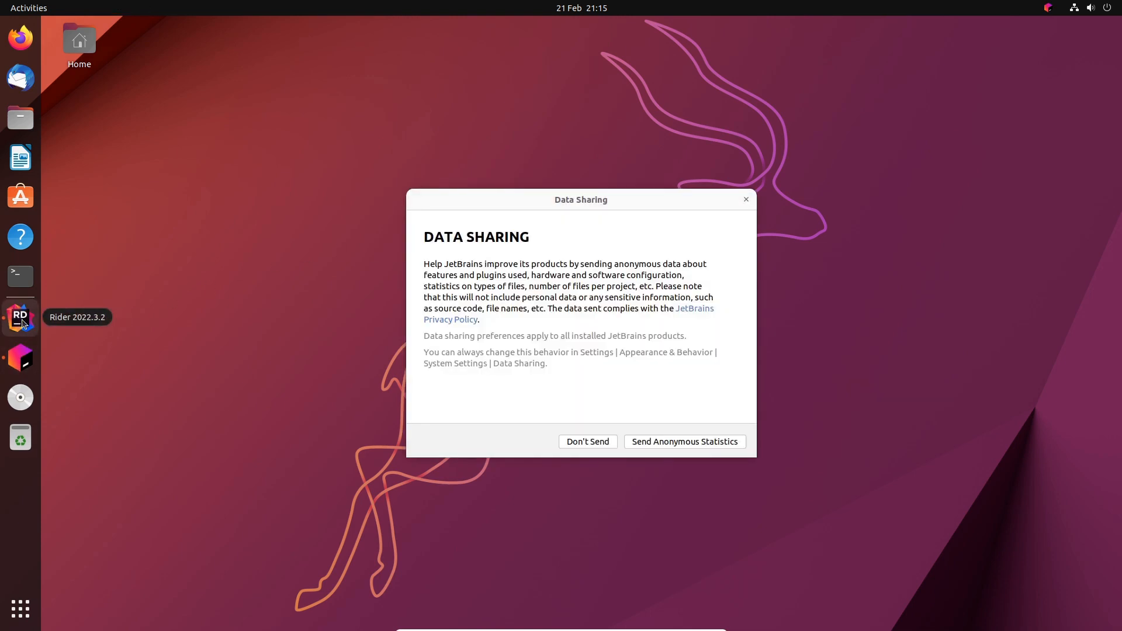
pyautogui.moveTo(656, 445)
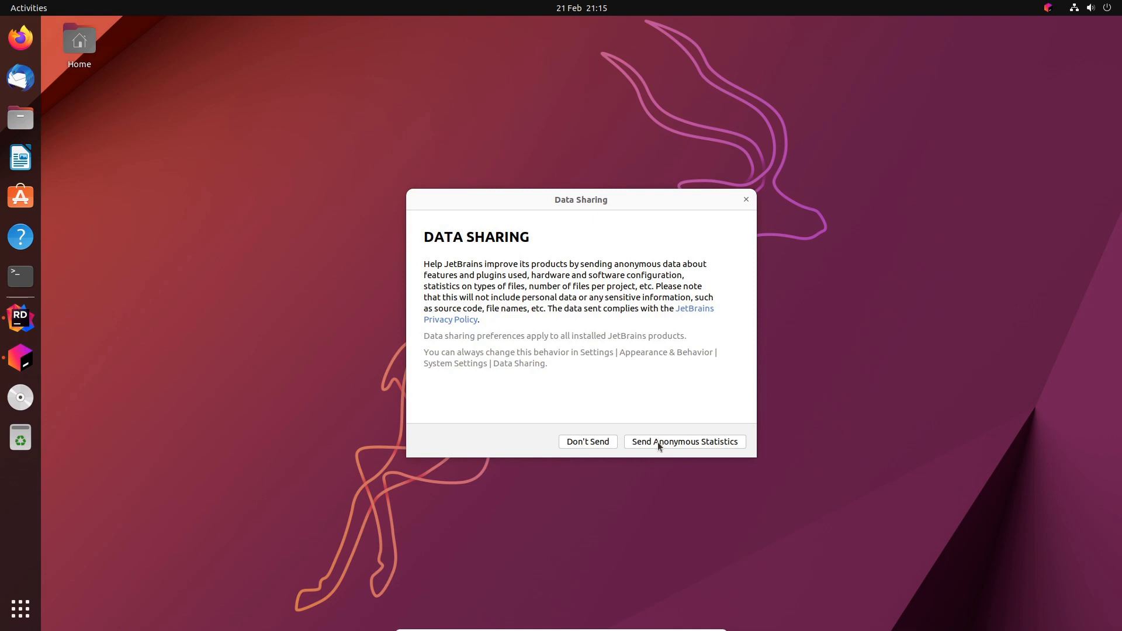
pyautogui.click(683, 442)
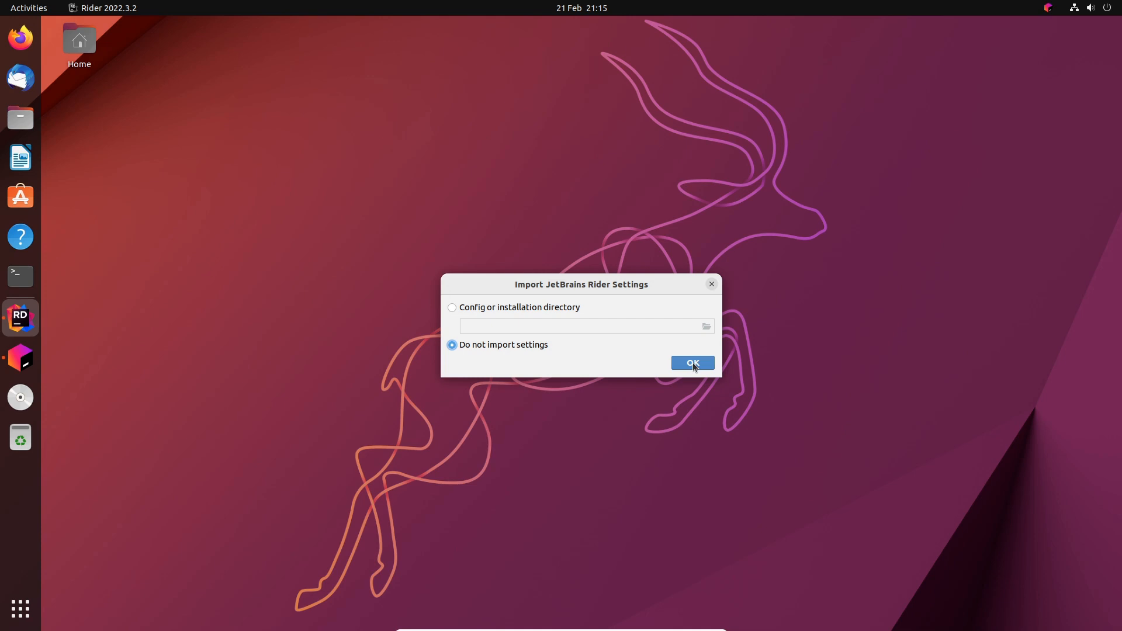
pyautogui.click(690, 362)
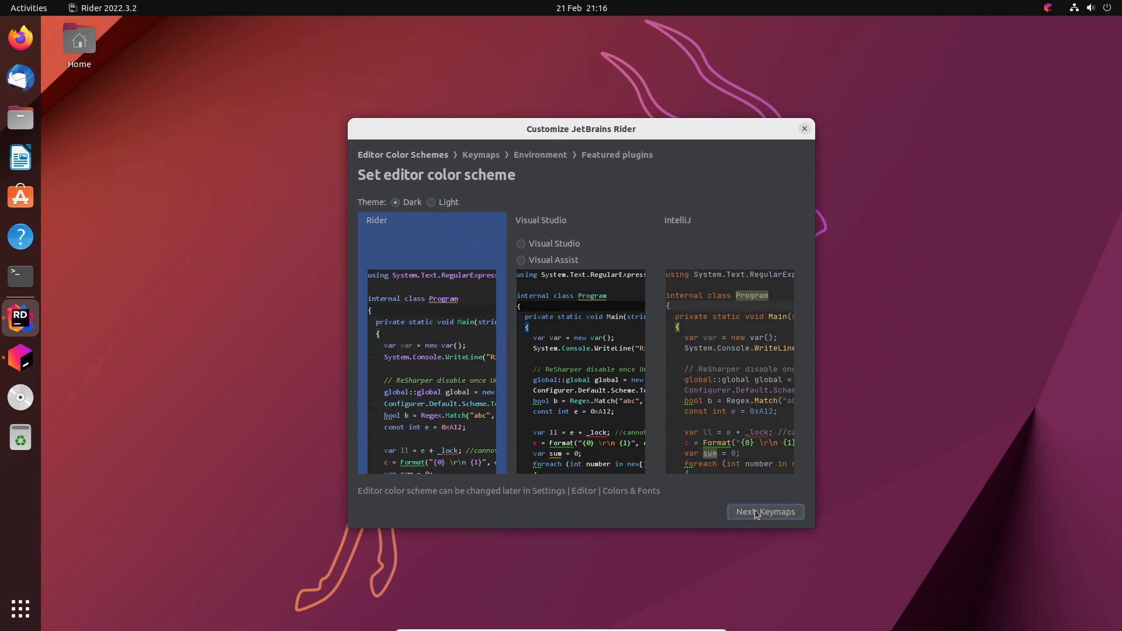
# - Keep the dark colour scheme and Visual Studio keymap and advance to the Environment page
pyautogui.click(764, 511)
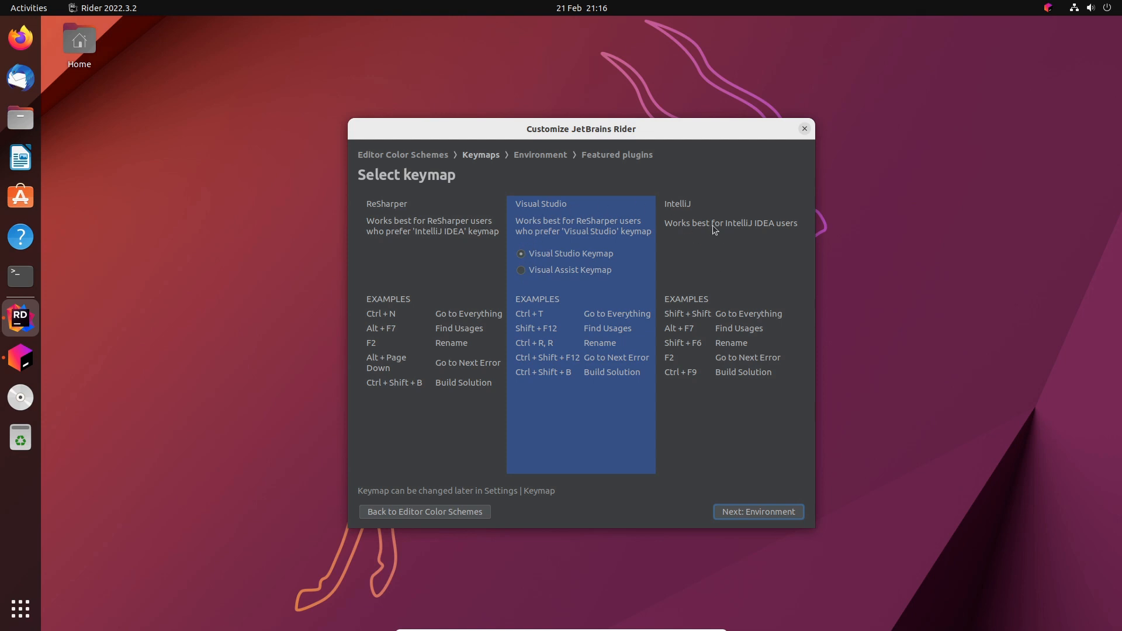
pyautogui.moveTo(711, 277)
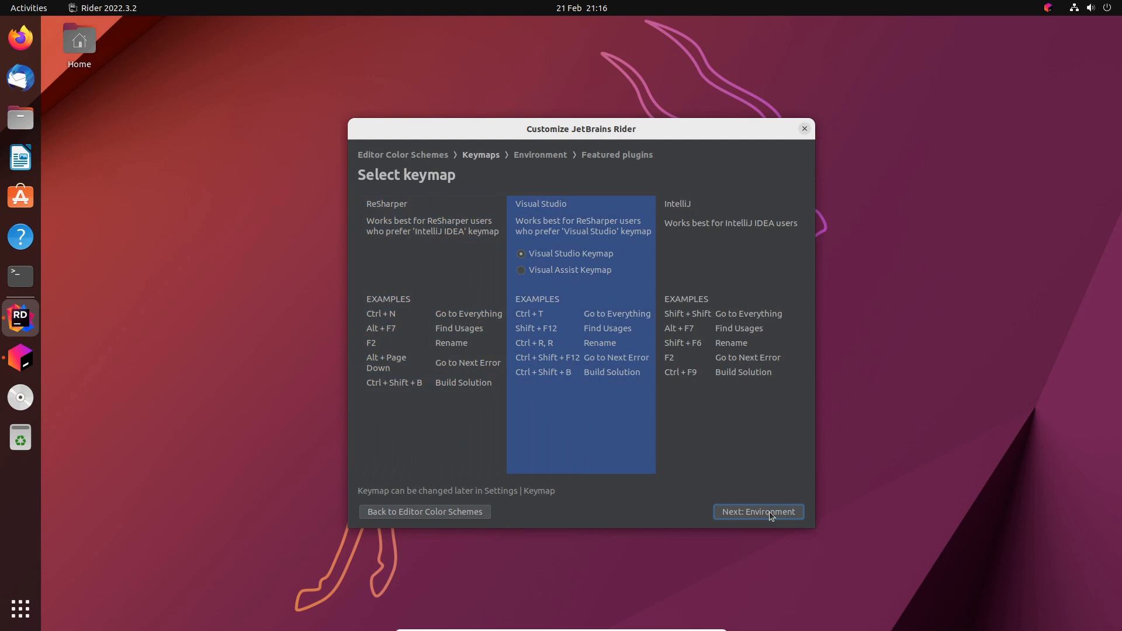
pyautogui.click(757, 512)
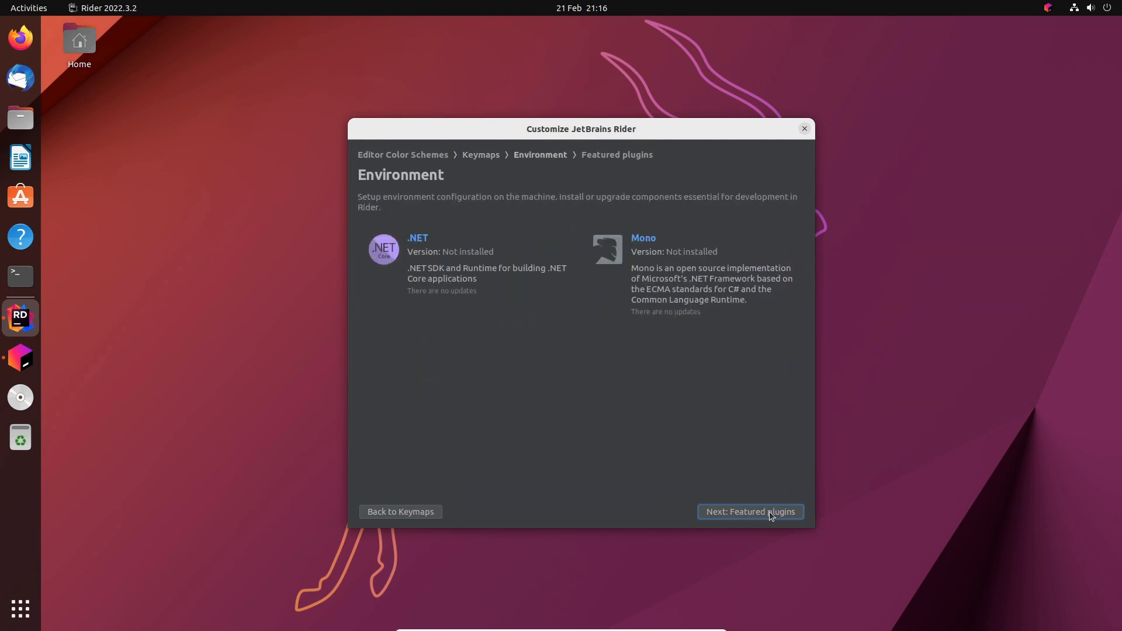
pyautogui.moveTo(762, 501)
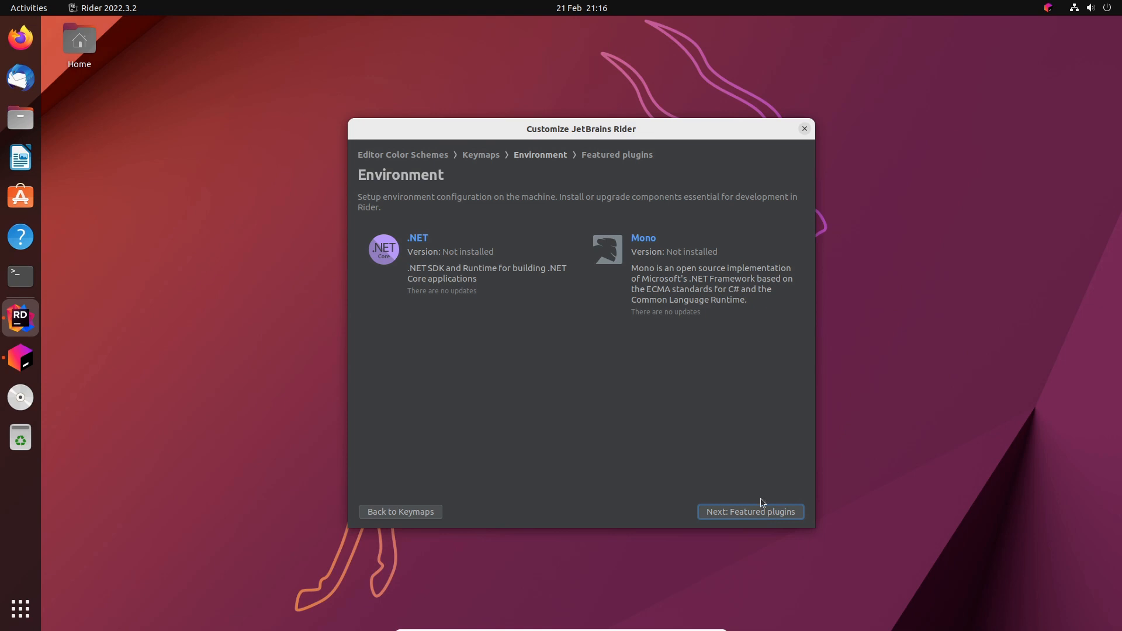
pyautogui.moveTo(434, 287)
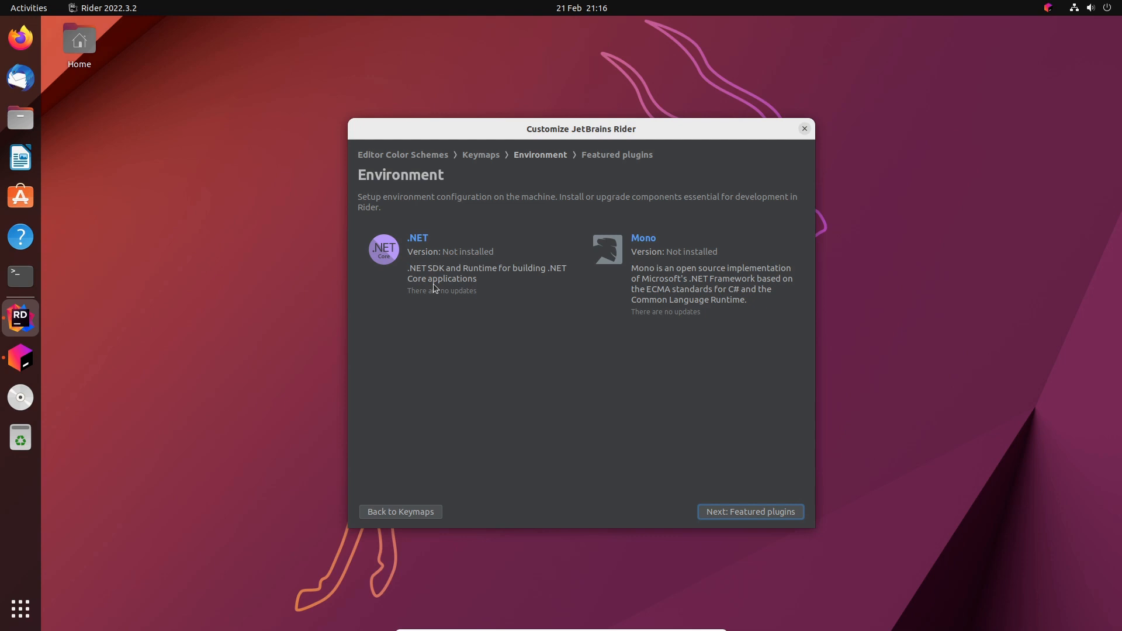
pyautogui.moveTo(400, 512)
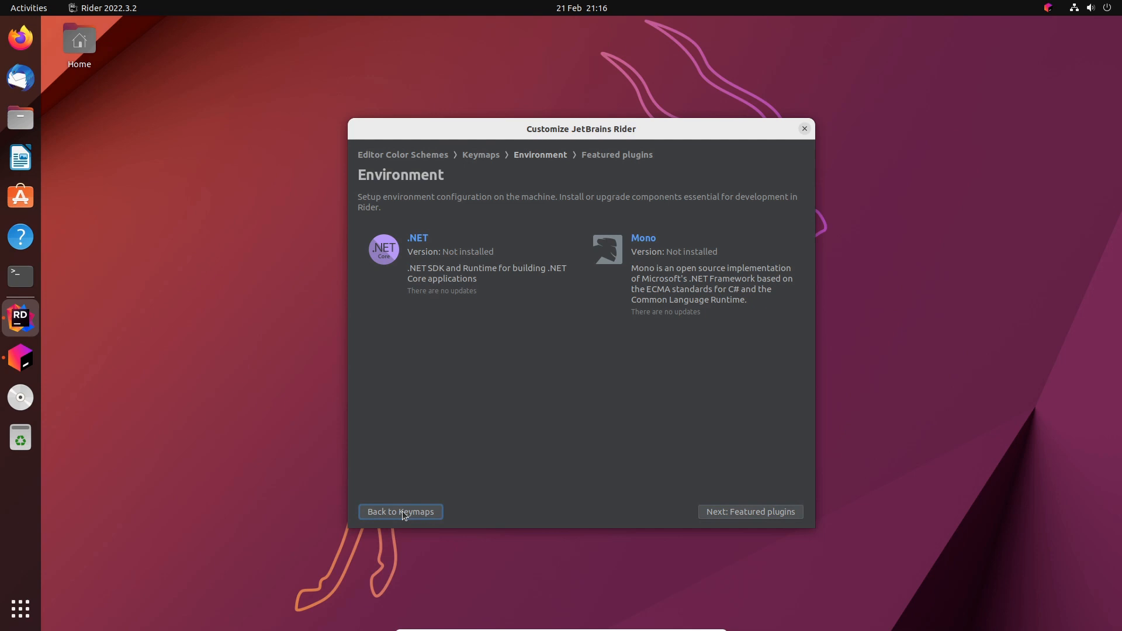
# - Return to the keymap page and launch Firefox from the dock
pyautogui.click(399, 511)
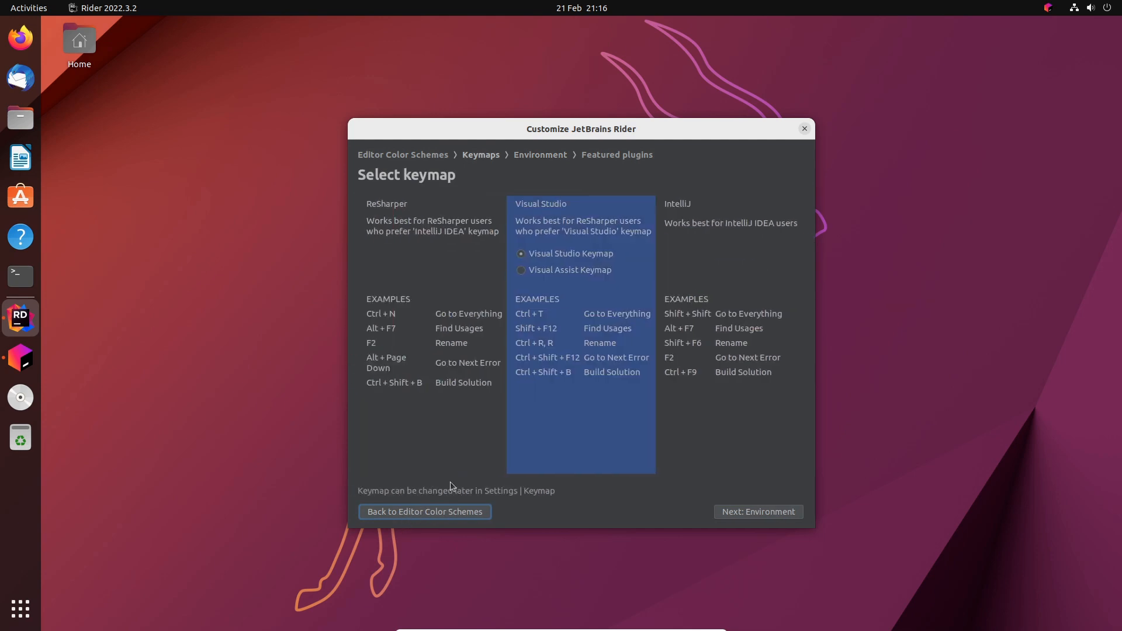
pyautogui.moveTo(383, 358)
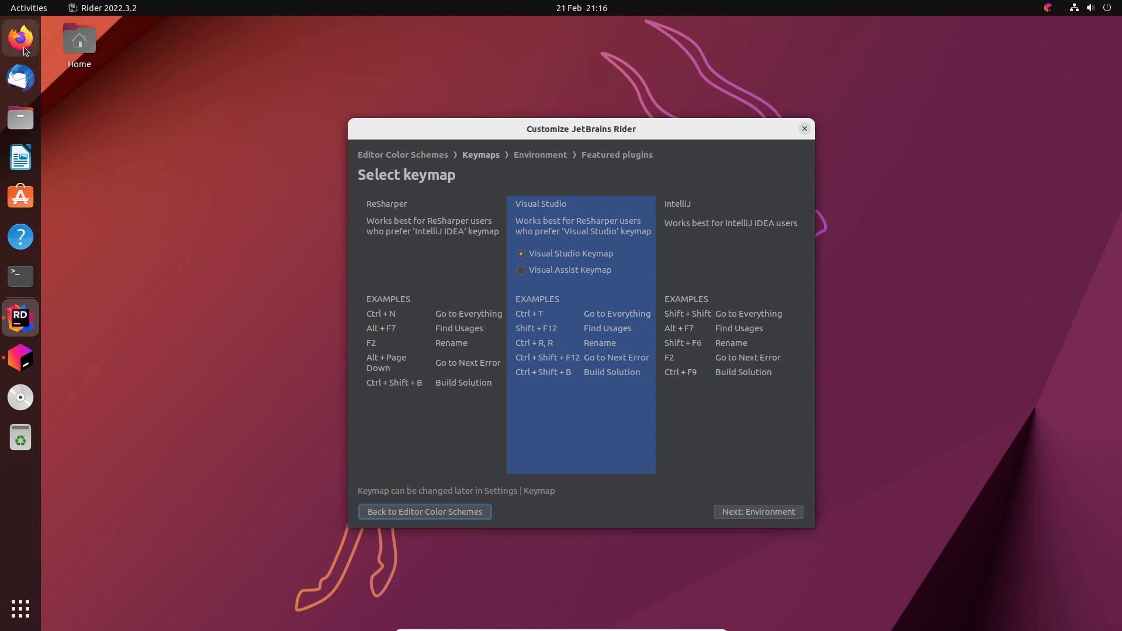
pyautogui.click(20, 37)
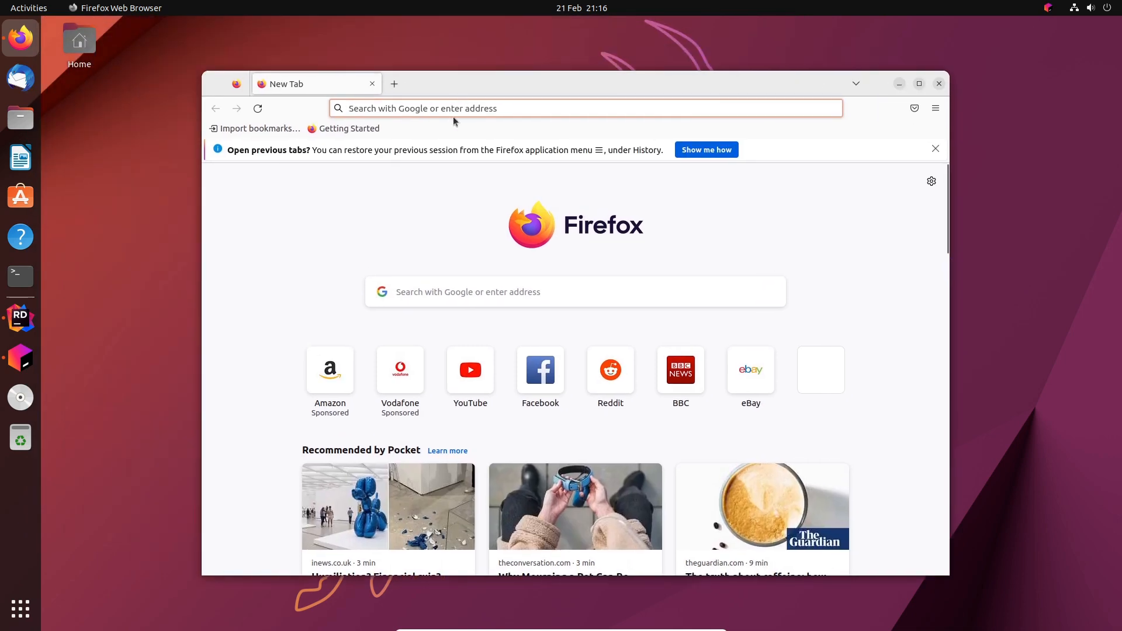
# - Search Google for 'dotnet sdk ubuntu' and open the learn.microsoft.com install guide
pyautogui.write('dotnet sdk ub')
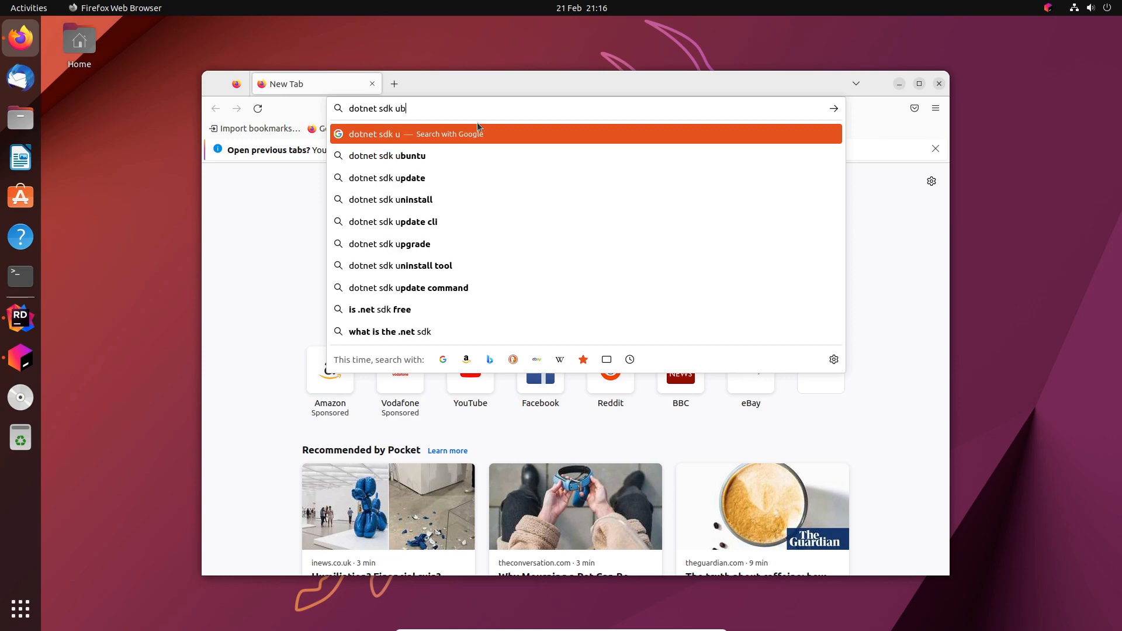
pyautogui.click(386, 155)
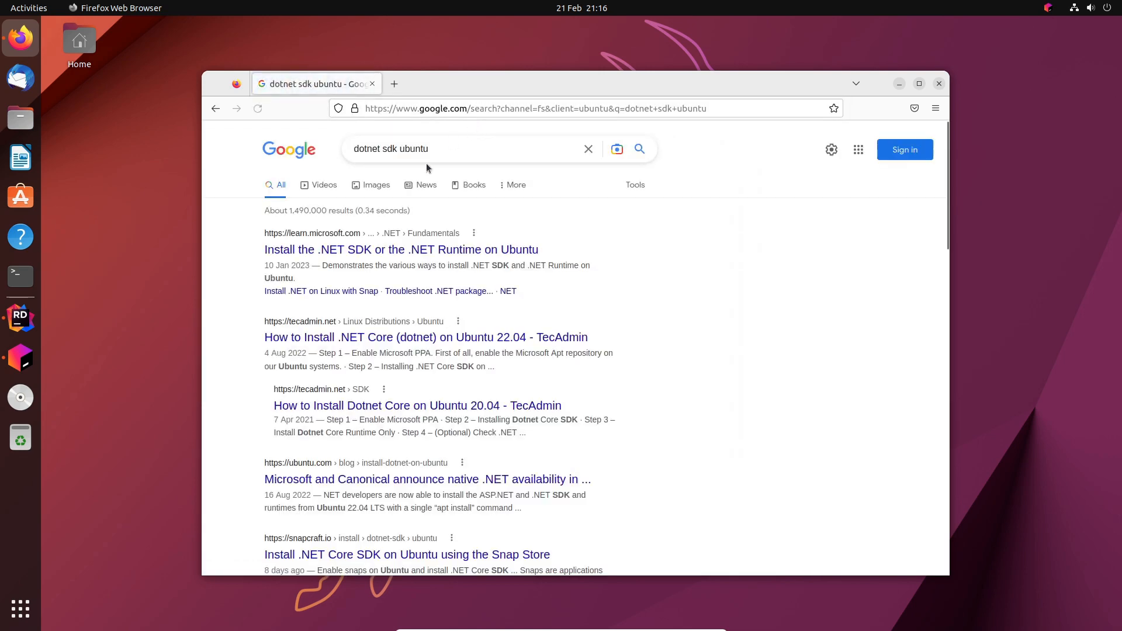
pyautogui.click(401, 248)
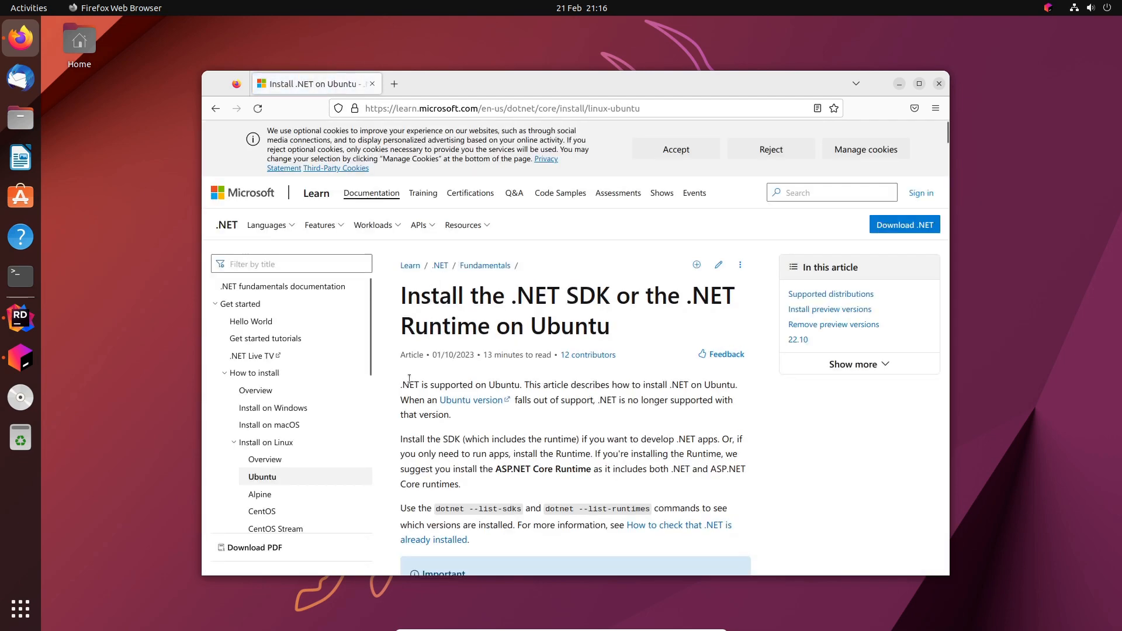
# - Find the Install the SDK section and copy its install commands
pyautogui.scroll(-3)
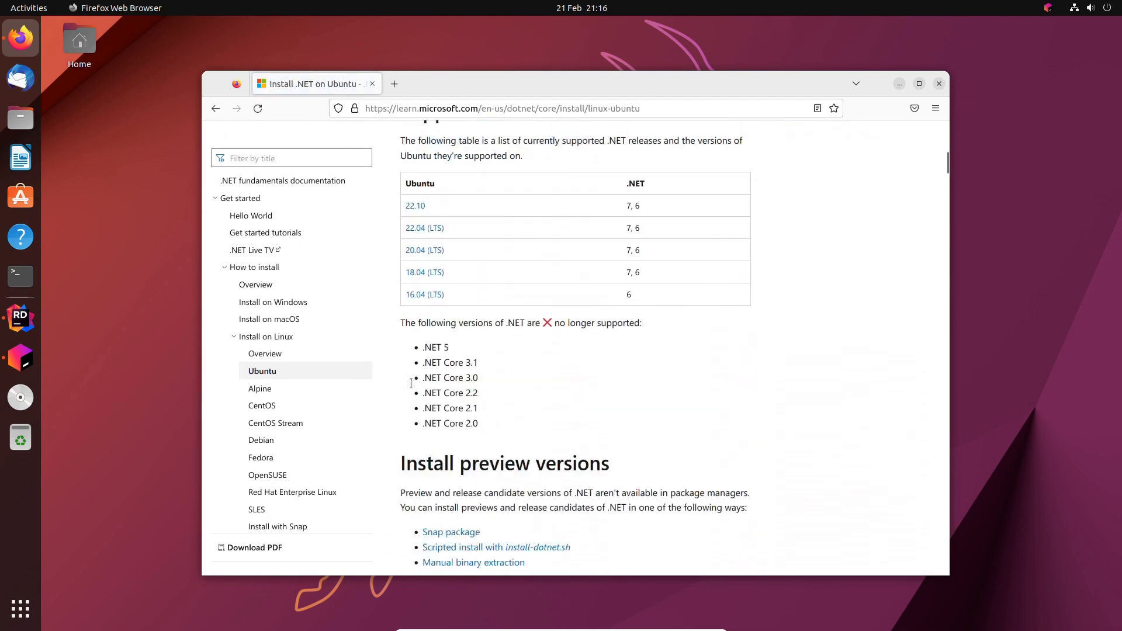
pyautogui.scroll(-3)
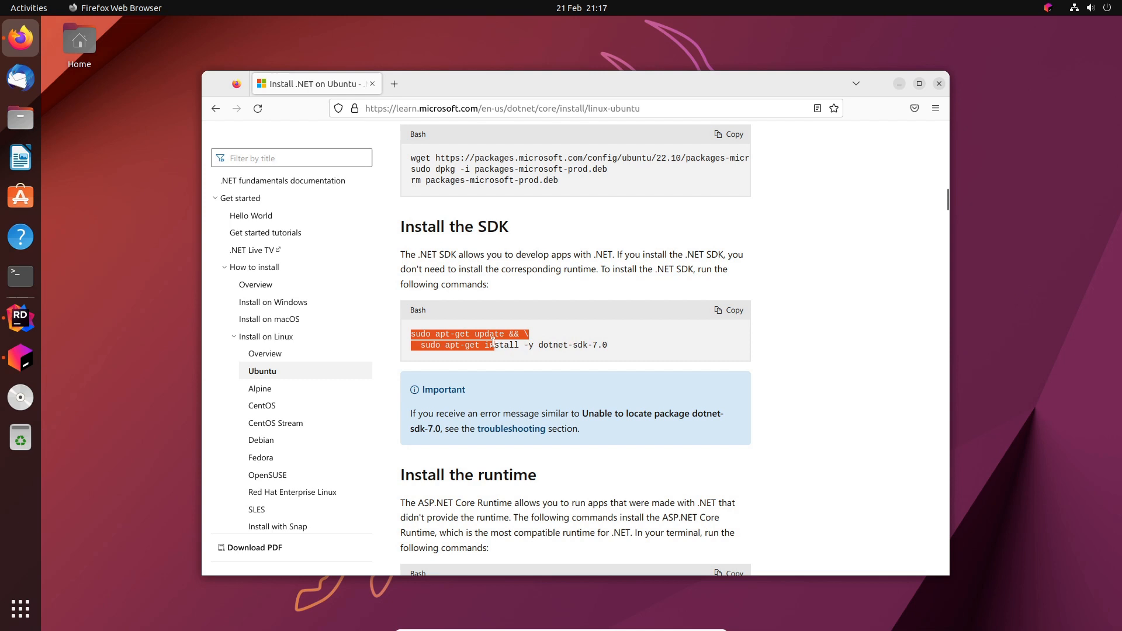
pyautogui.rightClick(493, 344)
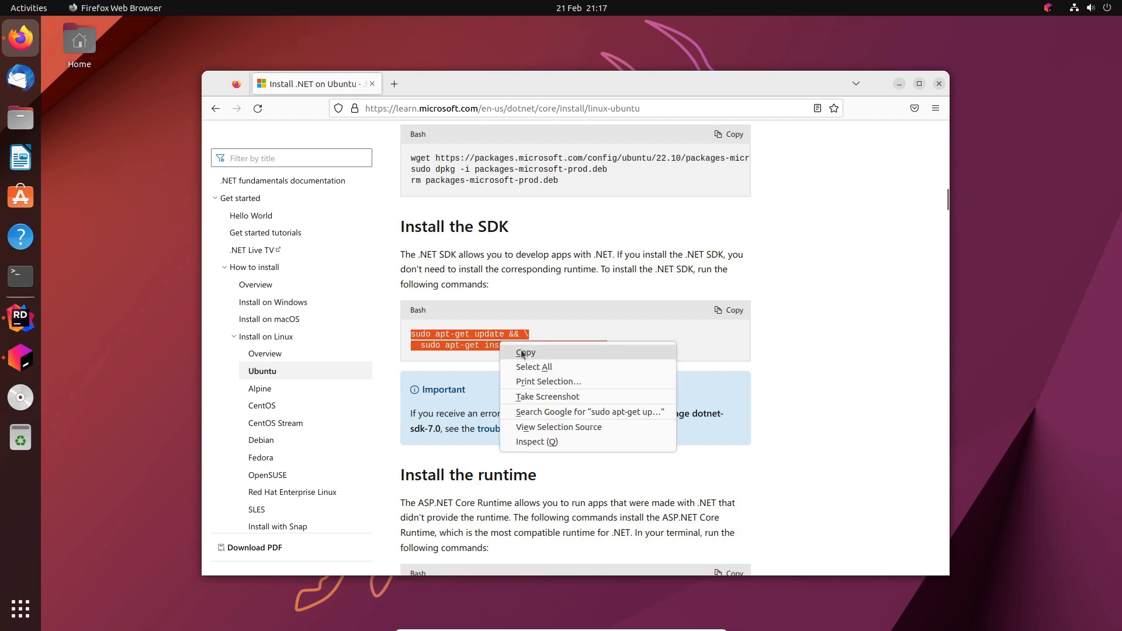
pyautogui.click(526, 352)
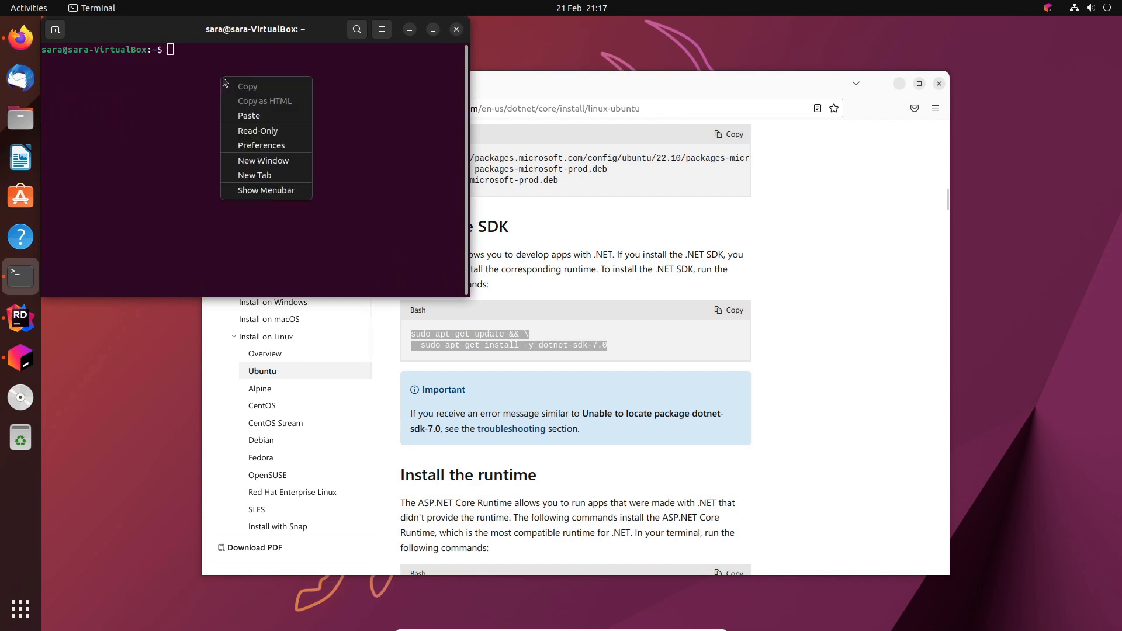
# - Paste and run the .NET SDK 7.0 install commands with sudo, then prepare an apt-get install for dotnet-sdk-6.0
pyautogui.click(249, 116)
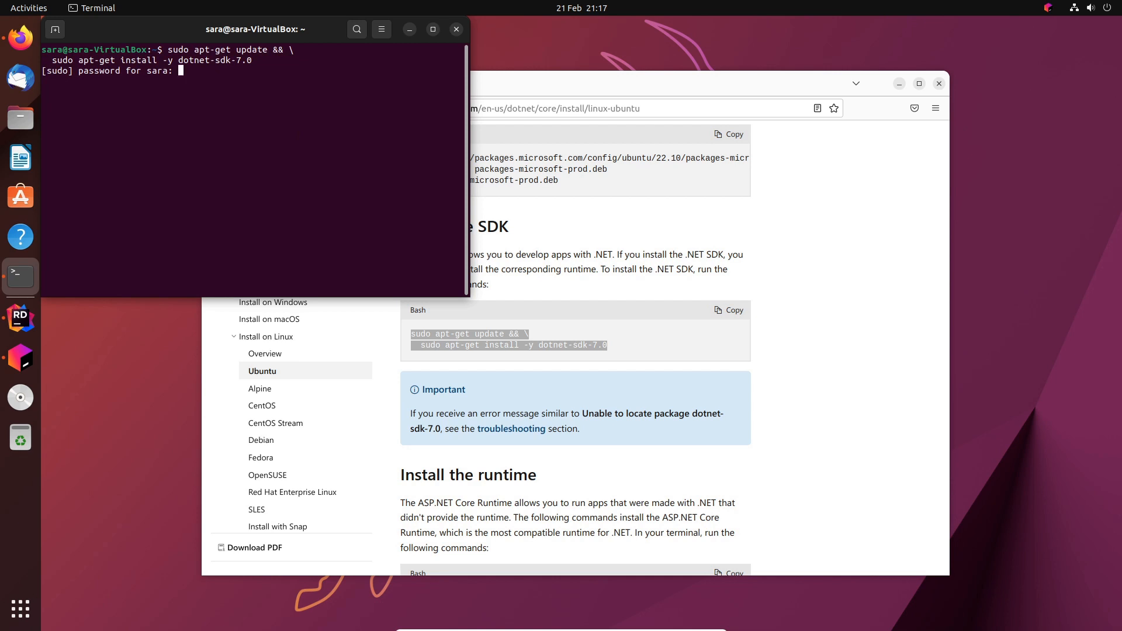
pyautogui.press('Return')
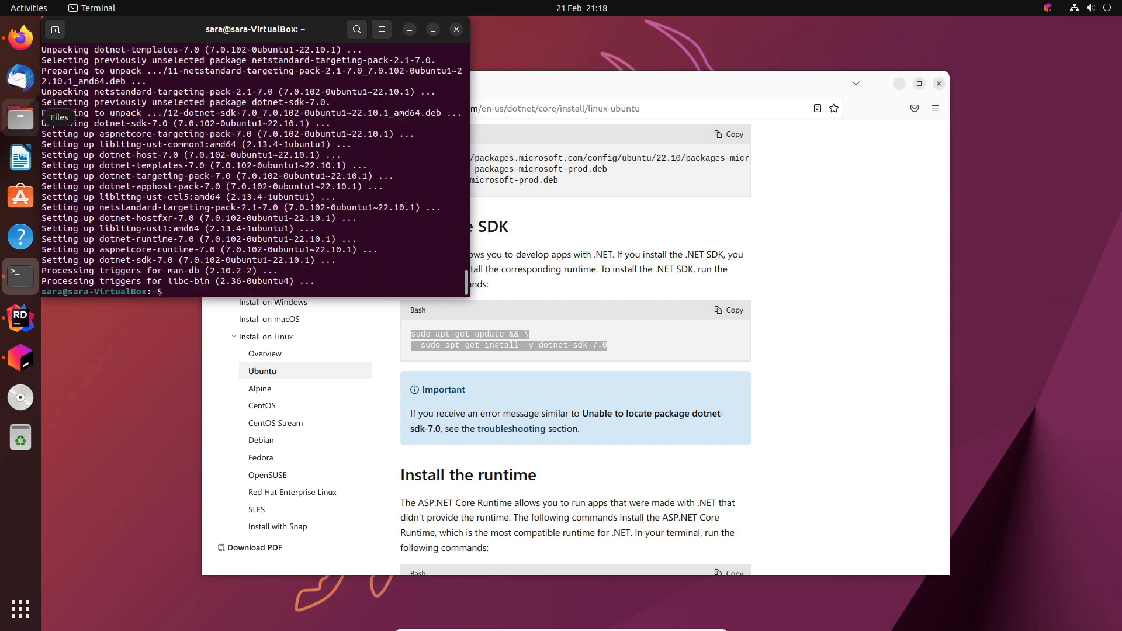
pyautogui.moveTo(272, 302)
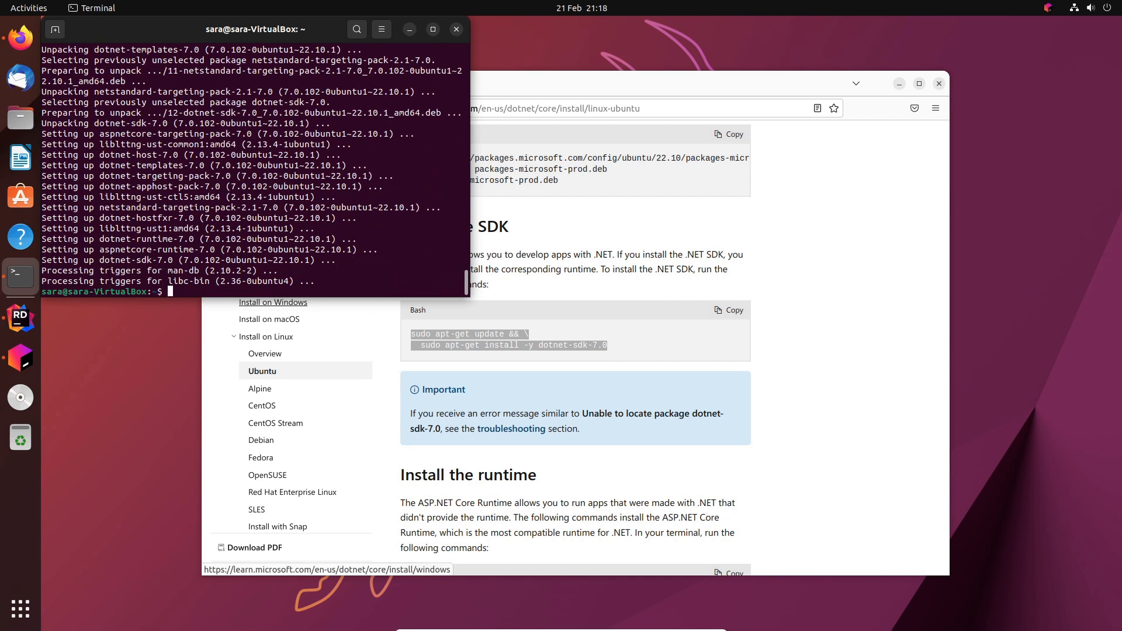
pyautogui.write('sudo apt-get update &&   sudo apt-get install -y dotnet-sdk-7.0')
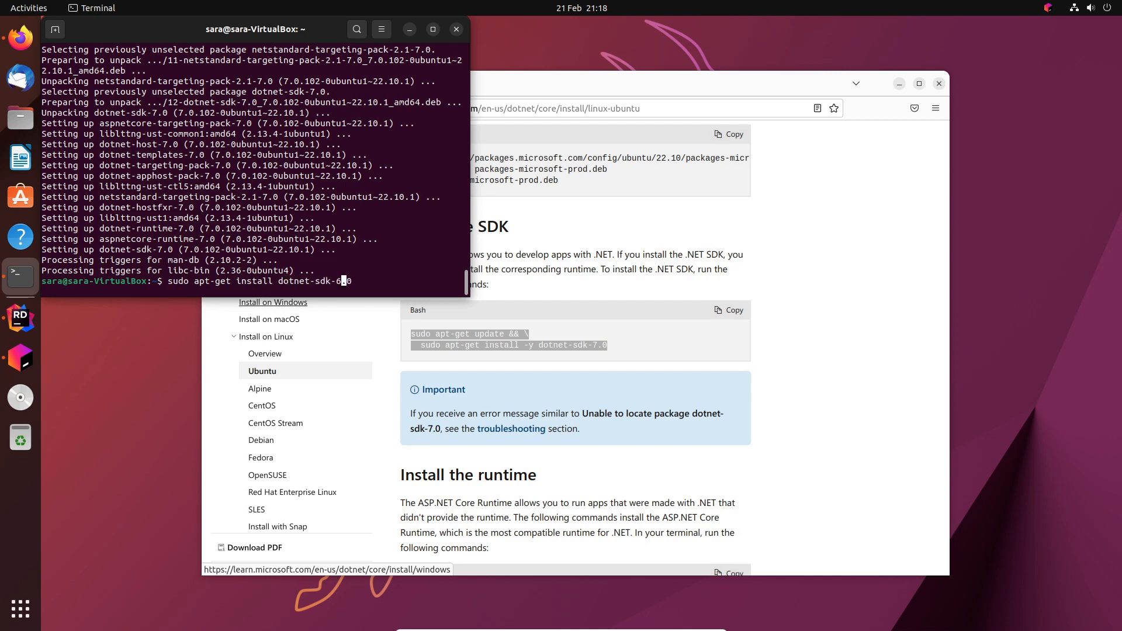
# - Run the dotnet-sdk-6.0 install and answer y to confirm it
pyautogui.press('Return')
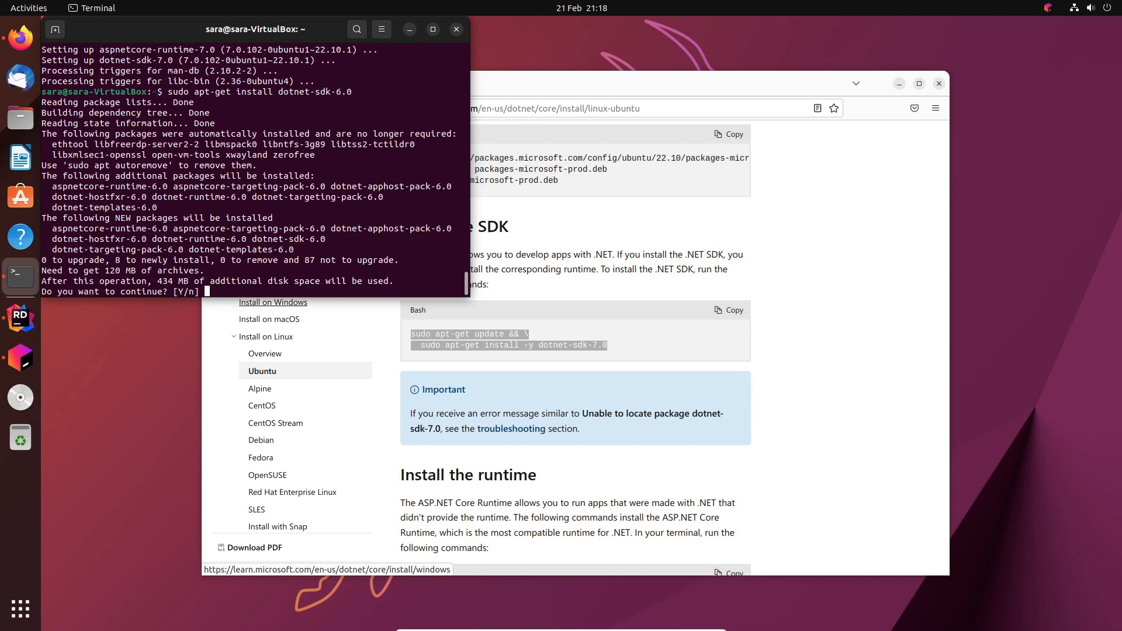
pyautogui.write('y')
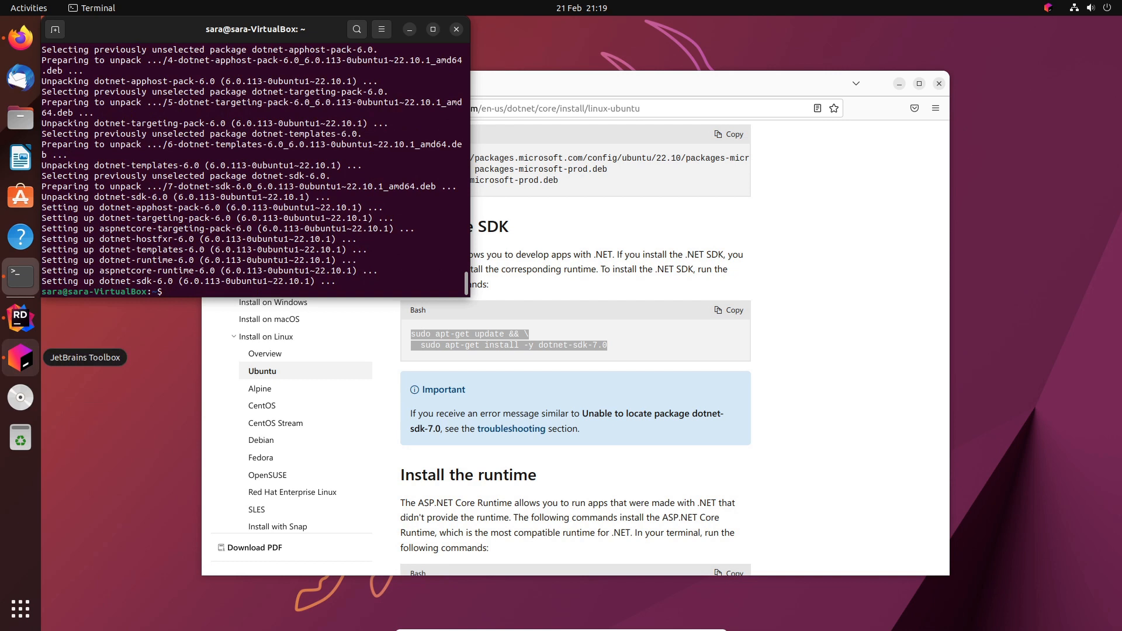
pyautogui.moveTo(158, 338)
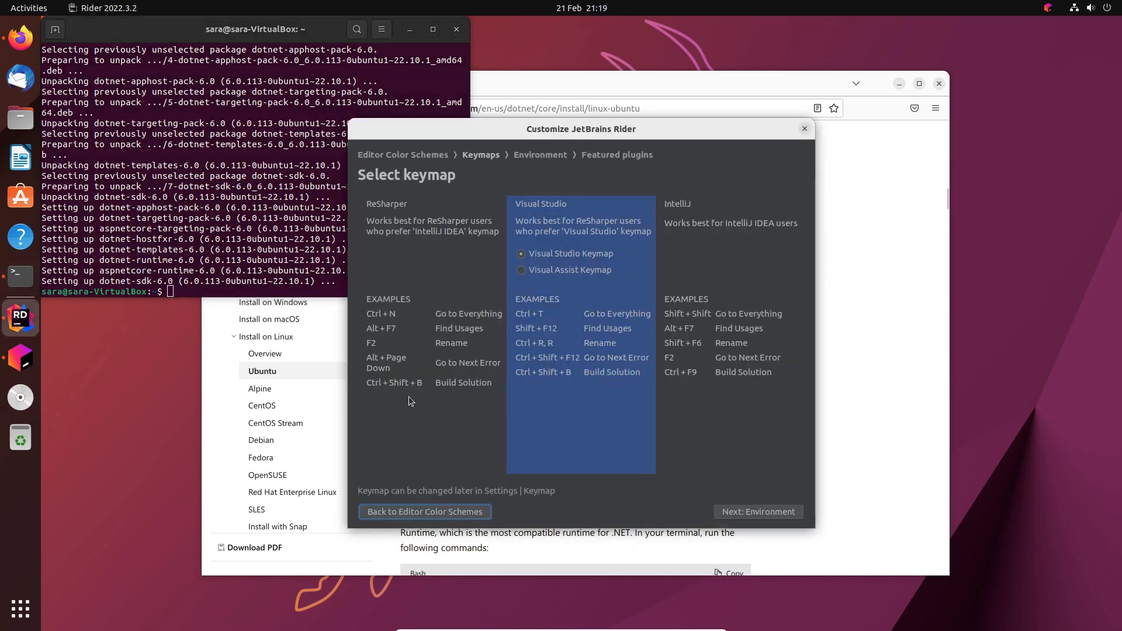
# - Advance Rider's setup wizard to the Environment page listing .NET and Mono
pyautogui.click(757, 512)
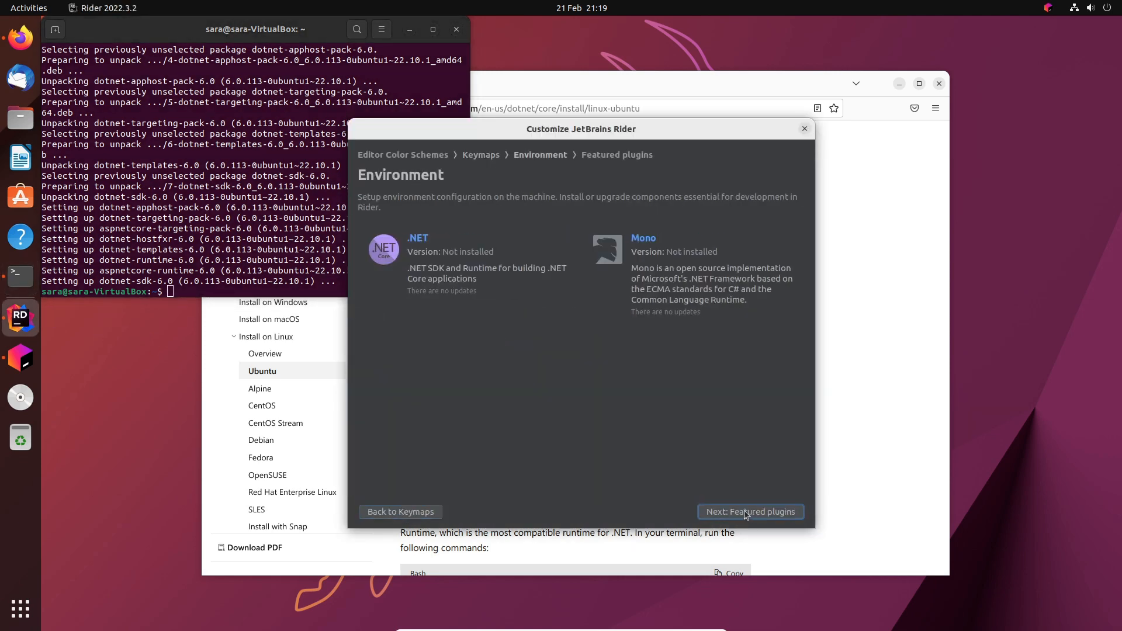
pyautogui.moveTo(438, 279)
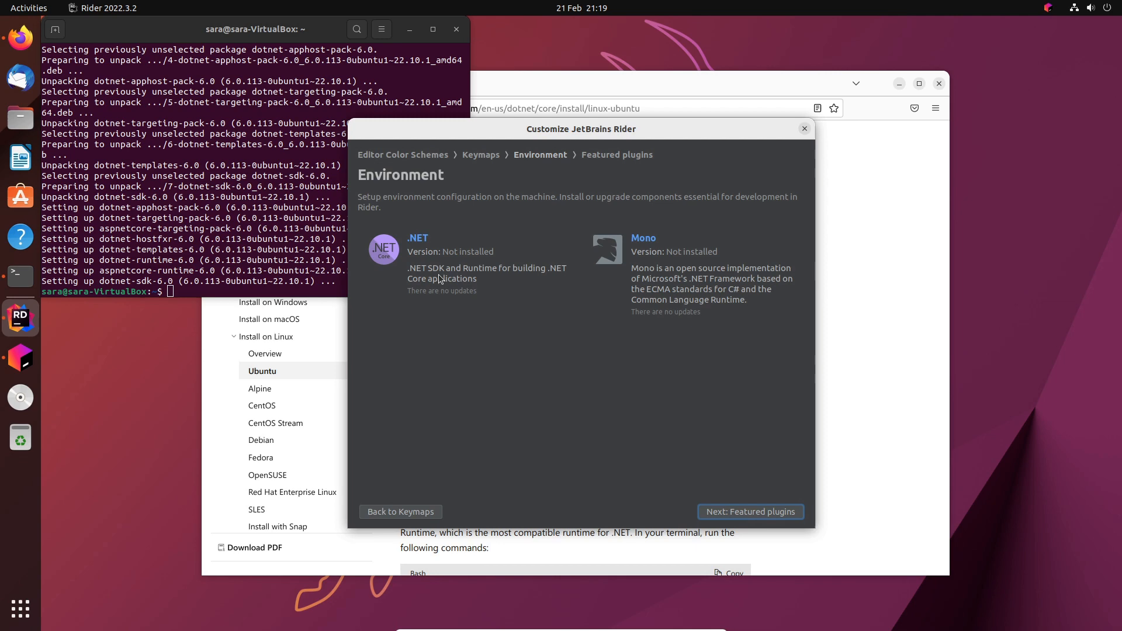
pyautogui.moveTo(412, 243)
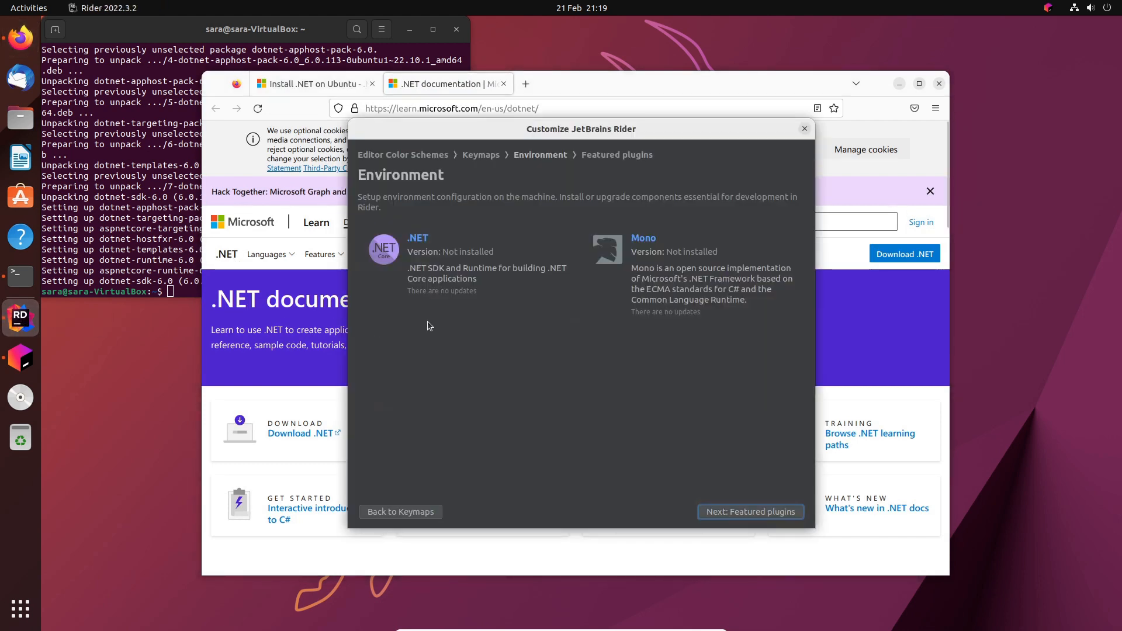
pyautogui.moveTo(734, 499)
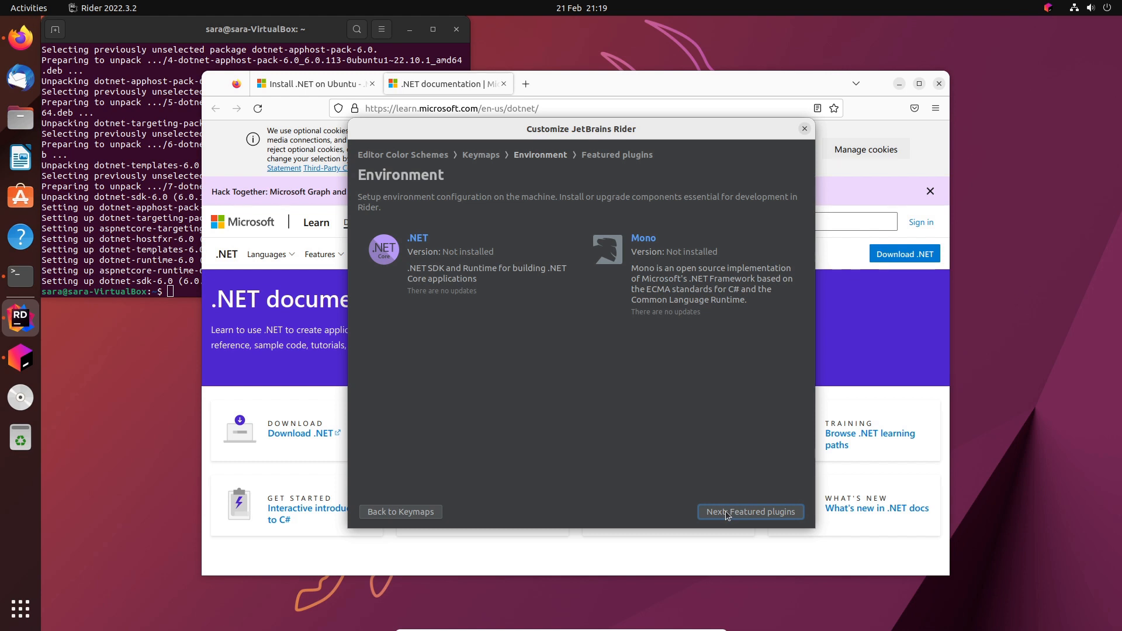
pyautogui.moveTo(642, 237)
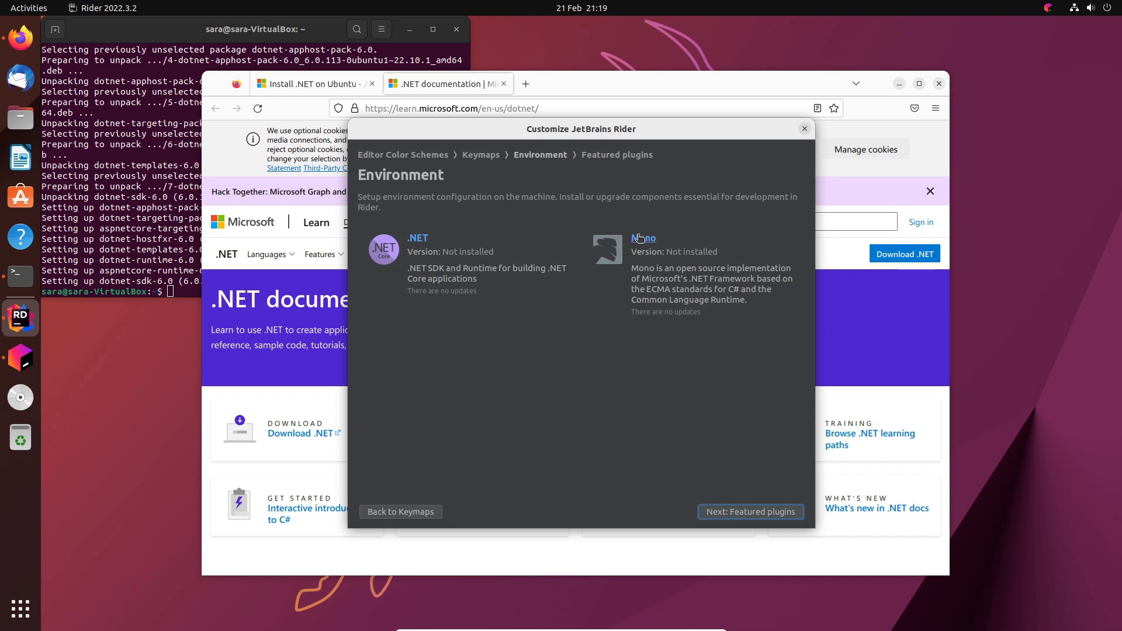
pyautogui.moveTo(733, 334)
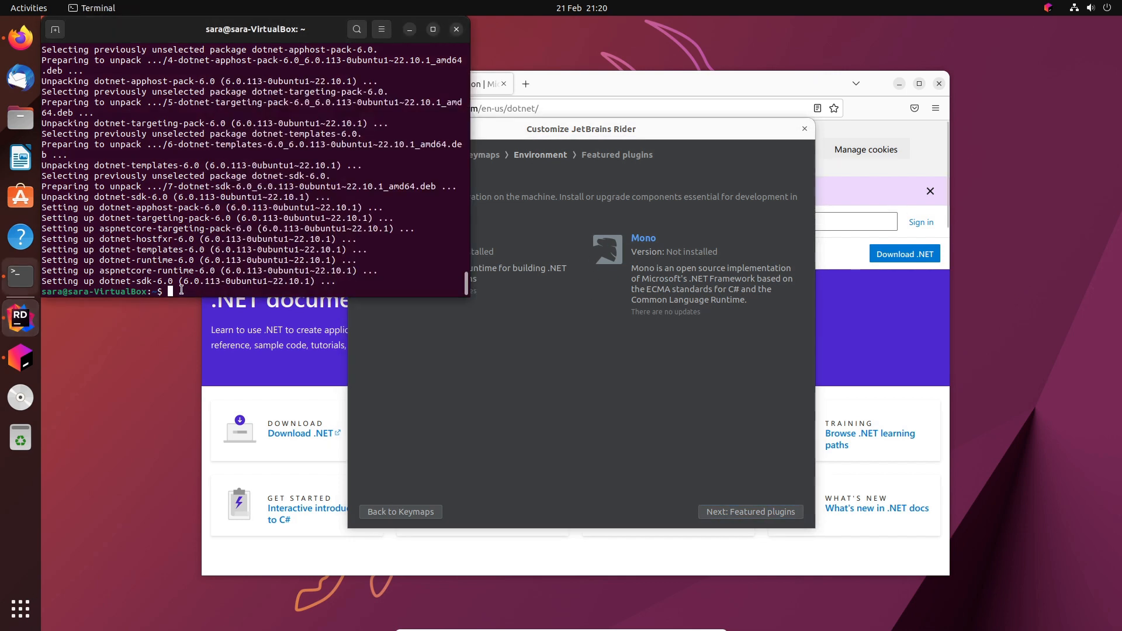
# - Install Mono via 'sudo apt install mono' / mono-complete, answering y at the prompt
pyautogui.write('sudo')
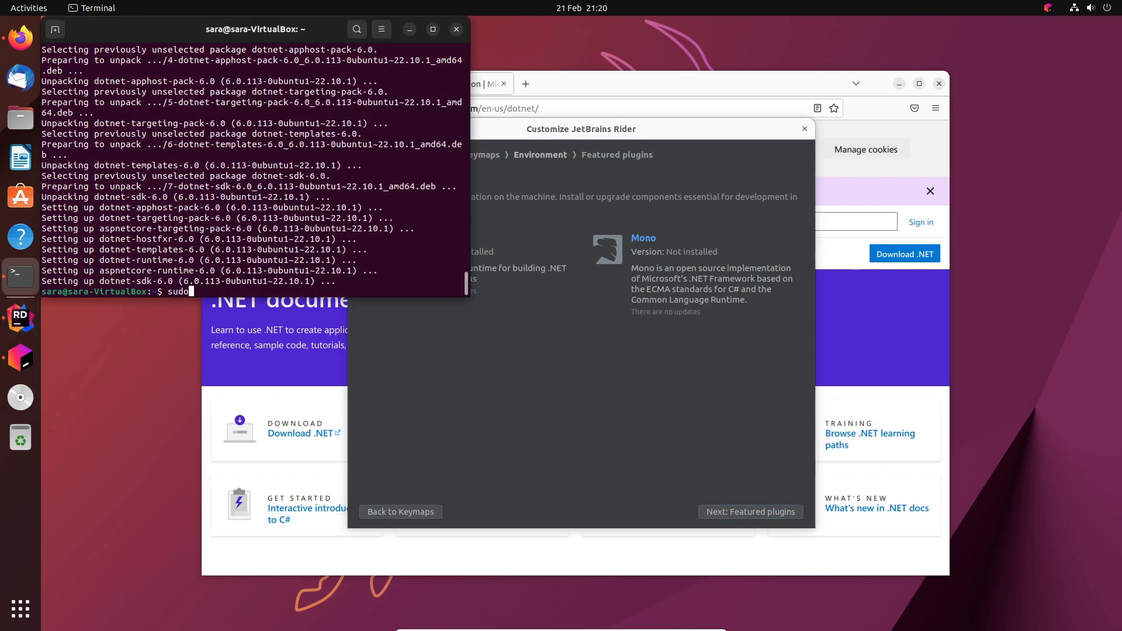
pyautogui.write('apt install mono')
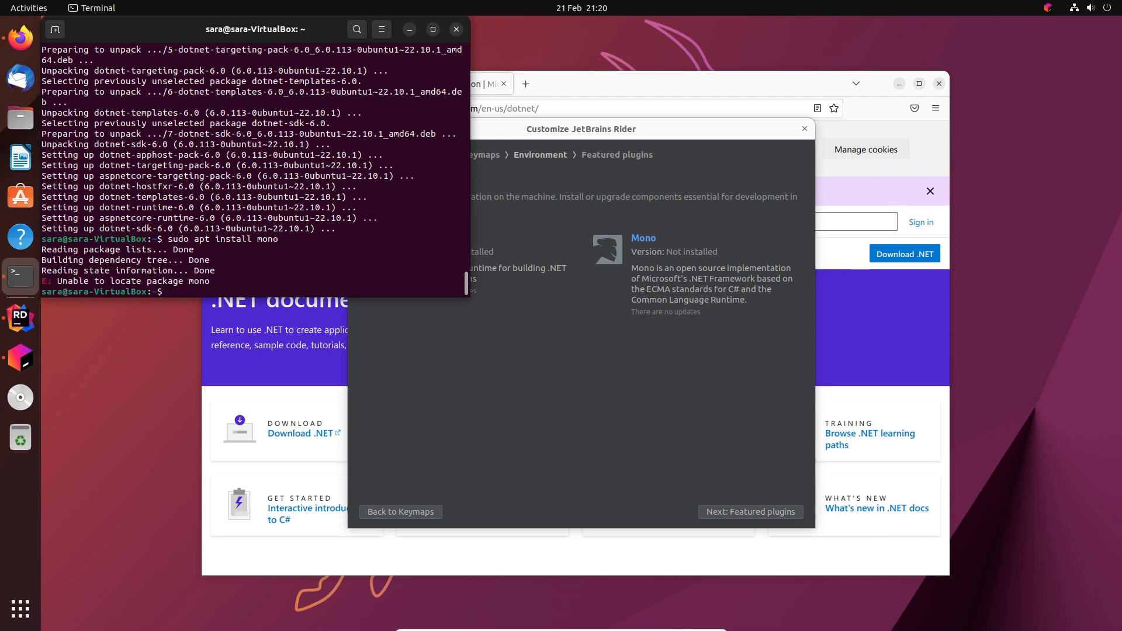
pyautogui.write('sudo apt')
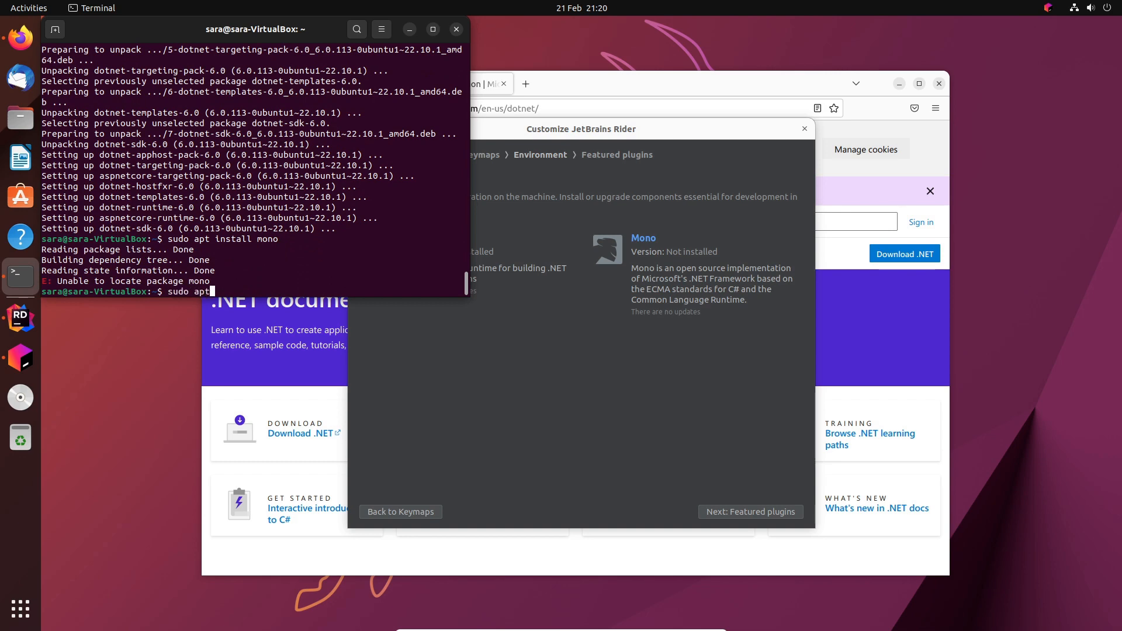
pyautogui.write('install mono')
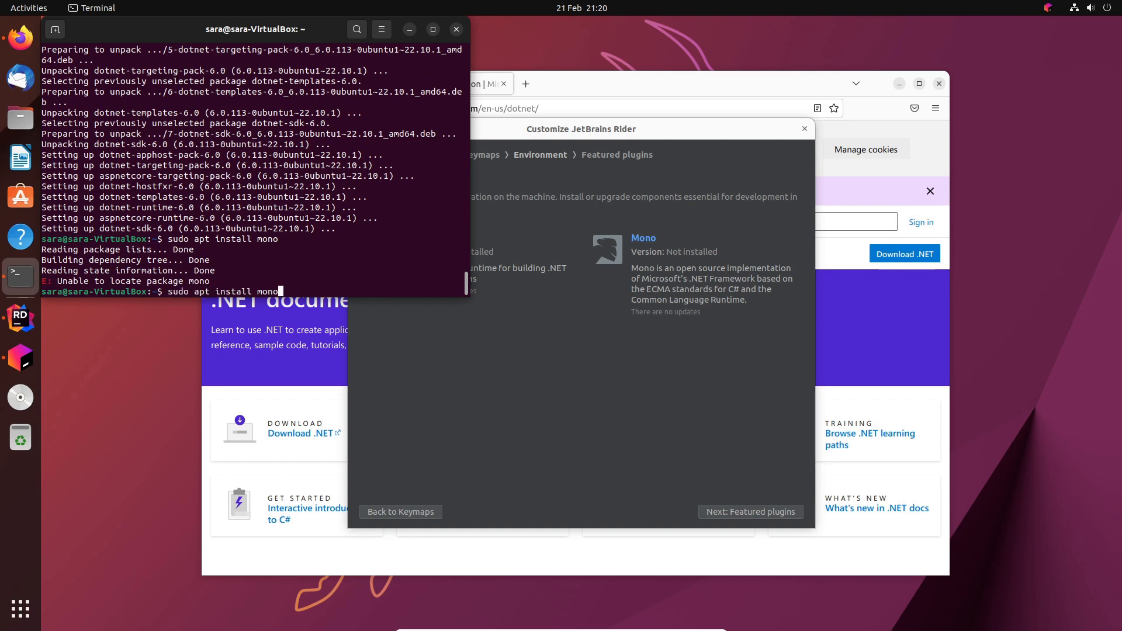
pyautogui.press('Return')
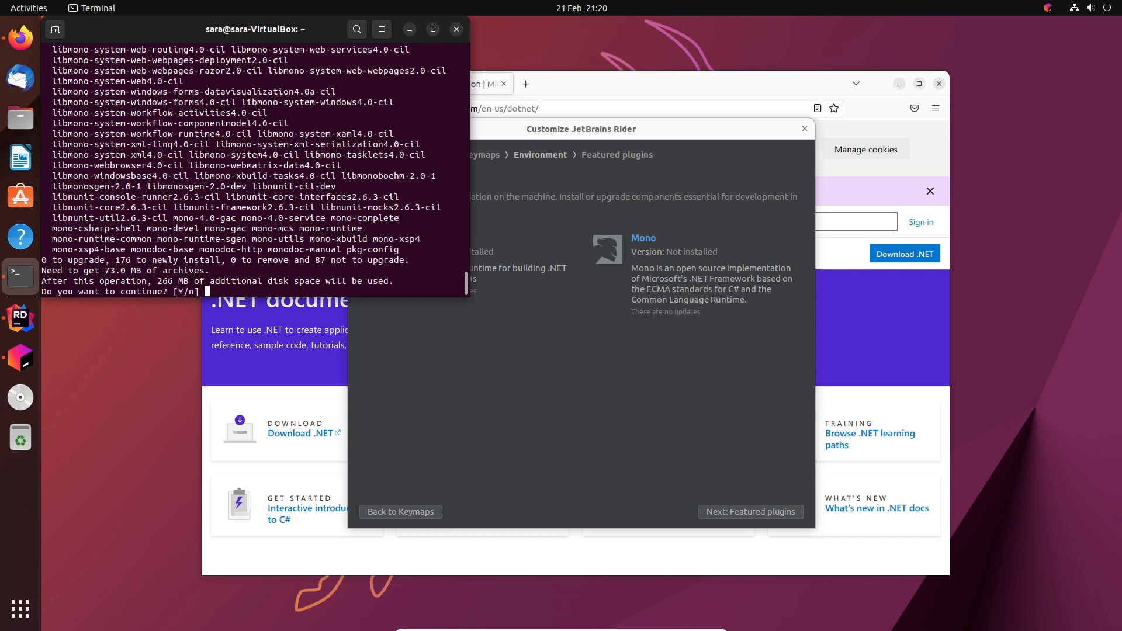
pyautogui.moveTo(101, 342)
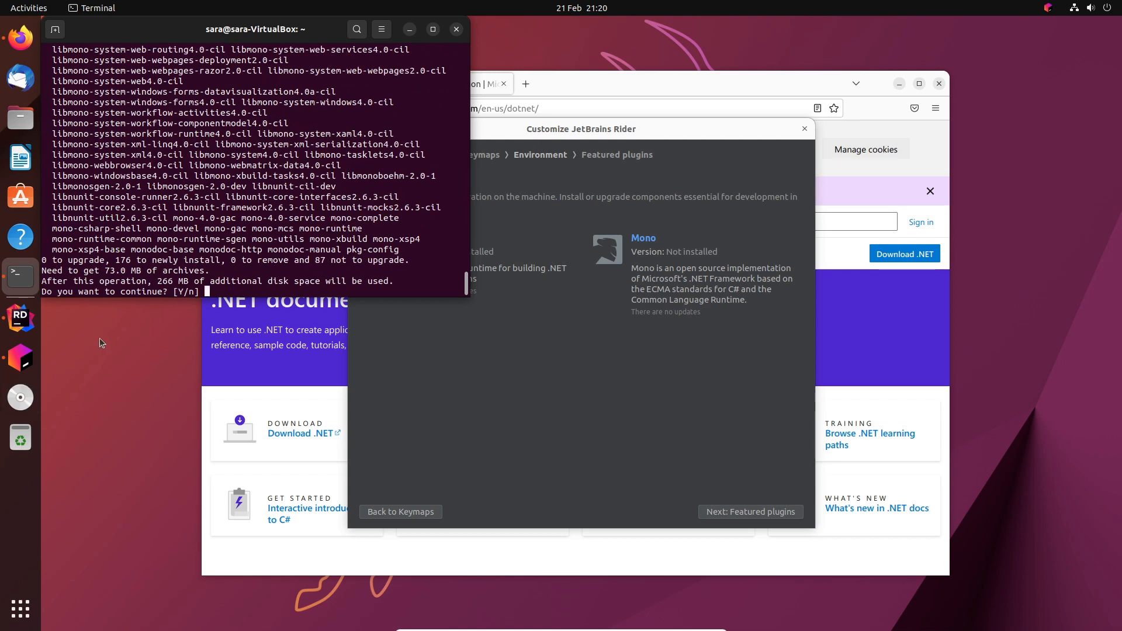
pyautogui.write('y')
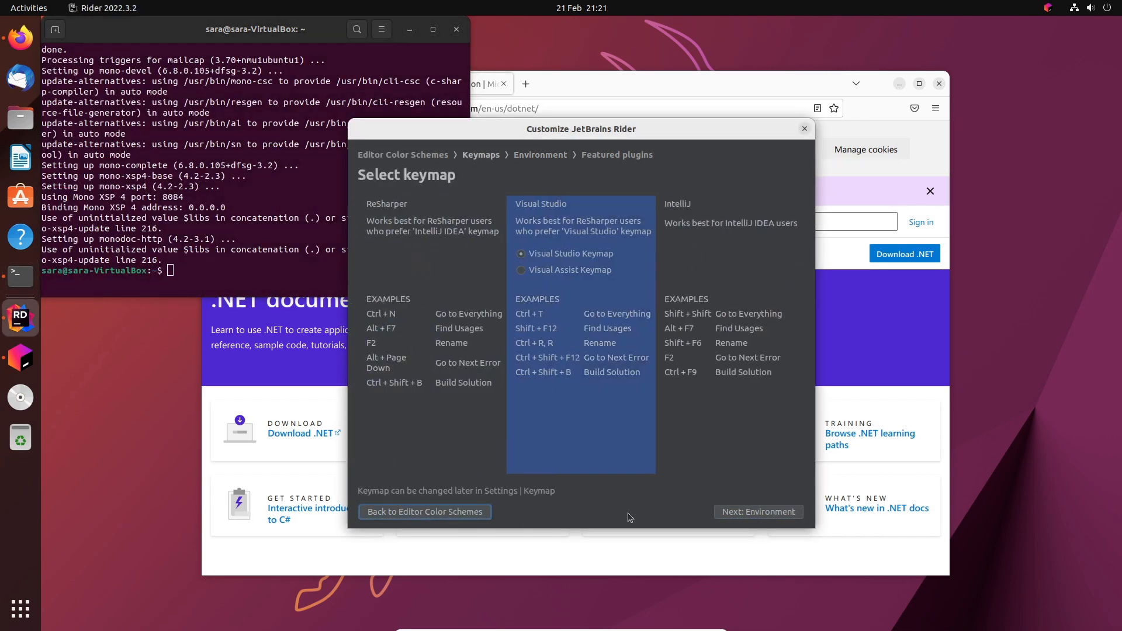
# - Reach the Environment step, close the Rider setup wizard and show the application launcher
pyautogui.click(757, 510)
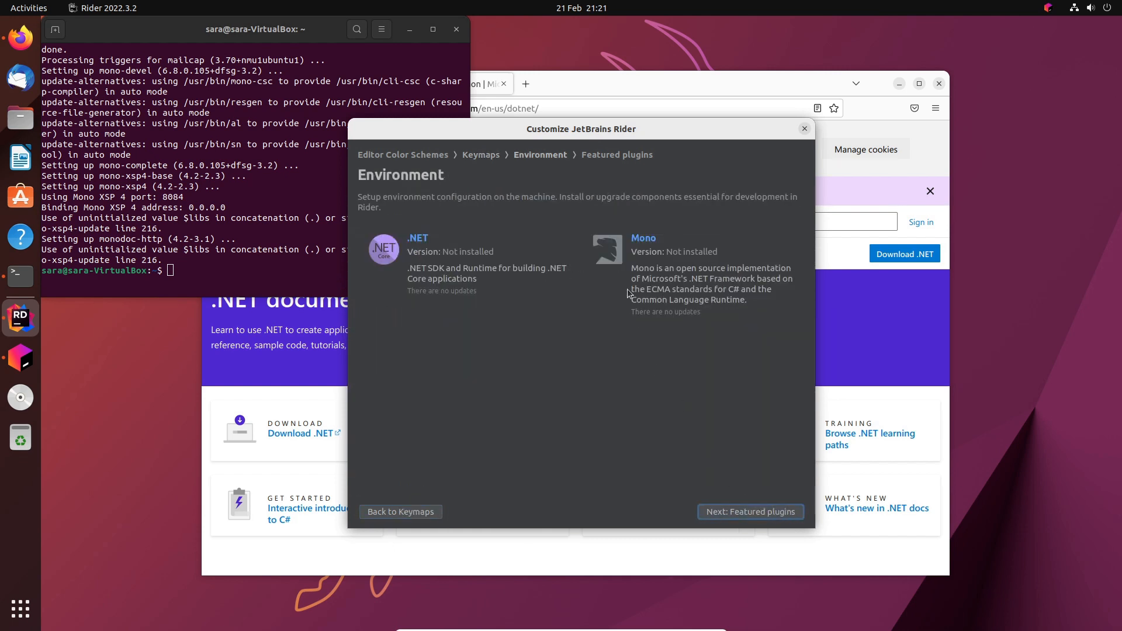
pyautogui.moveTo(552, 274)
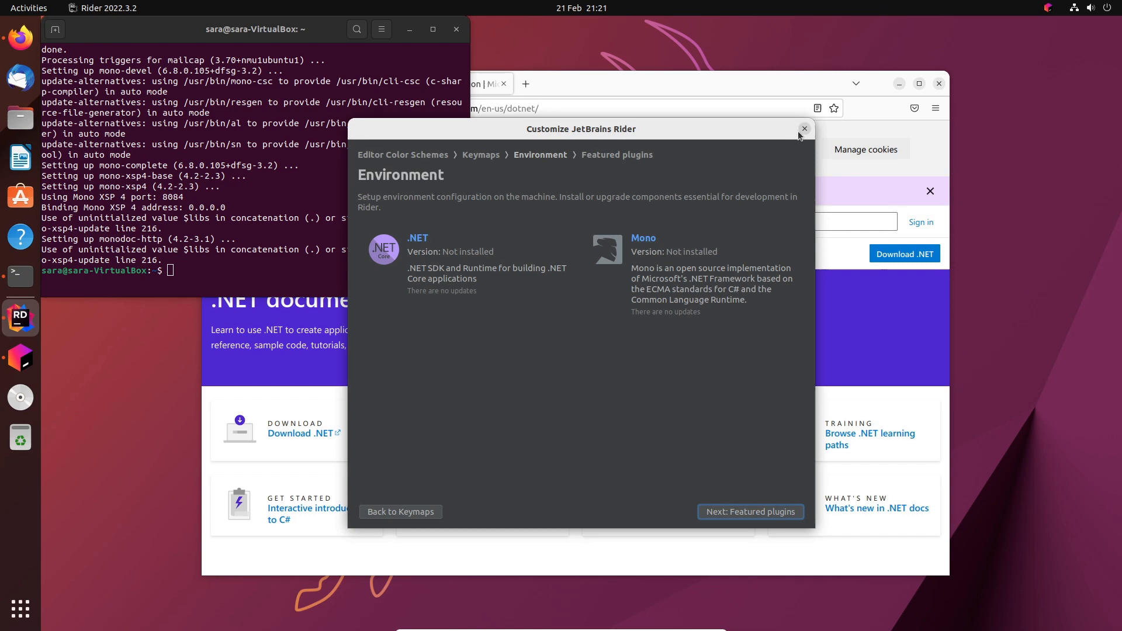
pyautogui.click(804, 129)
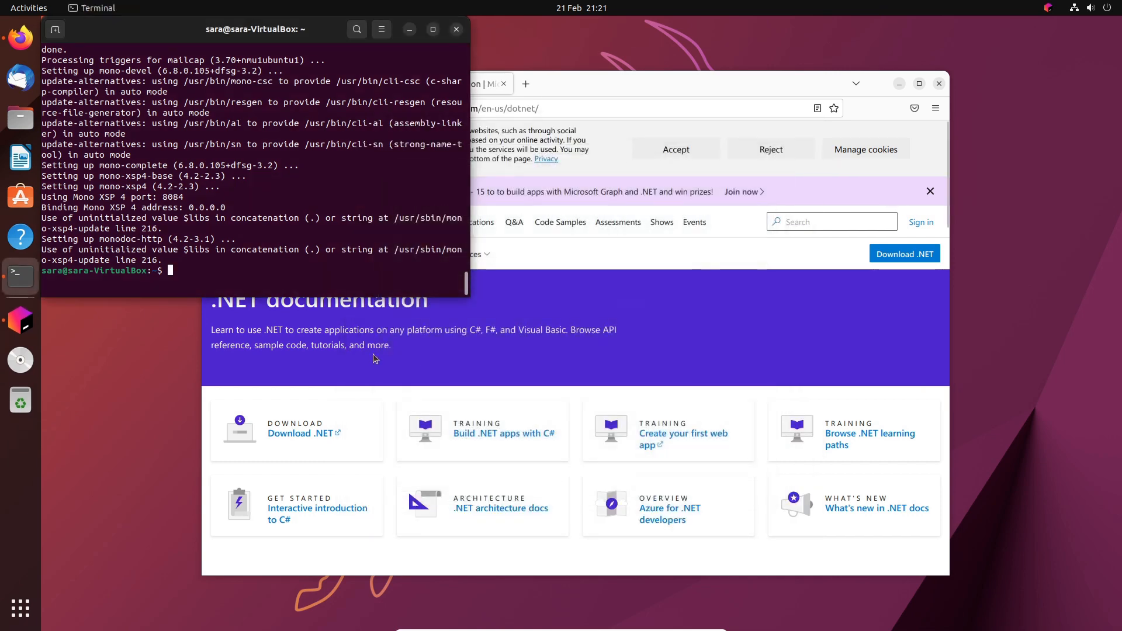
pyautogui.click(20, 608)
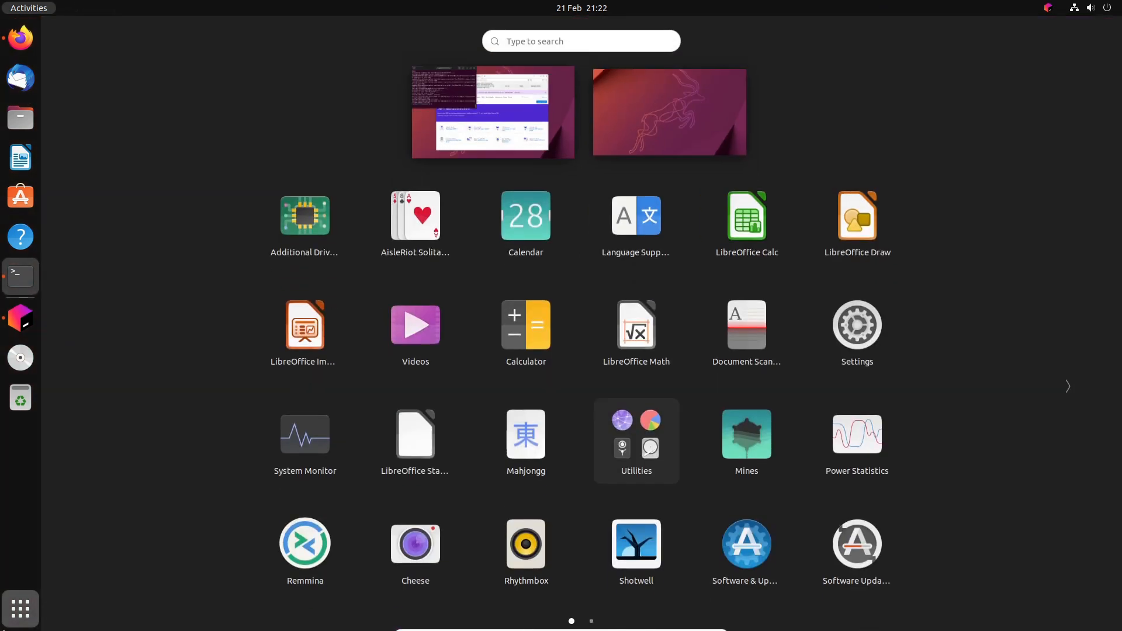
# - Relaunch JetBrains Rider by searching 'rid' in Activities
pyautogui.write('rid')
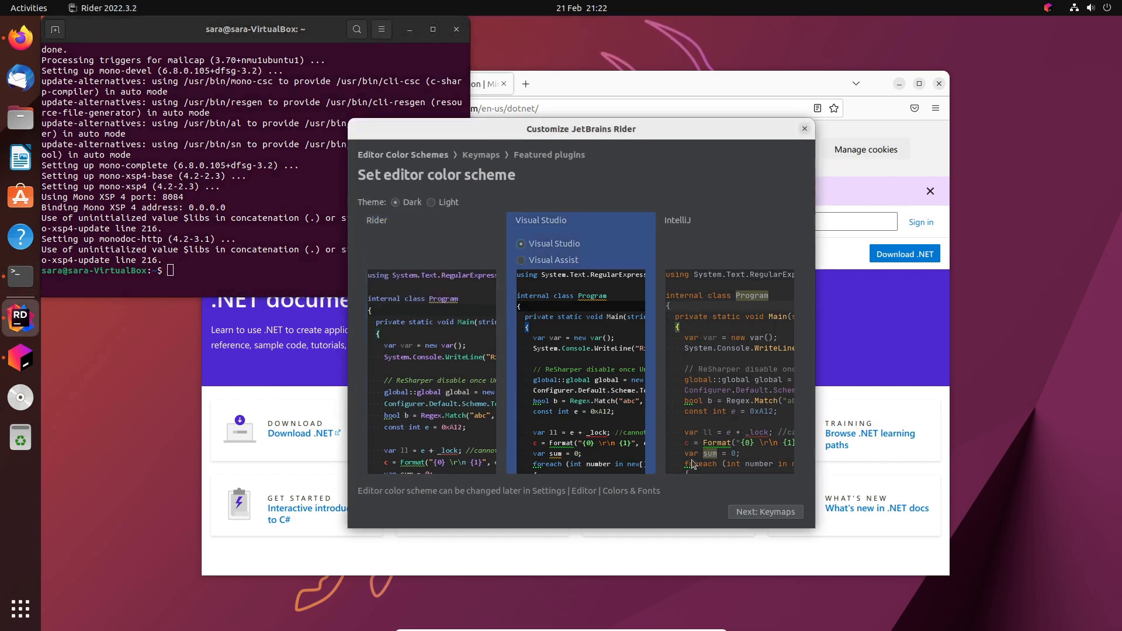
# - Finish the setup wizard through the featured plugins step and start using Rider
pyautogui.click(765, 511)
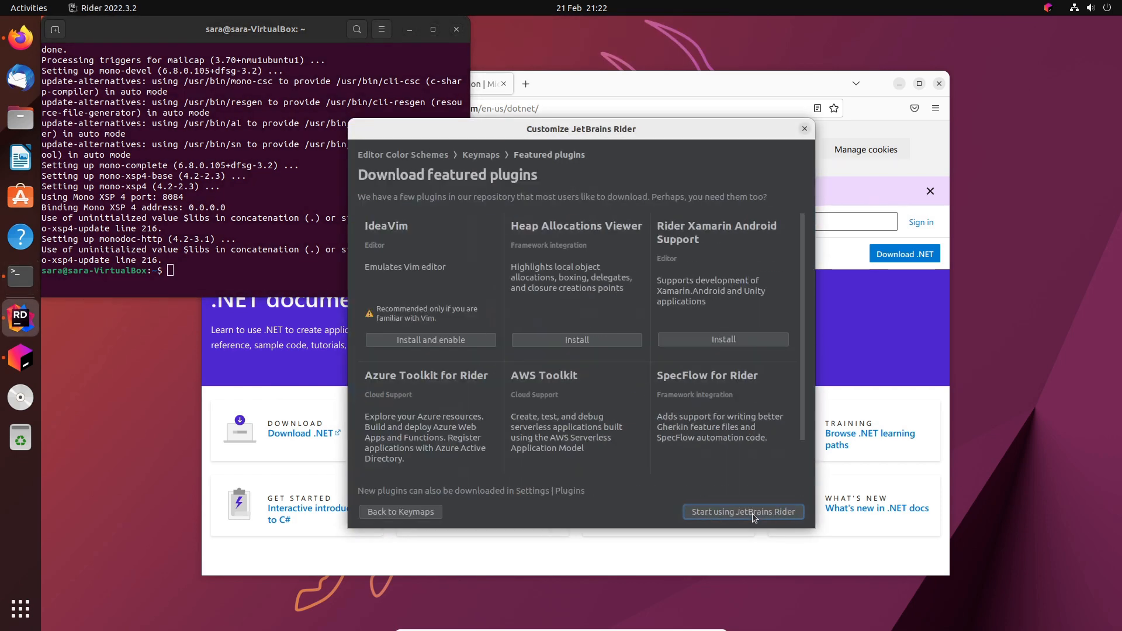
pyautogui.moveTo(724, 490)
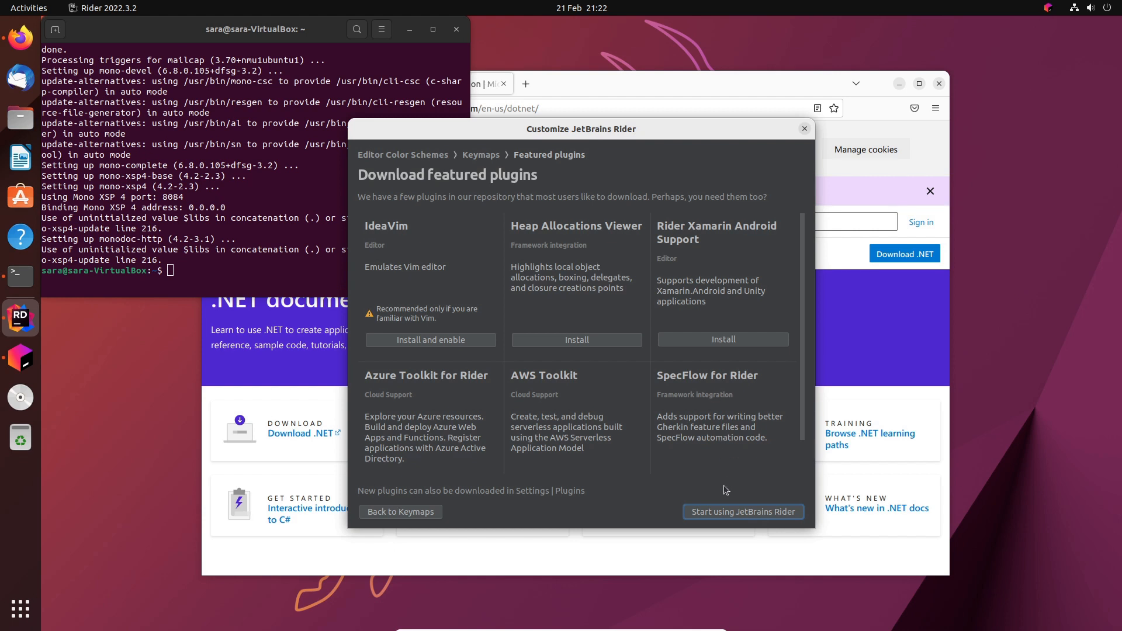
pyautogui.moveTo(422, 259)
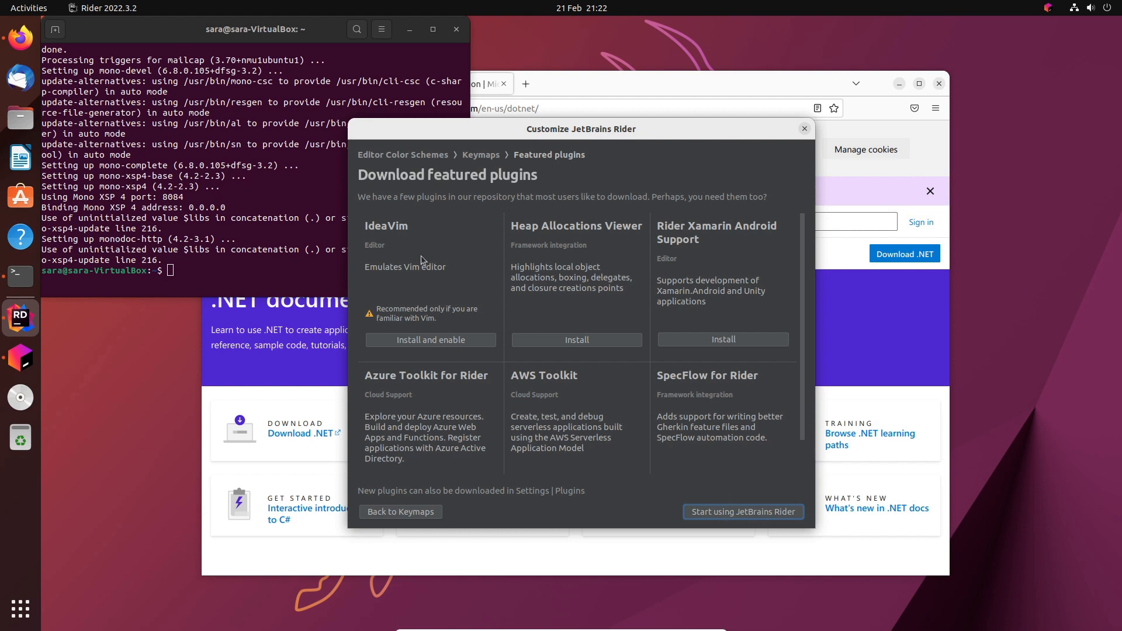
pyautogui.moveTo(531, 422)
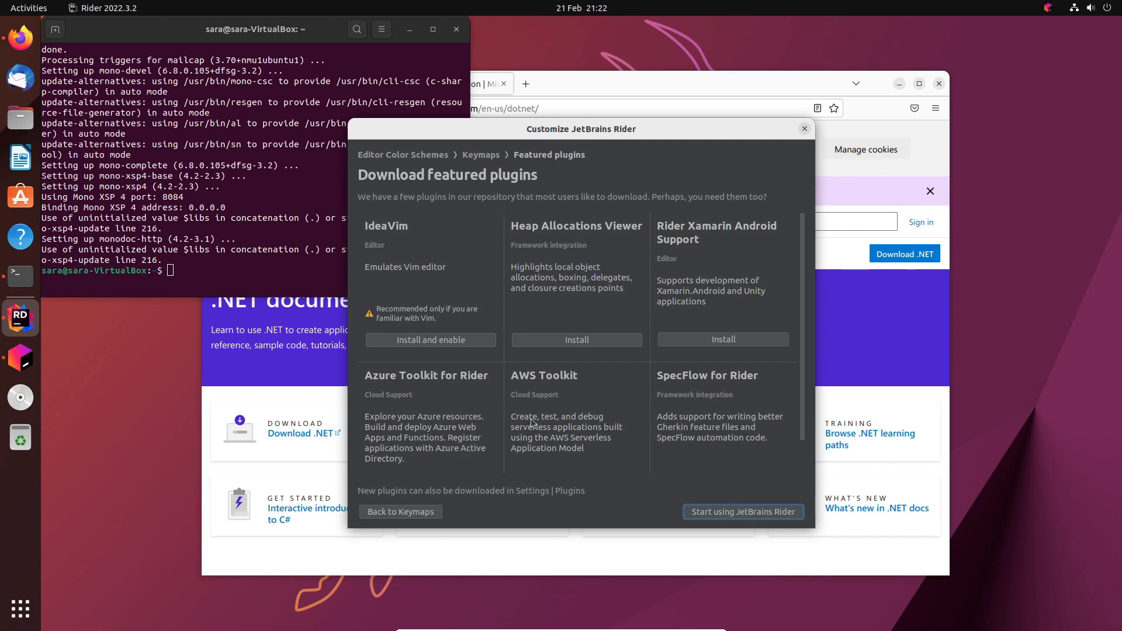
pyautogui.moveTo(458, 265)
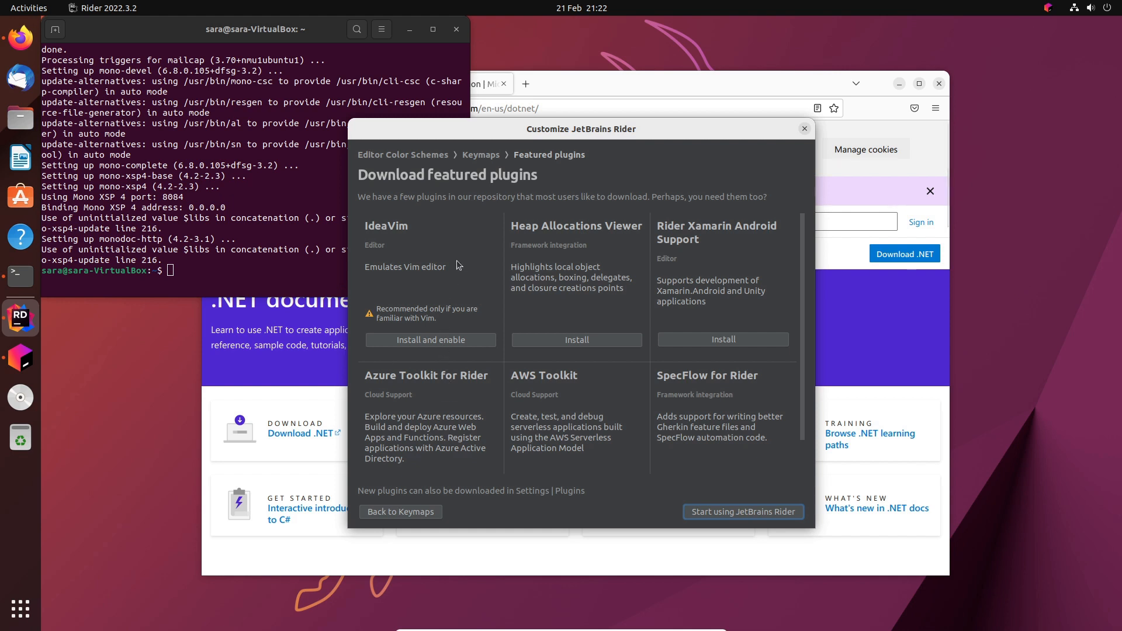
pyautogui.moveTo(448, 222)
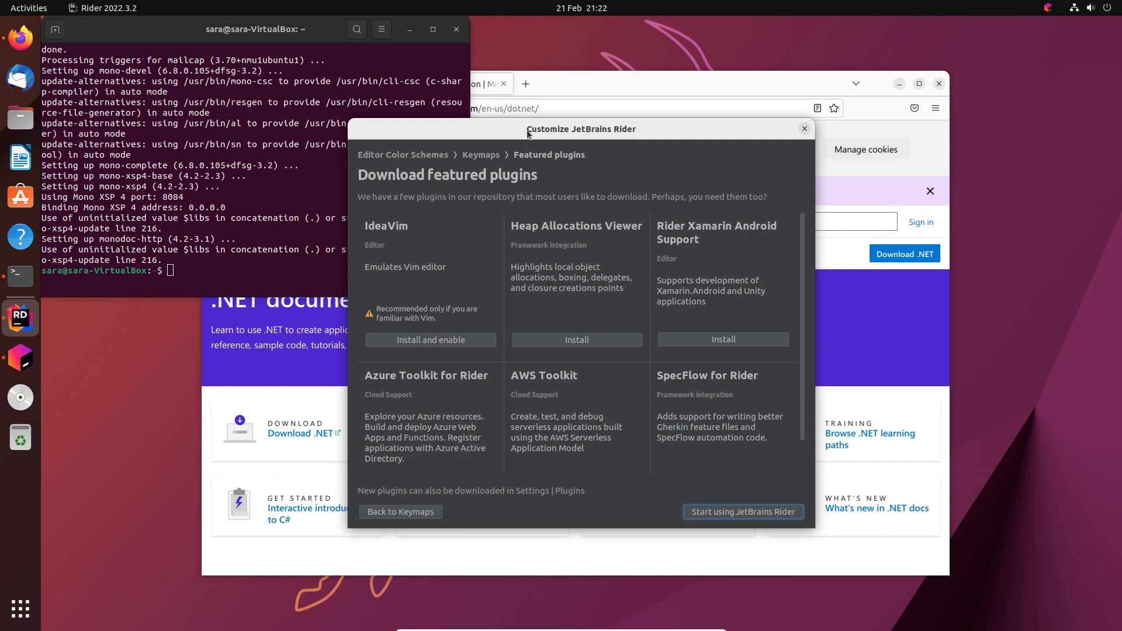
pyautogui.moveTo(451, 275)
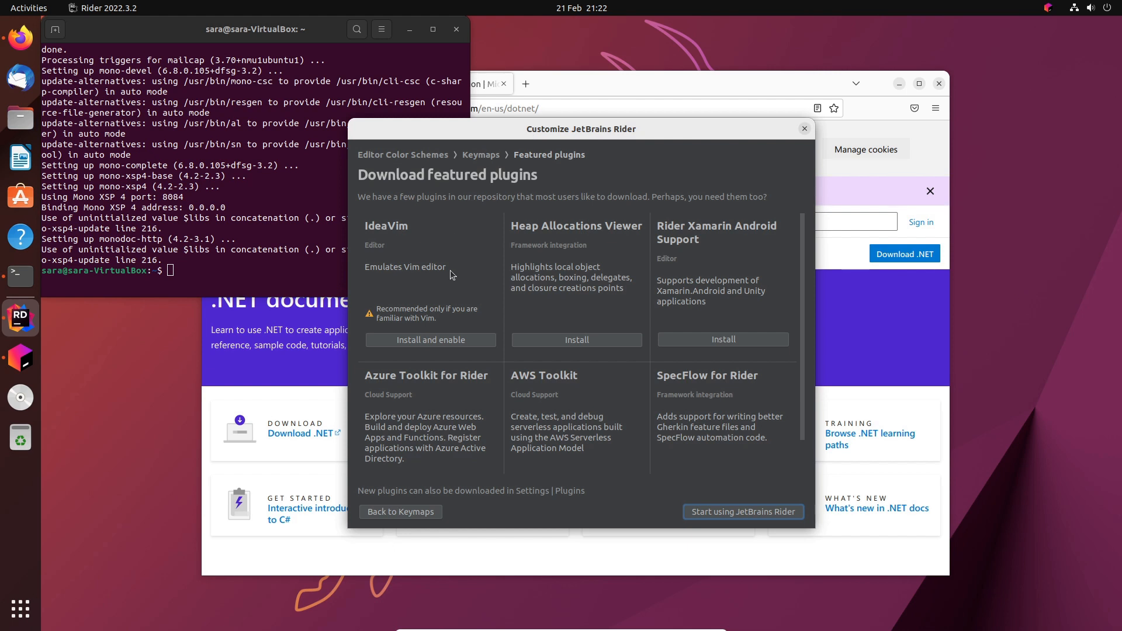
pyautogui.moveTo(707, 473)
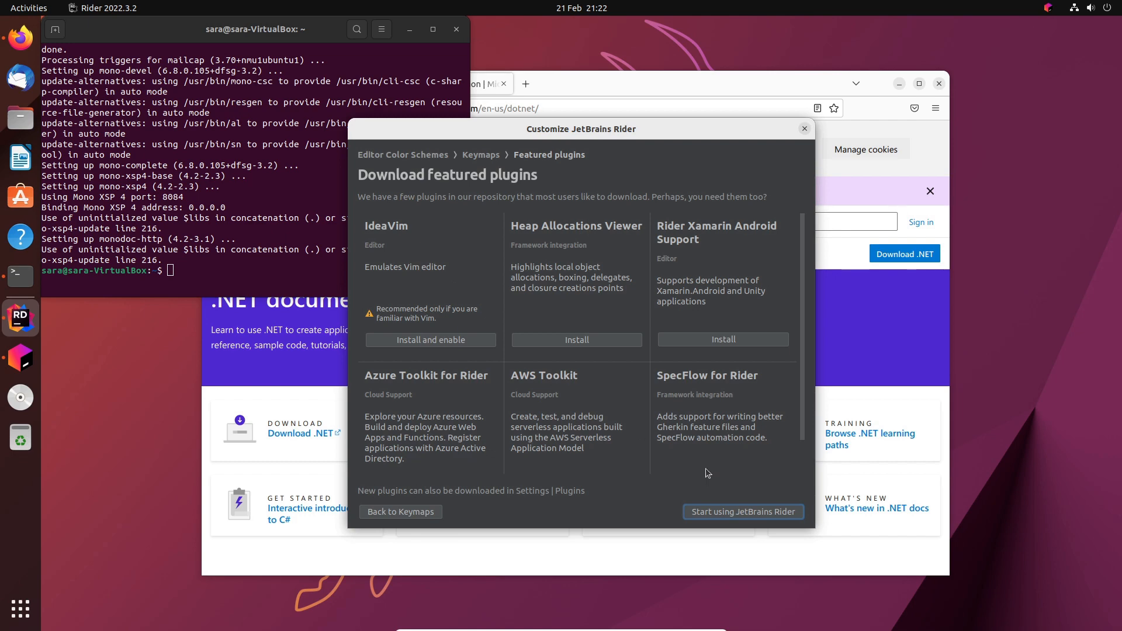
pyautogui.click(742, 512)
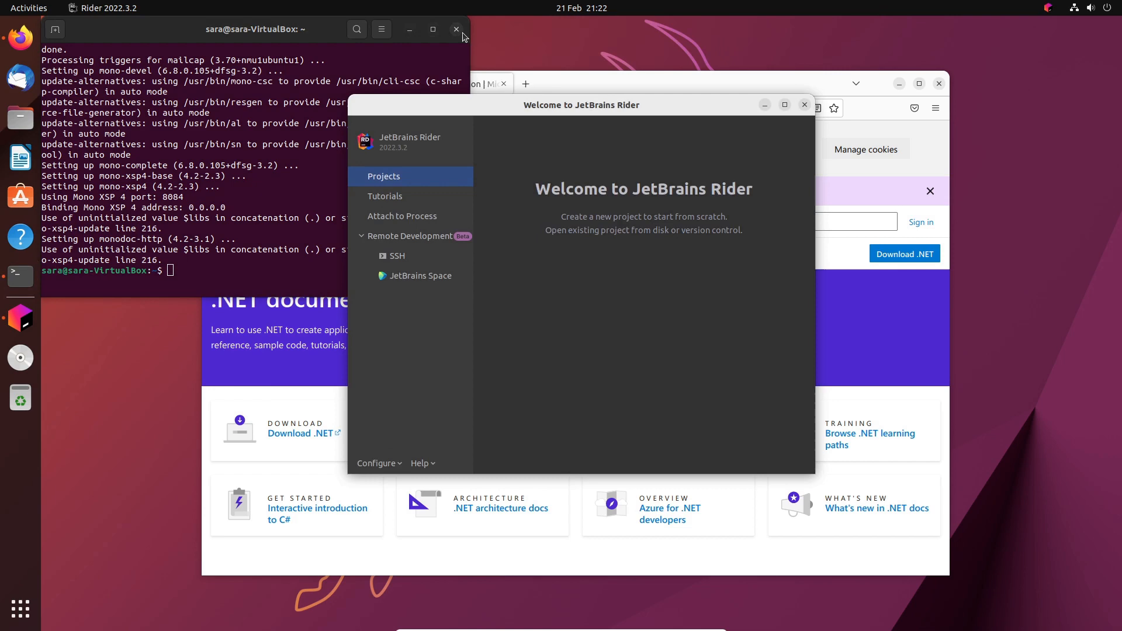
pyautogui.click(456, 29)
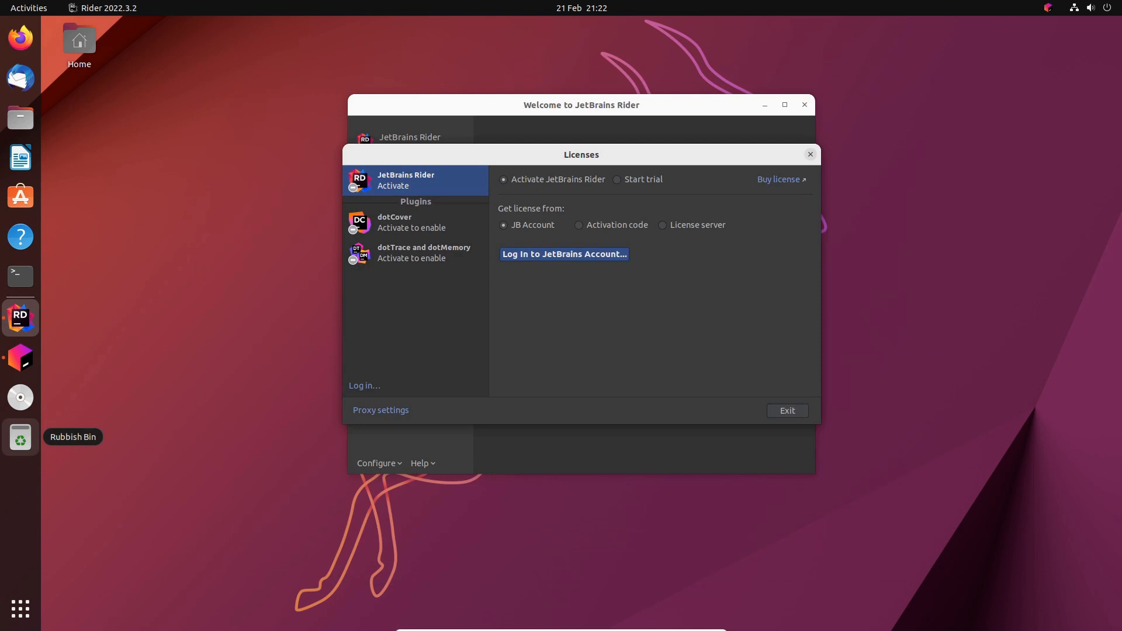
pyautogui.moveTo(709, 221)
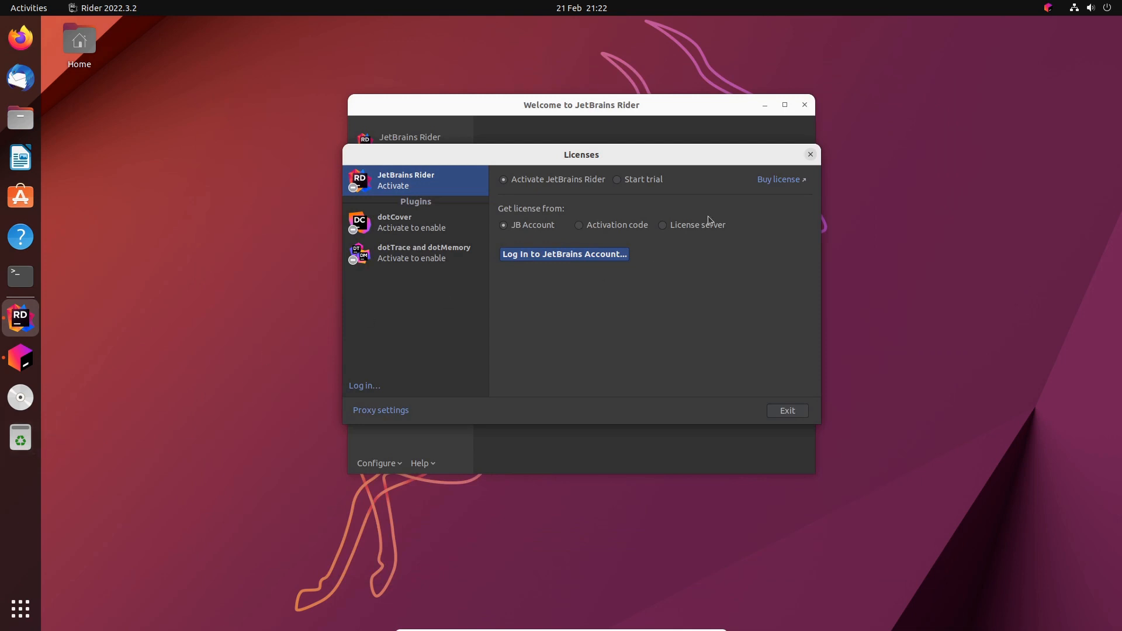
pyautogui.moveTo(635, 174)
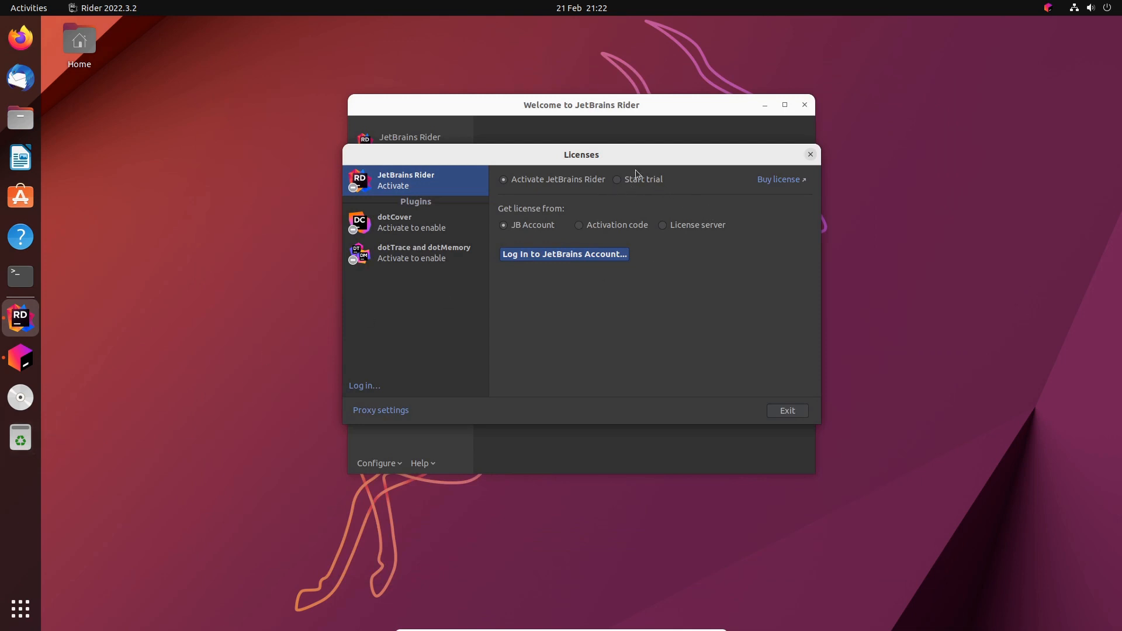
pyautogui.moveTo(23, 476)
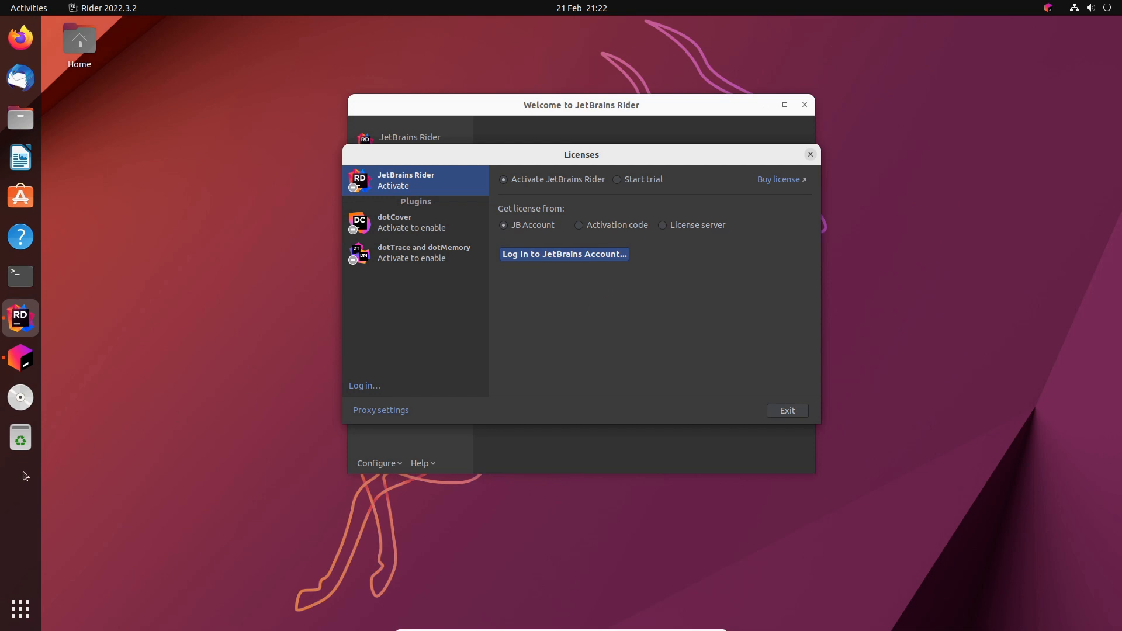
# - Activate the Rider license by logging in to the JetBrains account and continue to the Welcome screen
pyautogui.click(563, 254)
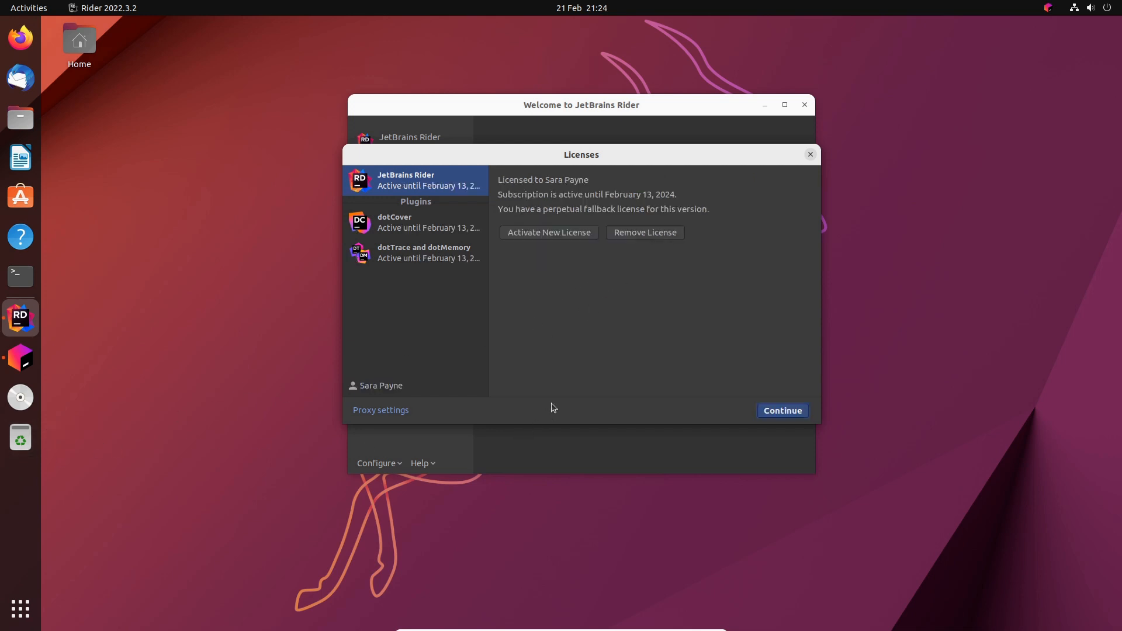
pyautogui.moveTo(646, 288)
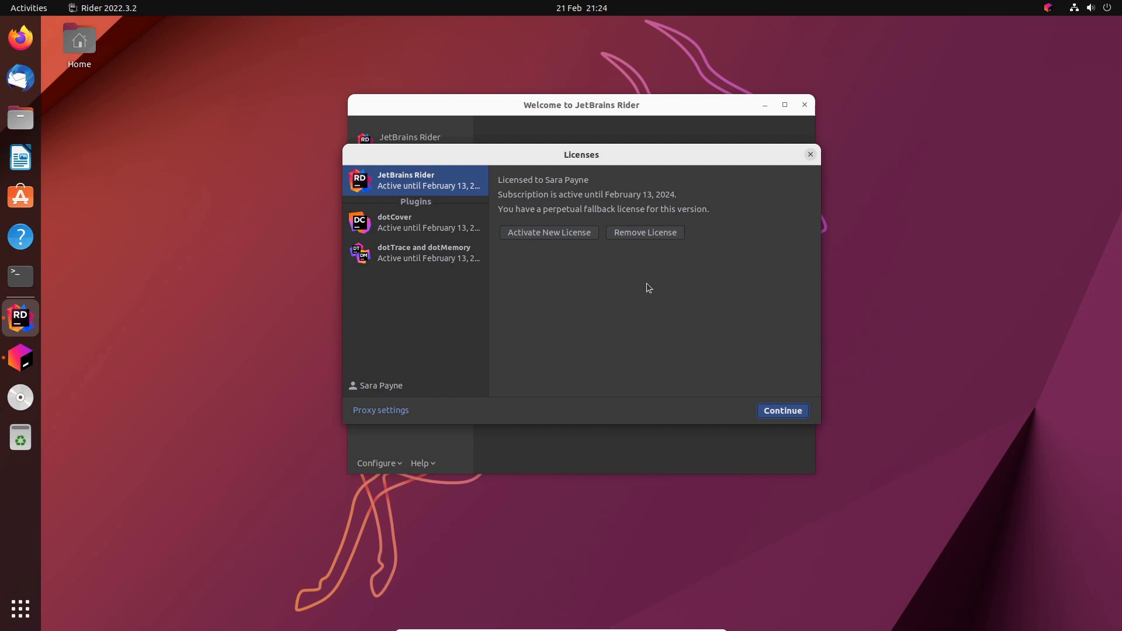
pyautogui.moveTo(779, 421)
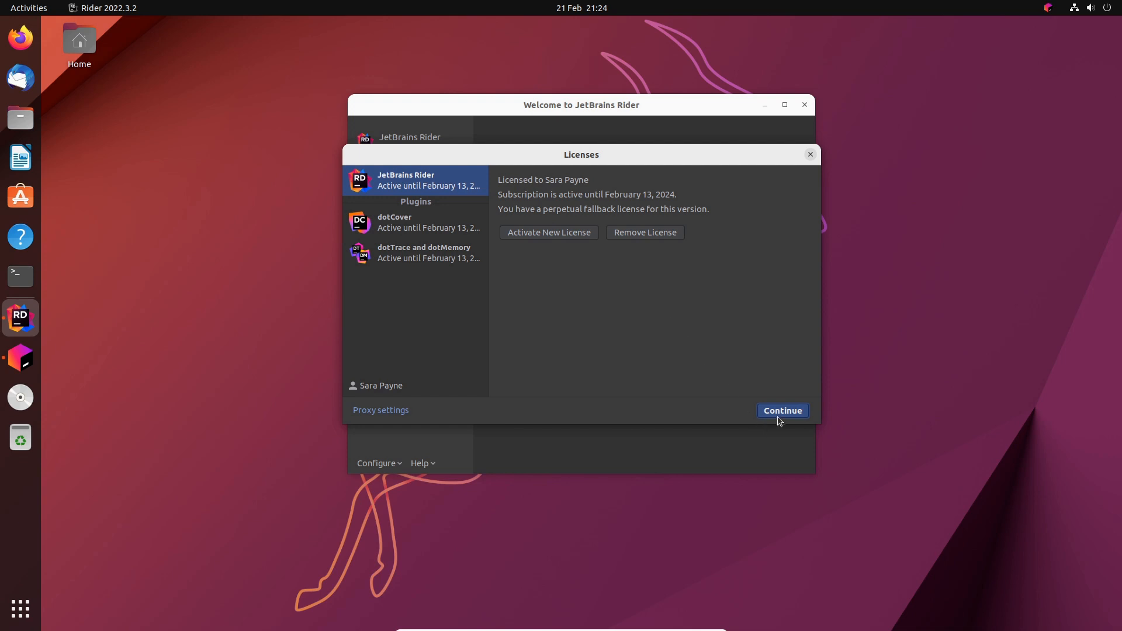
pyautogui.click(782, 411)
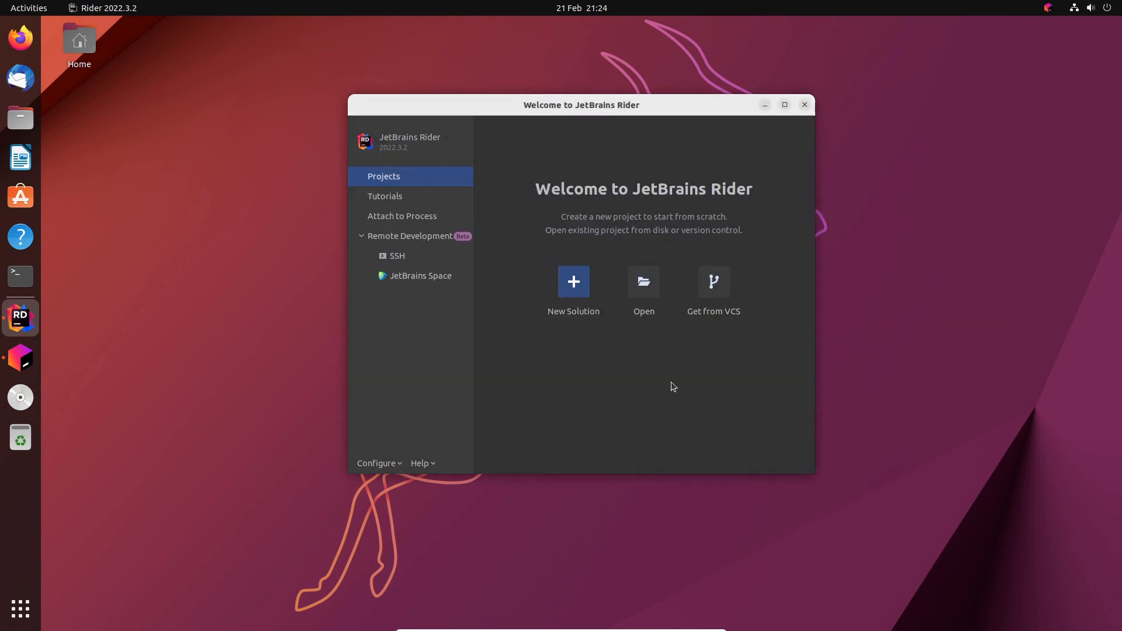
pyautogui.moveTo(510, 272)
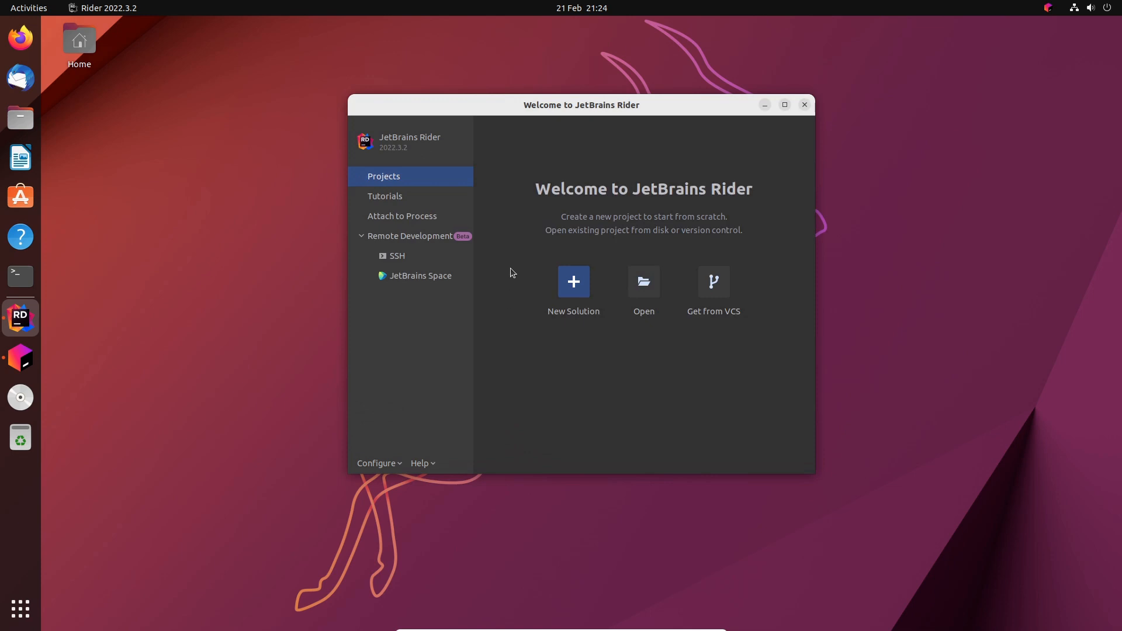
pyautogui.moveTo(529, 279)
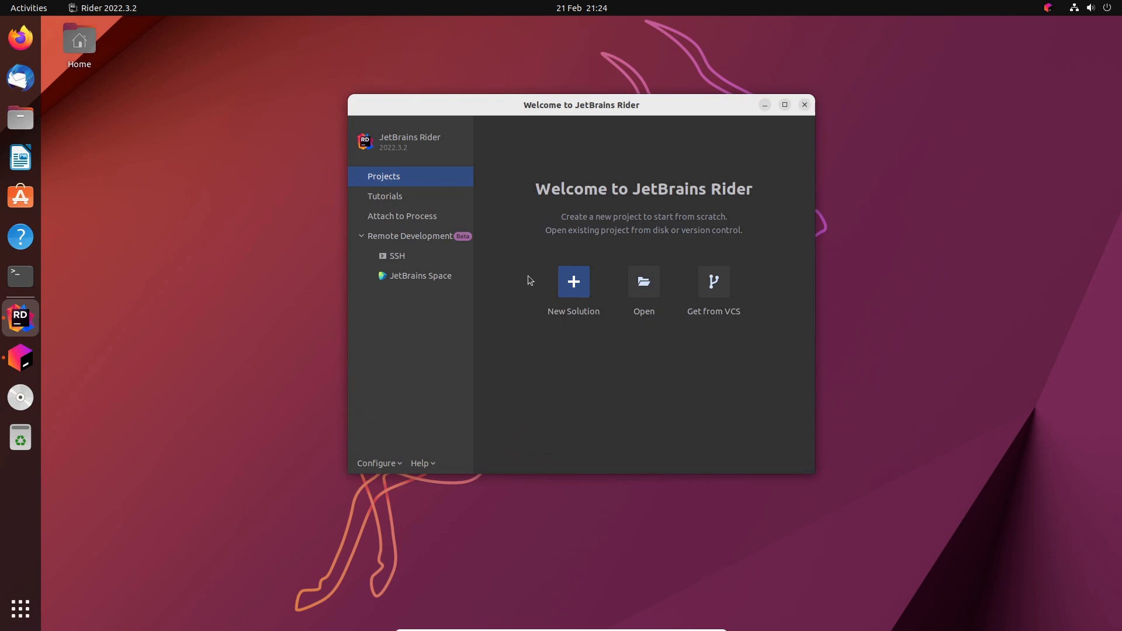
pyautogui.moveTo(572, 289)
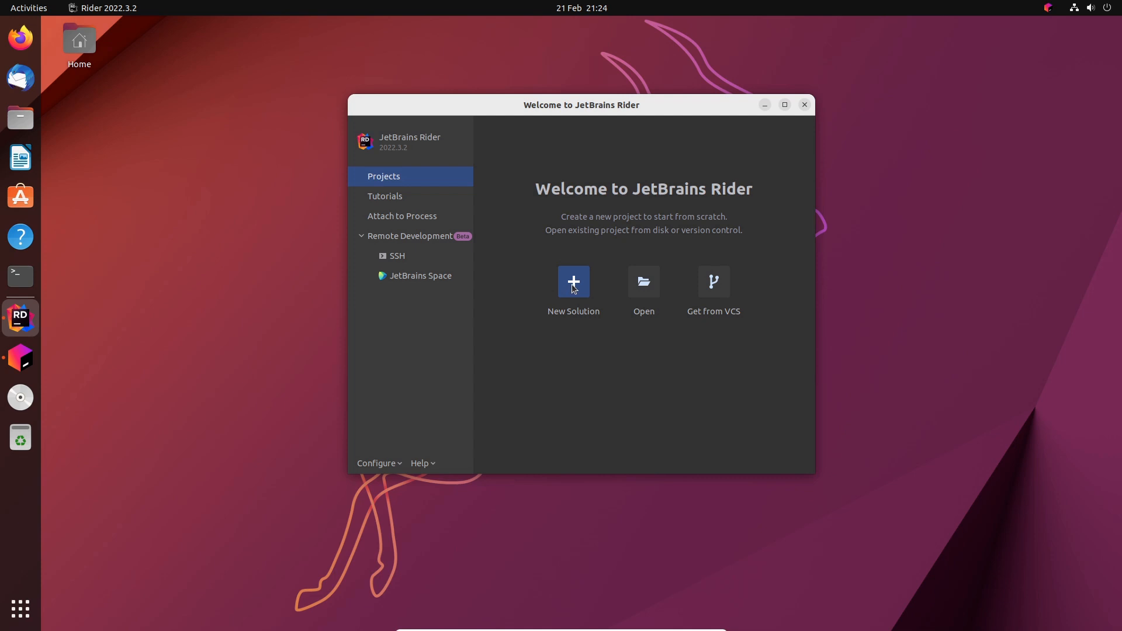
# - Start a New Solution from the Welcome screen
pyautogui.click(573, 281)
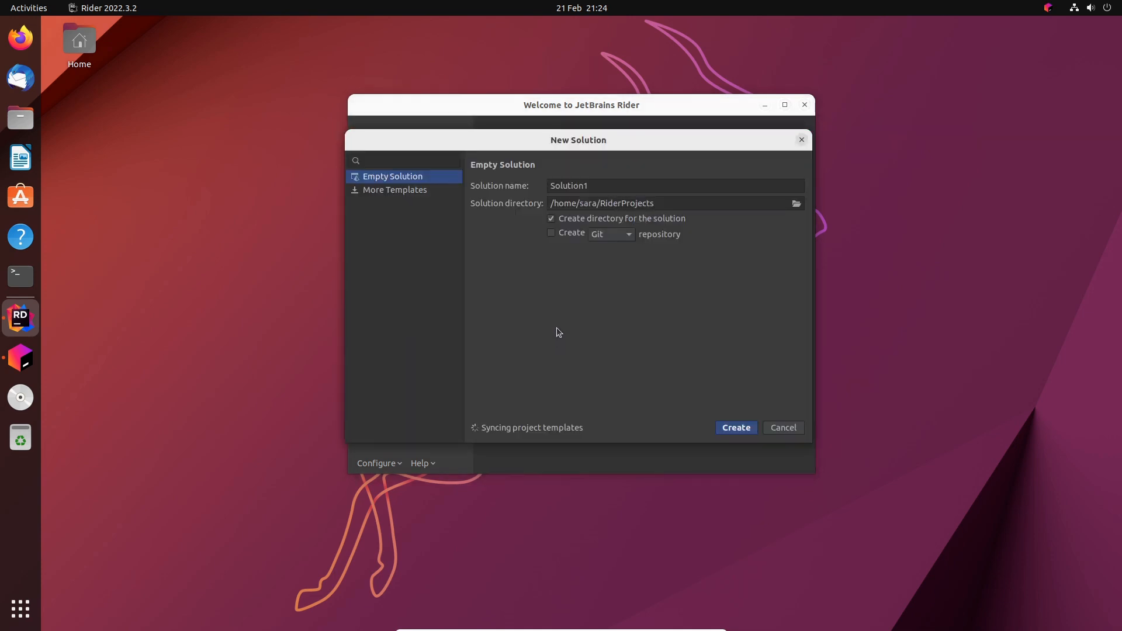
# - Create a .NET Core Console Application solution named ConsoleApp1 with SDK 7.0 under RiderProjects
pyautogui.click(394, 189)
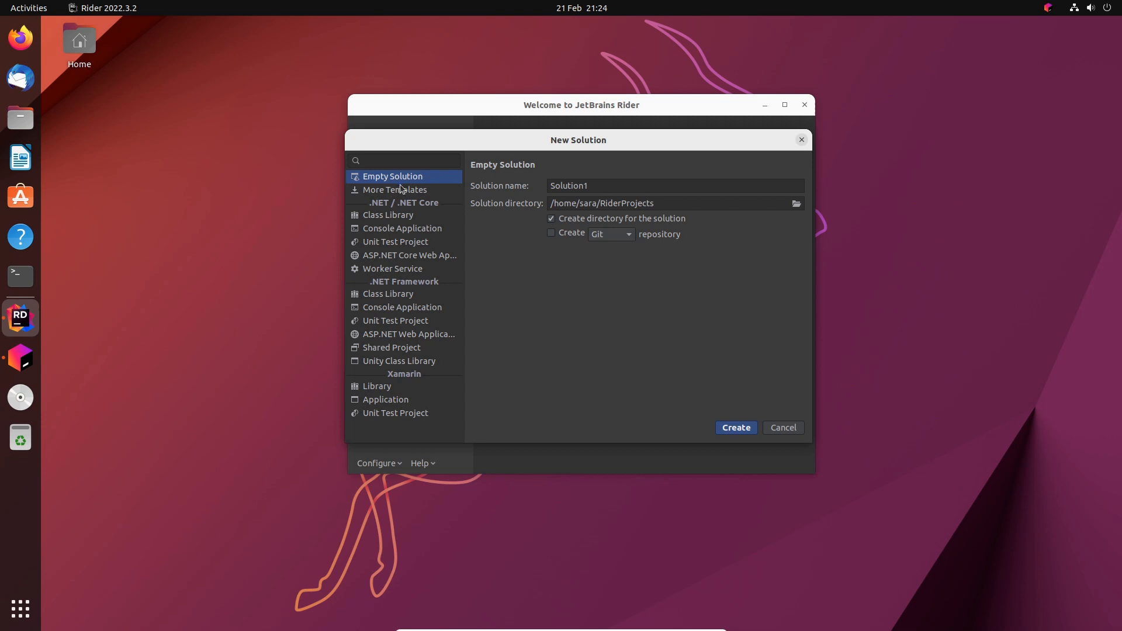
pyautogui.click(401, 228)
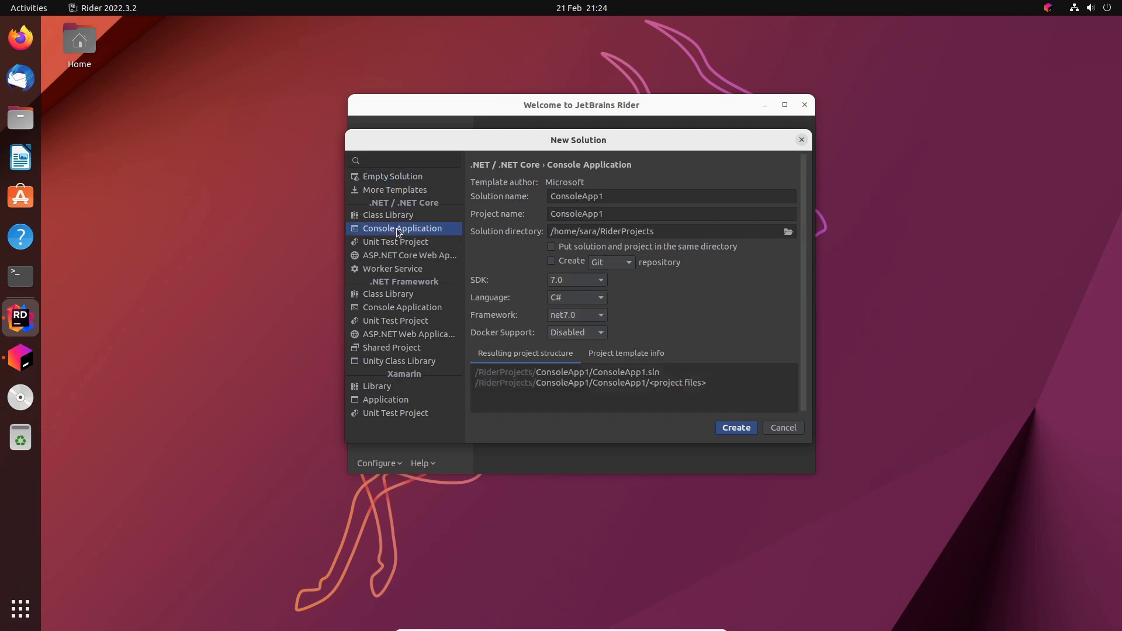
pyautogui.moveTo(447, 307)
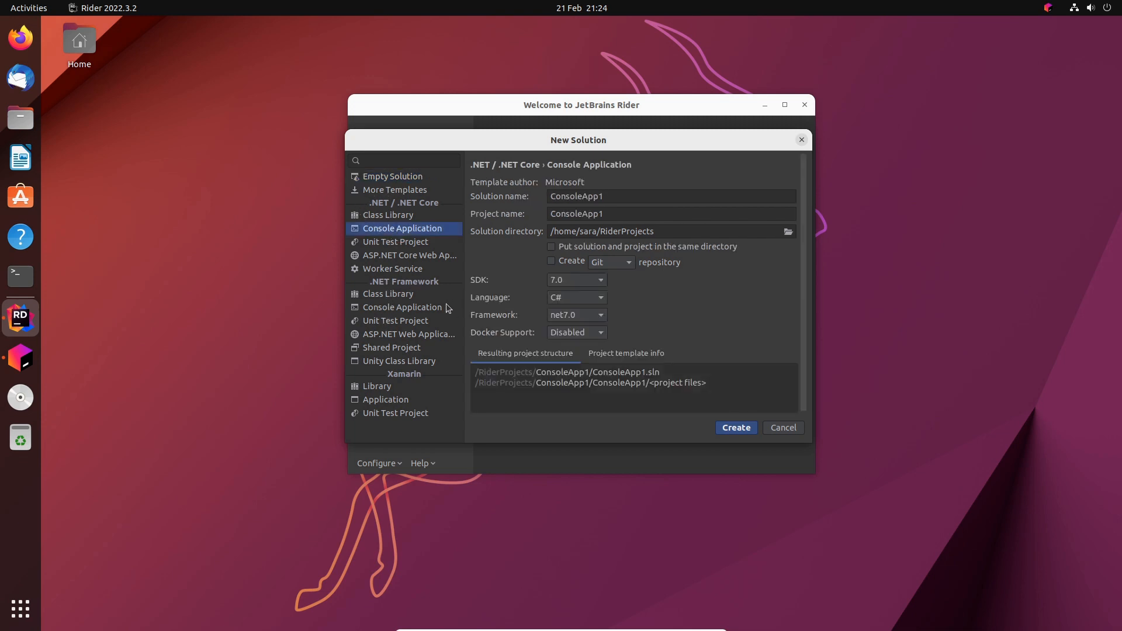
pyautogui.click(402, 308)
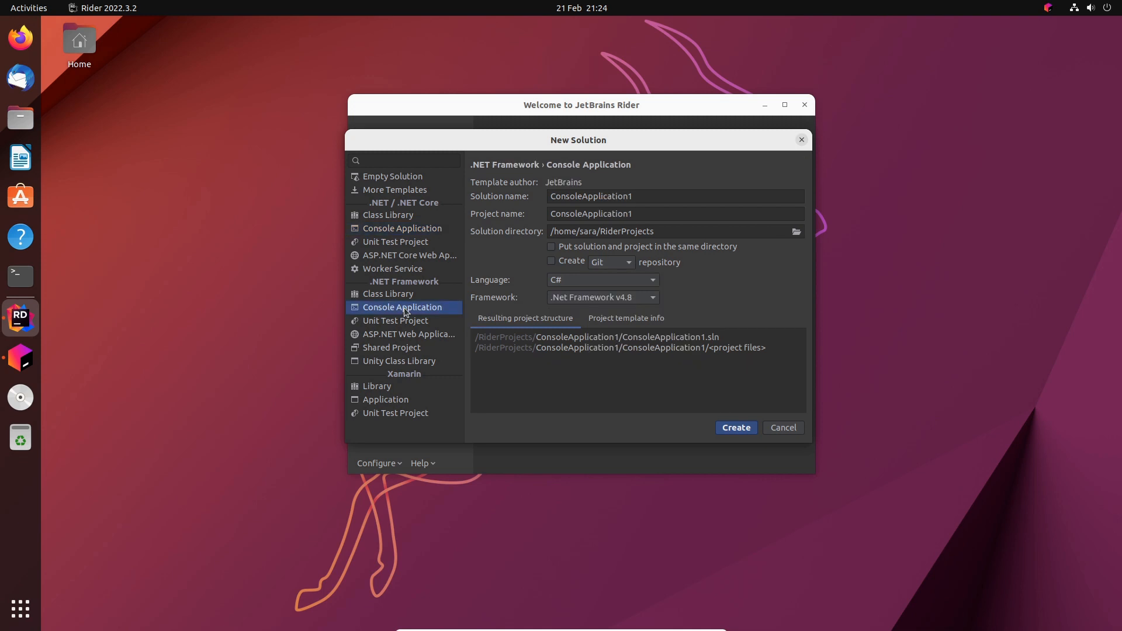
pyautogui.click(402, 227)
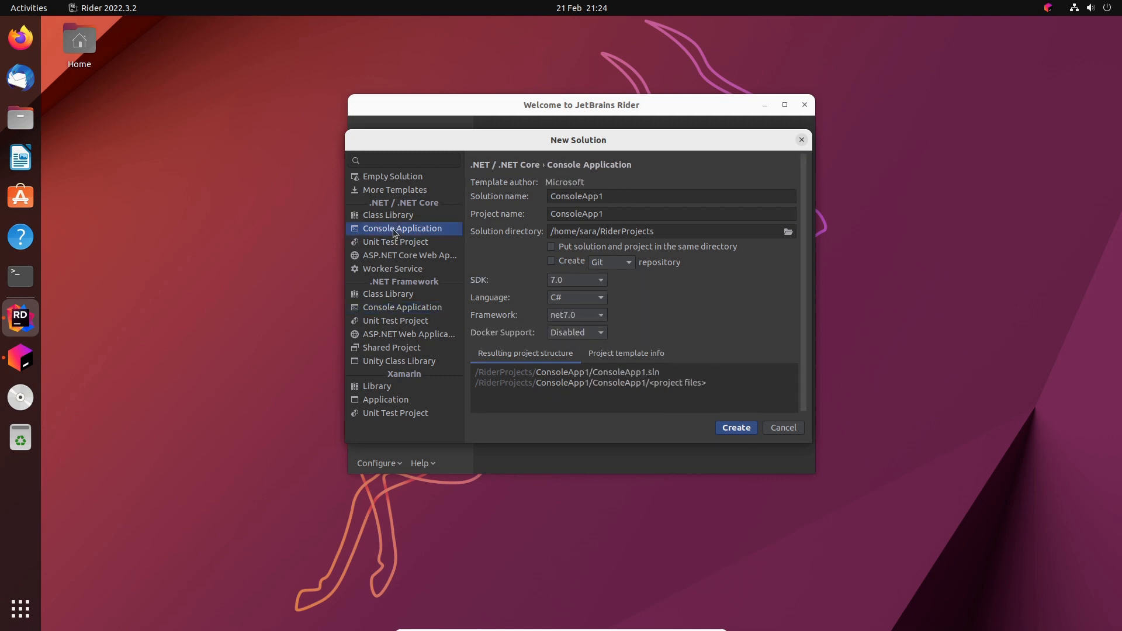
pyautogui.moveTo(579, 285)
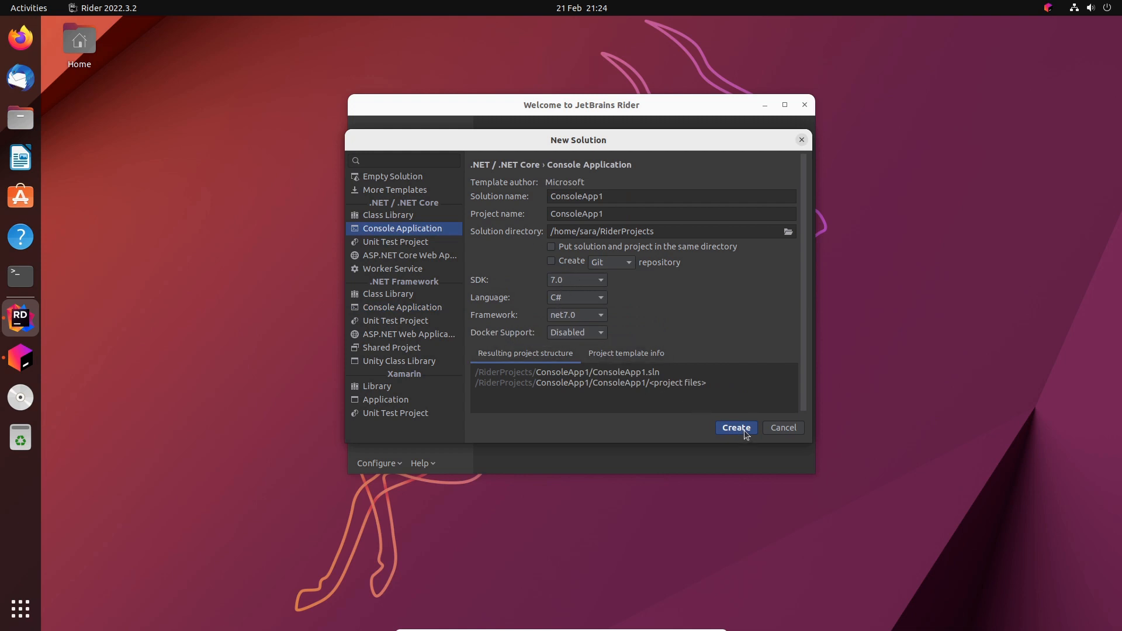
pyautogui.click(735, 428)
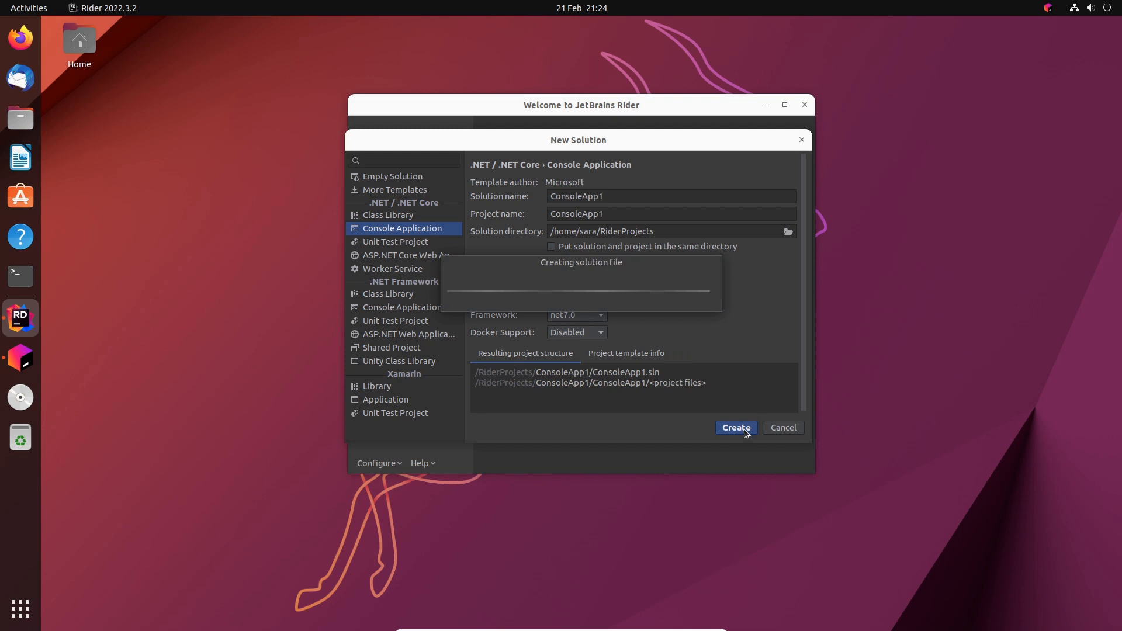
pyautogui.click(735, 428)
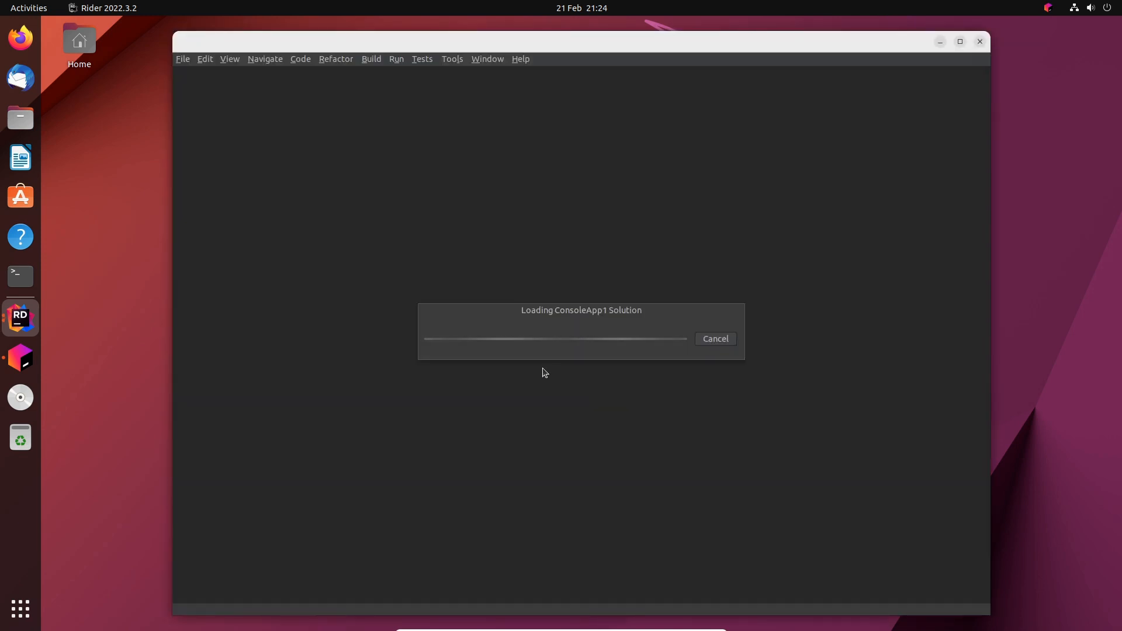
pyautogui.moveTo(490, 211)
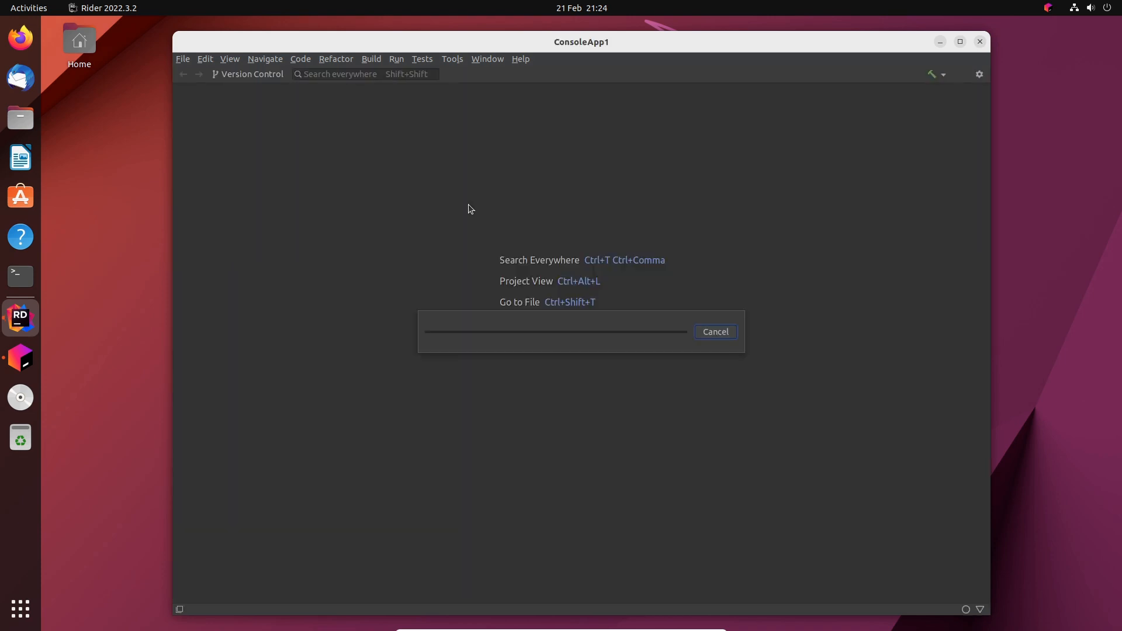
# - Let the ConsoleApp1 solution finish loading with Dependencies and Program.cs in the Solution Explorer
pyautogui.click(716, 331)
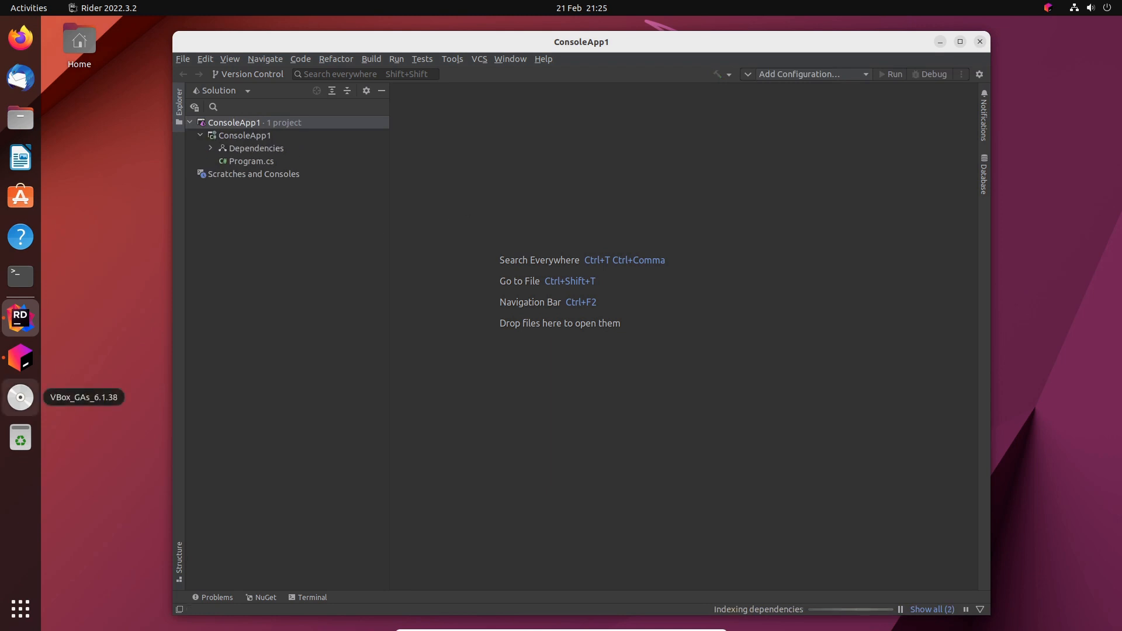
# - Open Program.cs and build and run it, printing Hello, World!
pyautogui.doubleClick(253, 161)
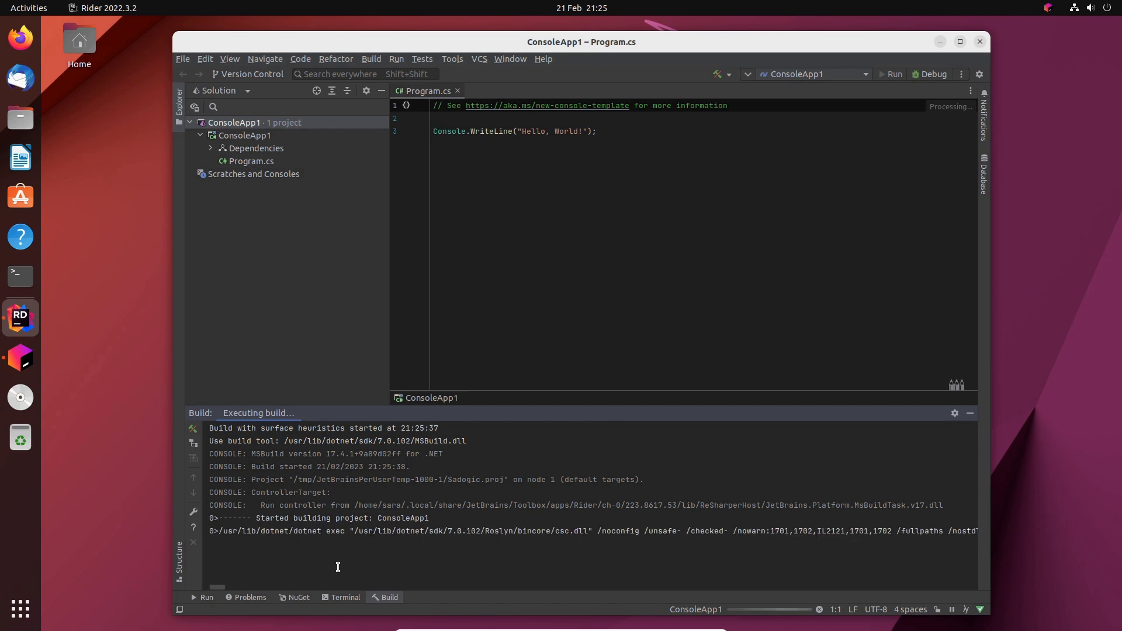
pyautogui.moveTo(466, 546)
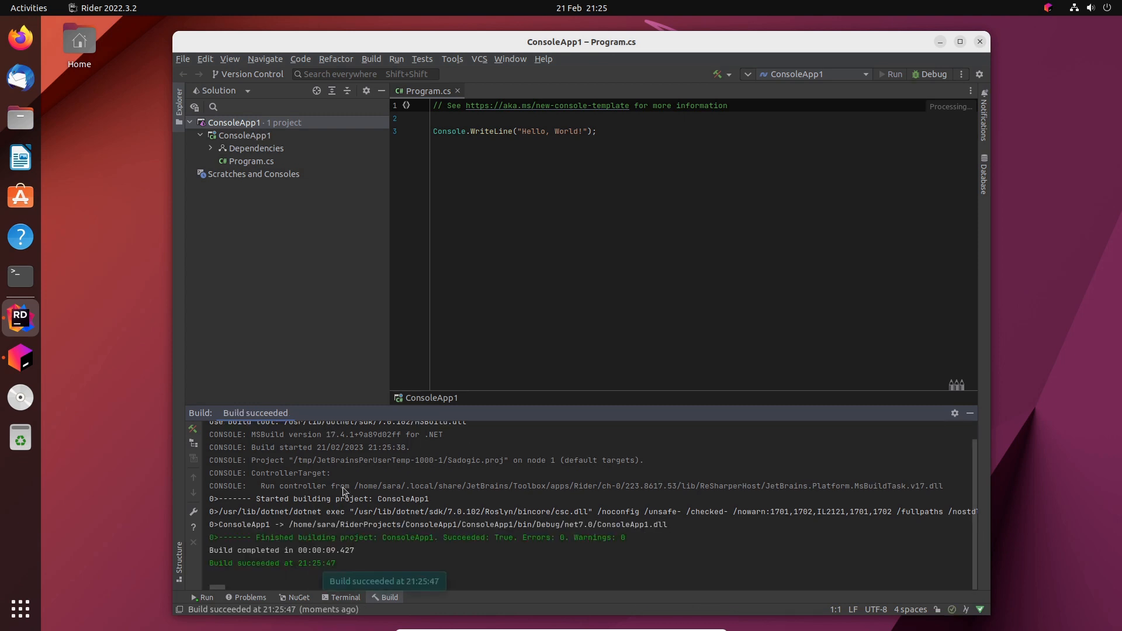
pyautogui.click(893, 73)
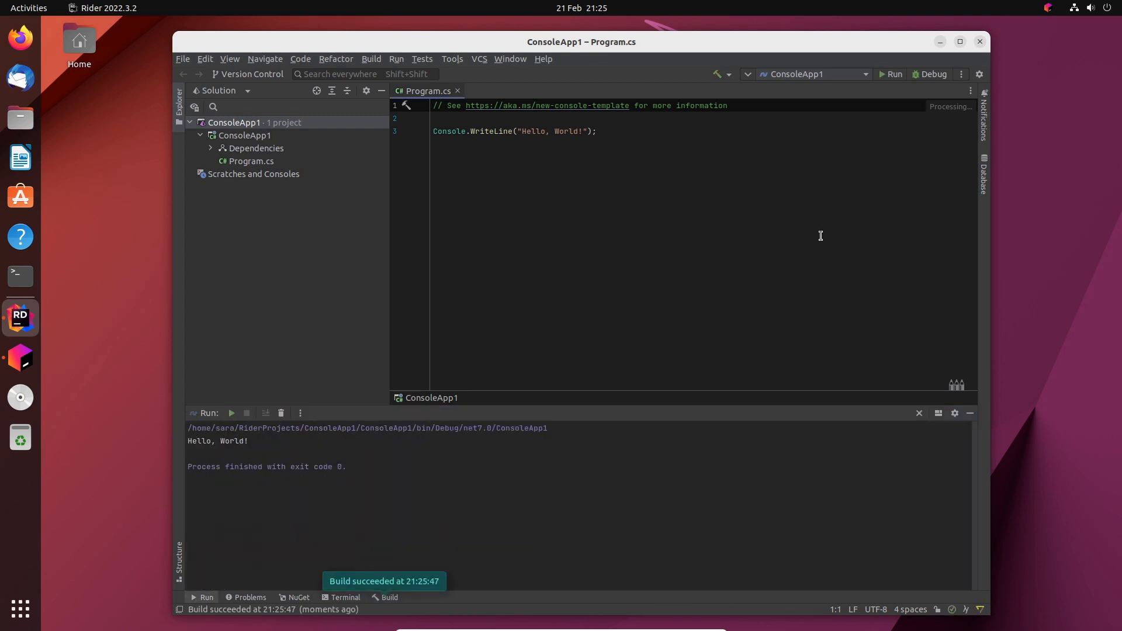
# - Add Console.WriteLine("Hello World"); below line 3 and rerun so the output shows both lines
pyautogui.press('Return')
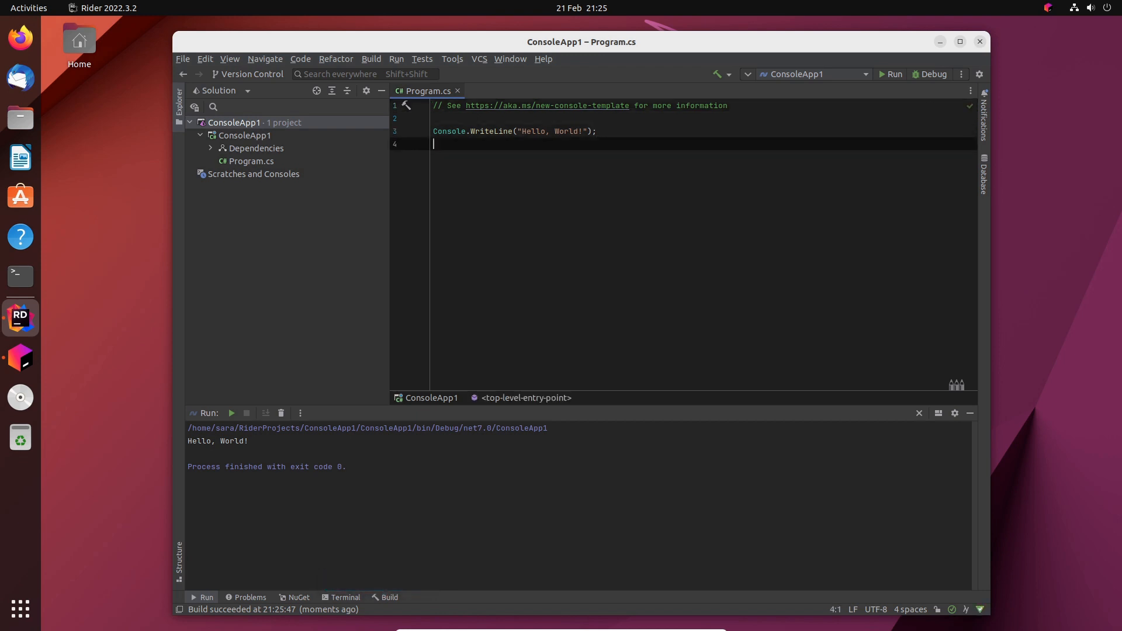
pyautogui.write('Cons')
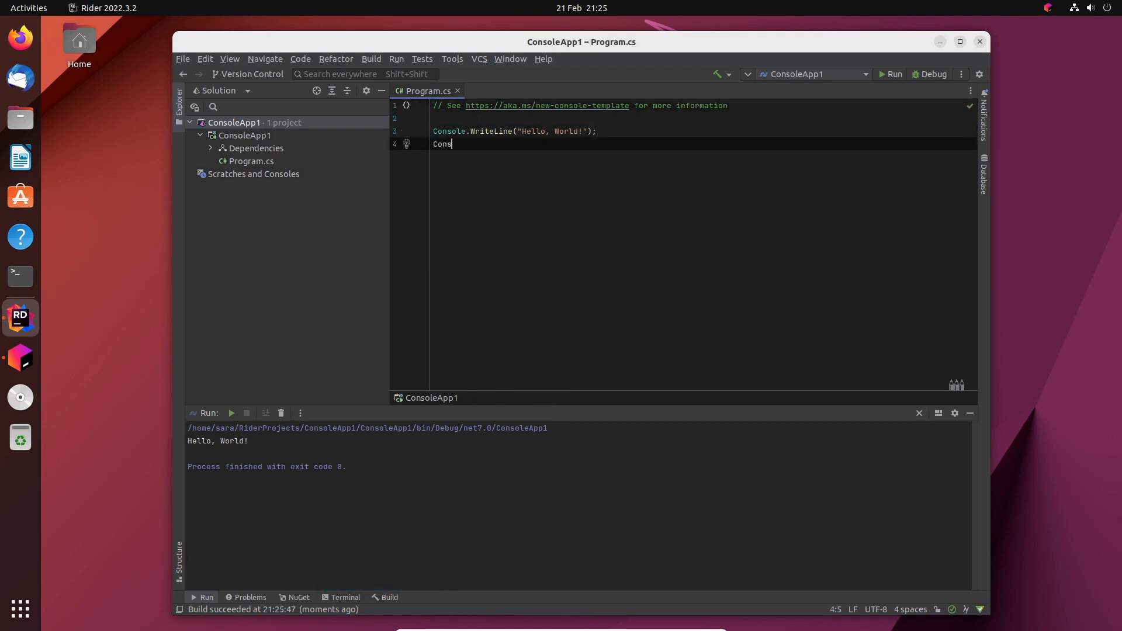
pyautogui.write('ole.WriteLine();')
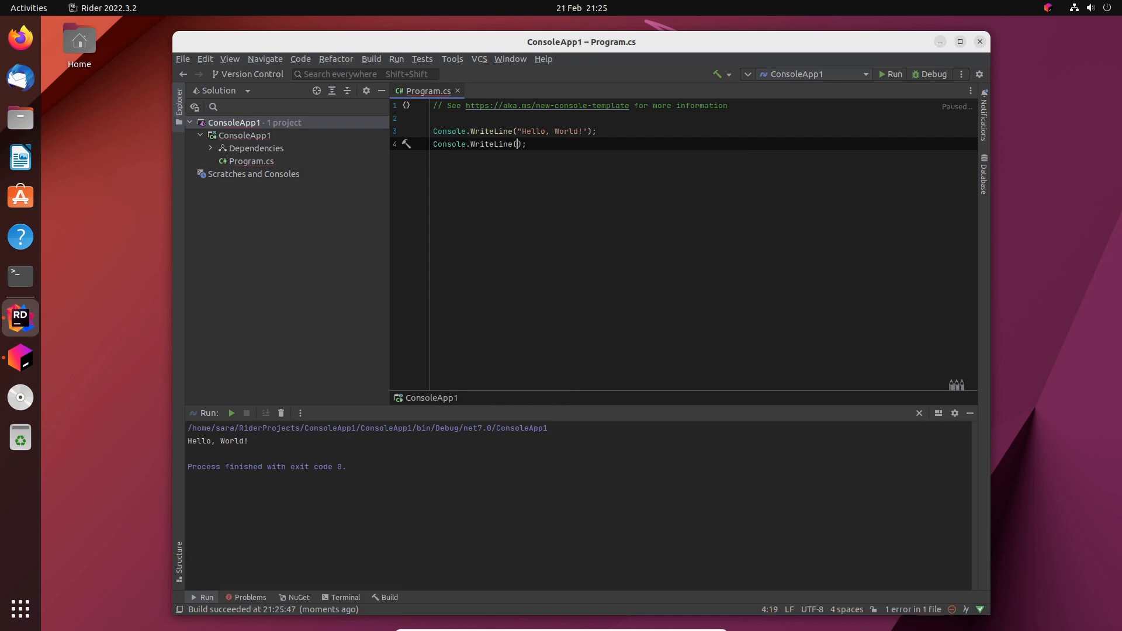
pyautogui.write('"He")')
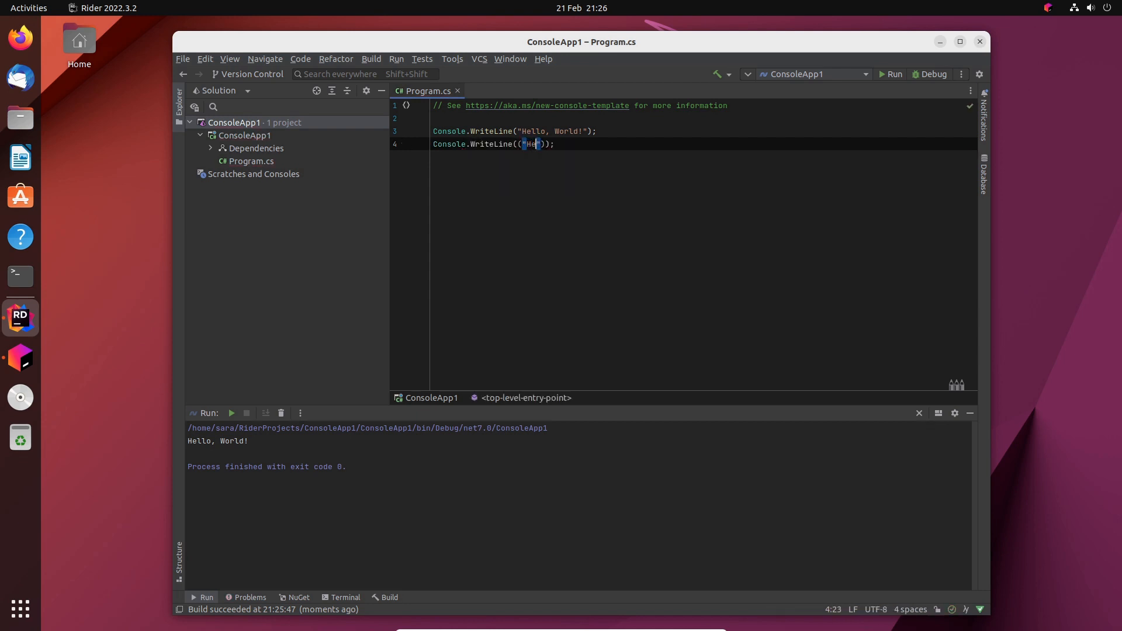
pyautogui.press('BackSpace')
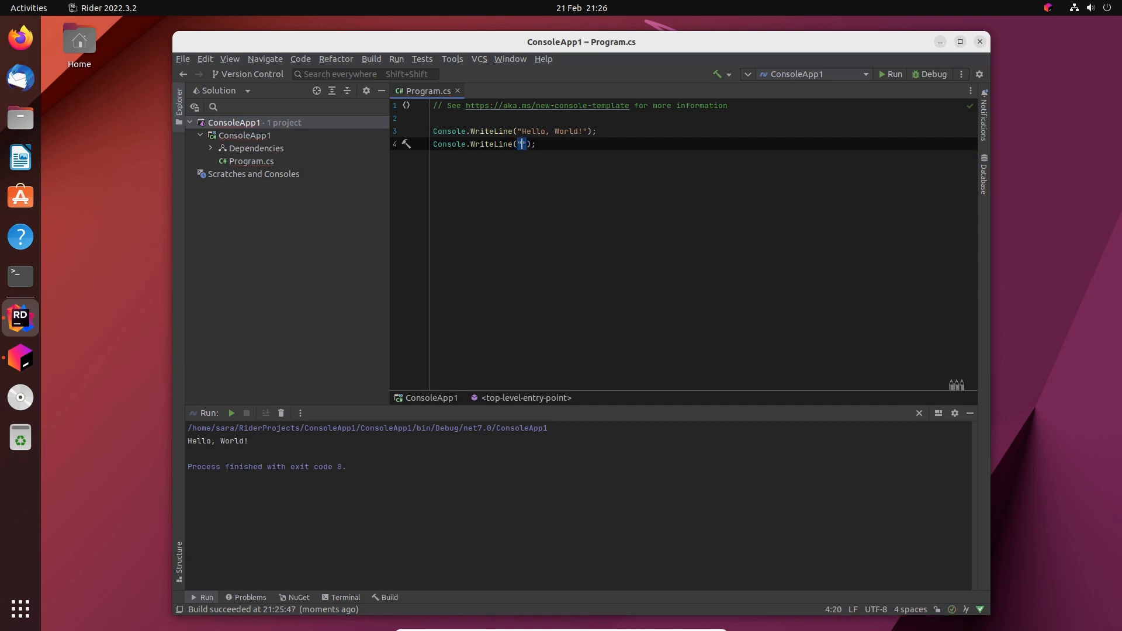
pyautogui.write('Hello')
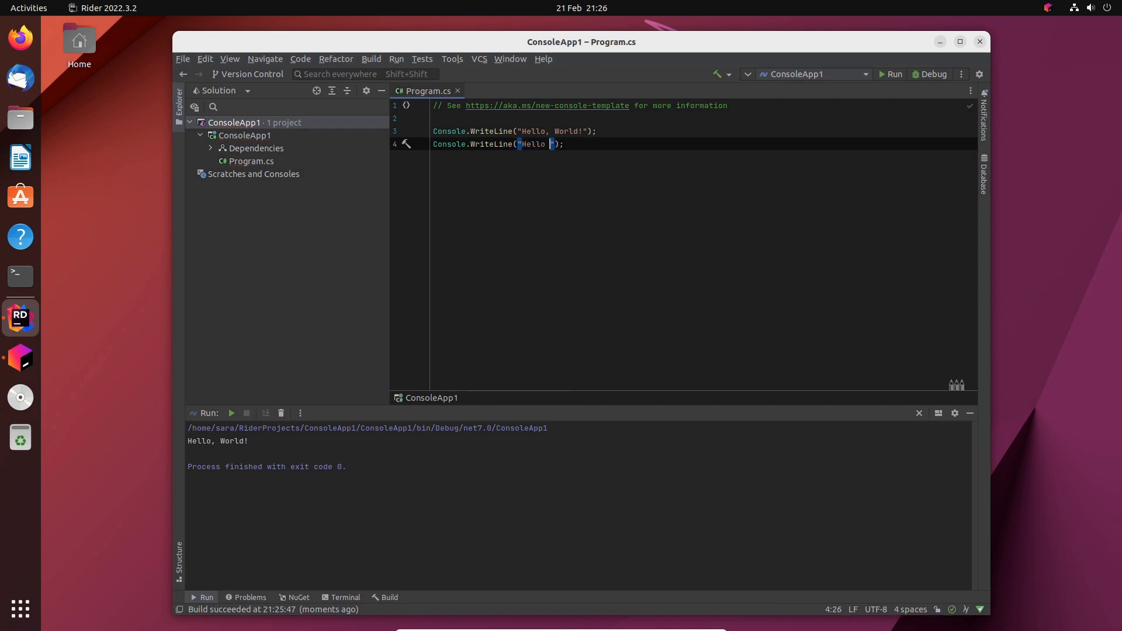
pyautogui.write('World')
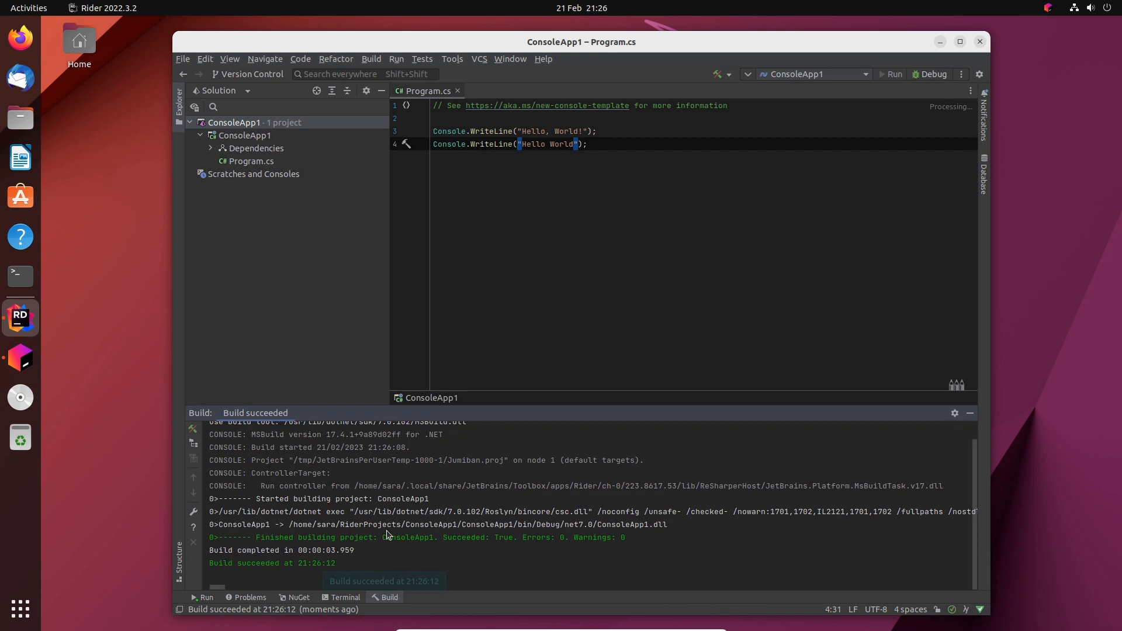
pyautogui.click(891, 74)
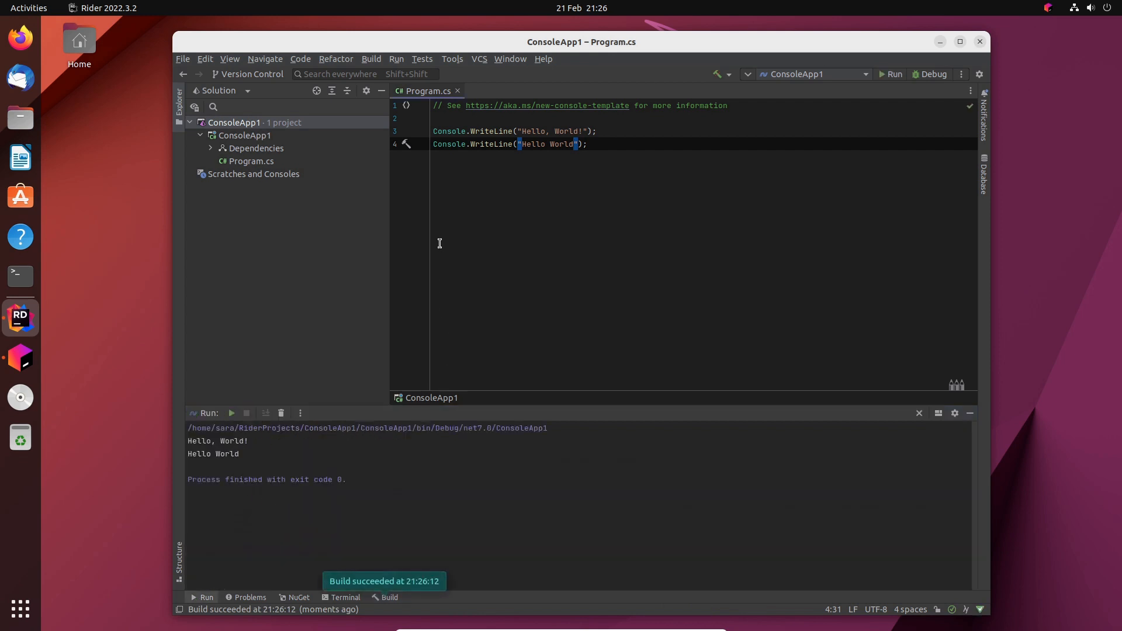